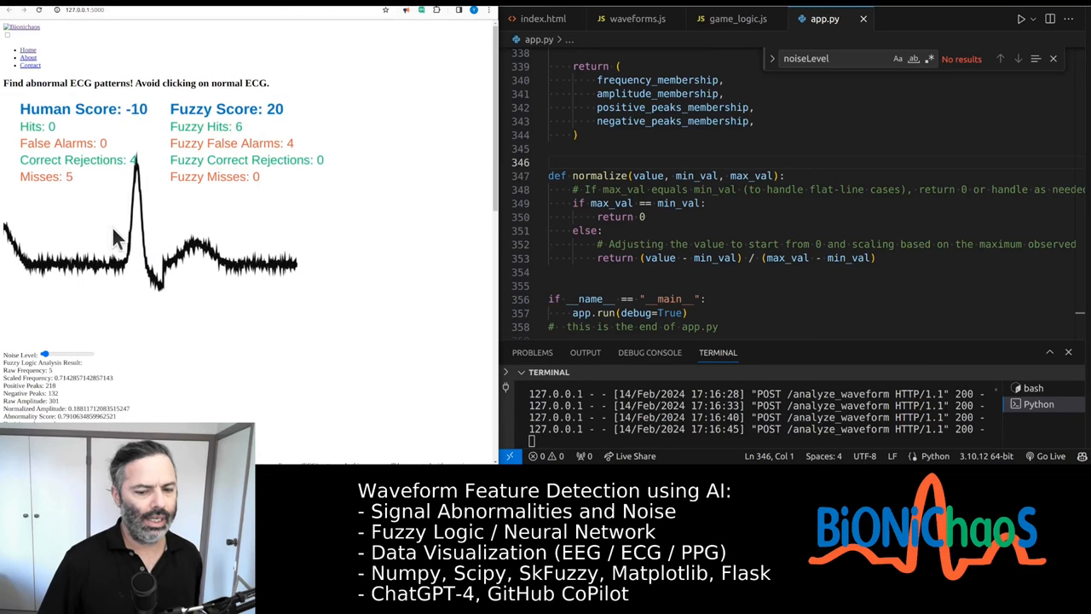
# Step: Raise the Noise Level slider so the ECG waveform becomes dense and jagged
pyautogui.moveTo(45, 353); pyautogui.dragTo(59, 352)
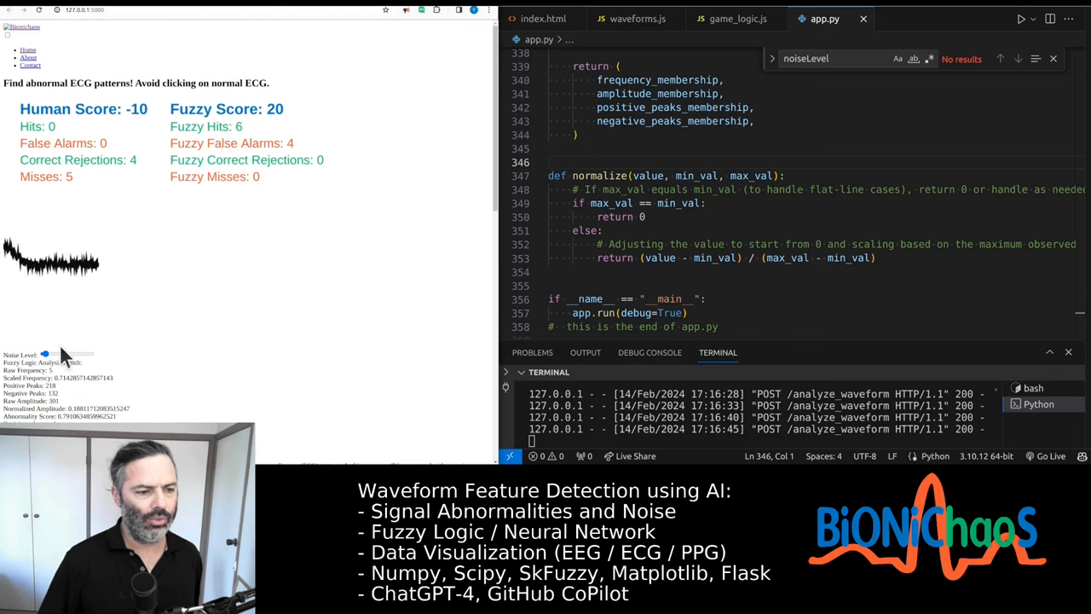
pyautogui.moveTo(44, 352); pyautogui.dragTo(68, 353)
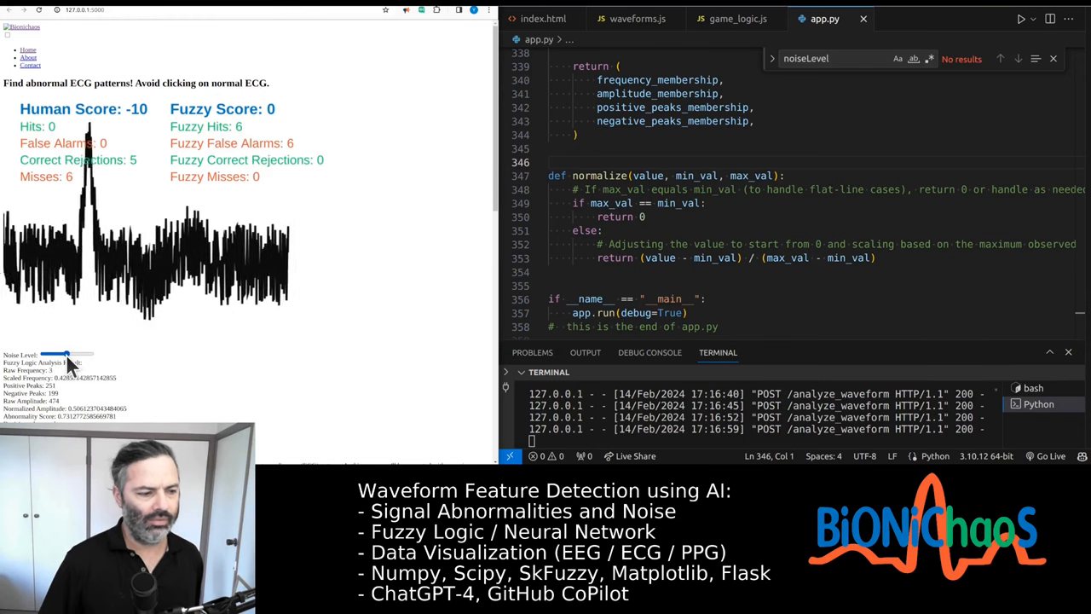
pyautogui.moveTo(66, 352); pyautogui.dragTo(78, 353)
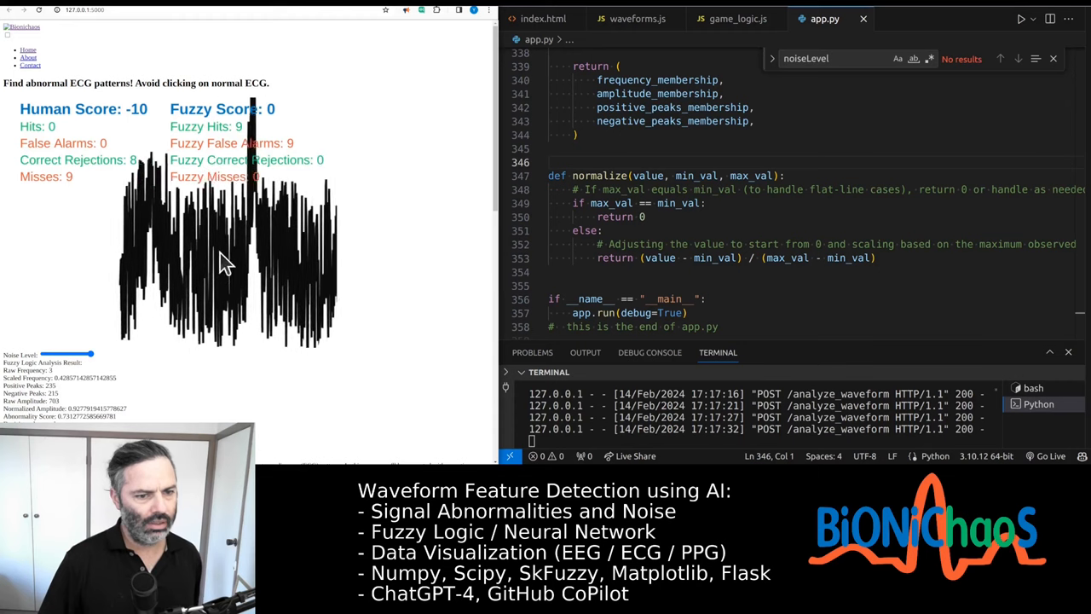
# Step: Flag three noisy ECG waveforms as abnormal on the canvas as rounds continue
pyautogui.click(128, 260)
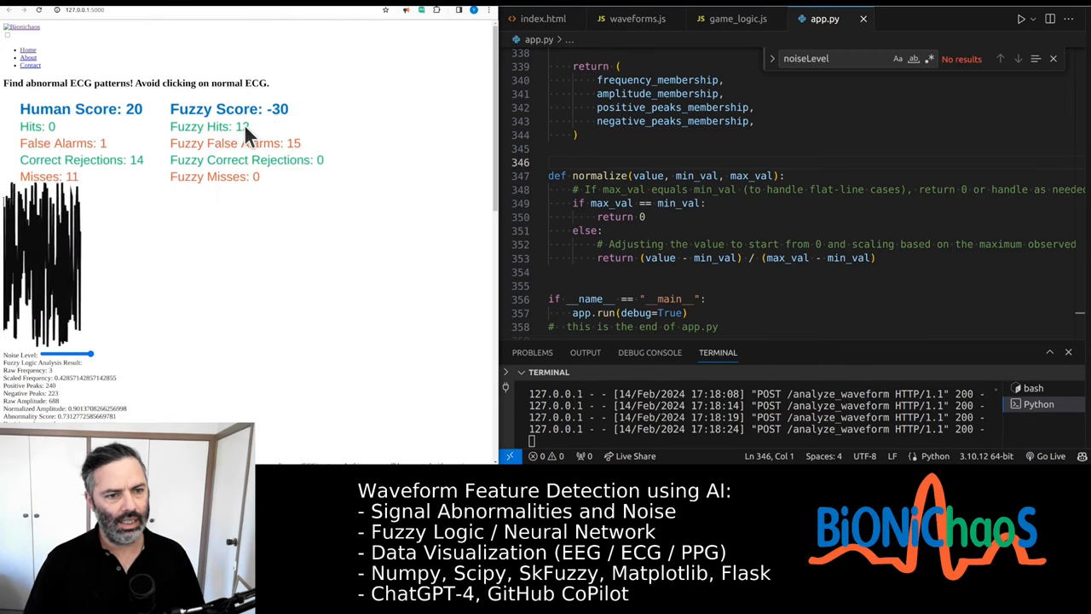
pyautogui.click(230, 247)
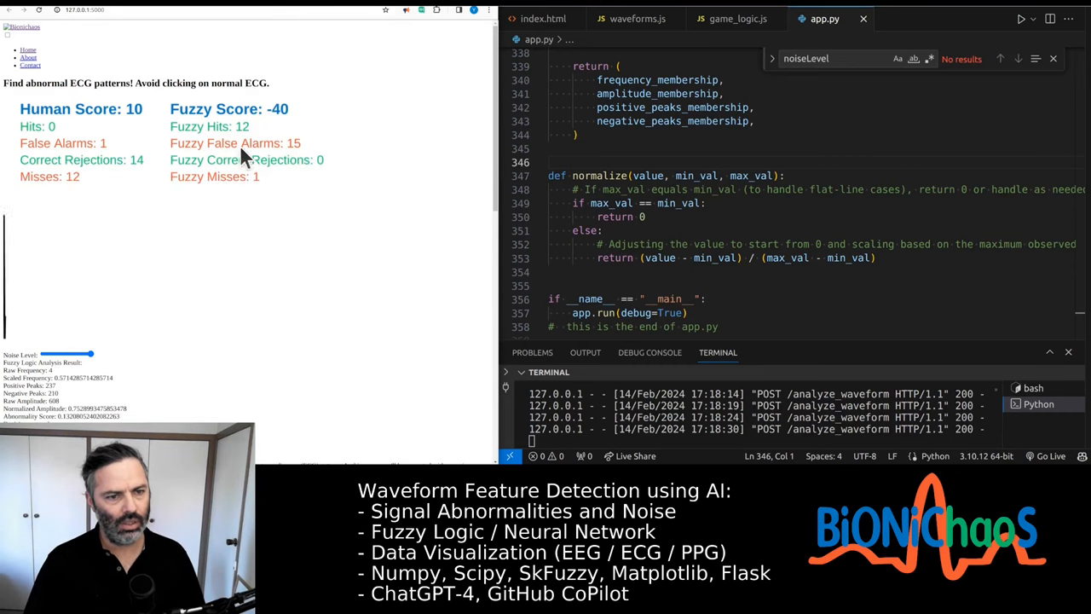
pyautogui.click(188, 231)
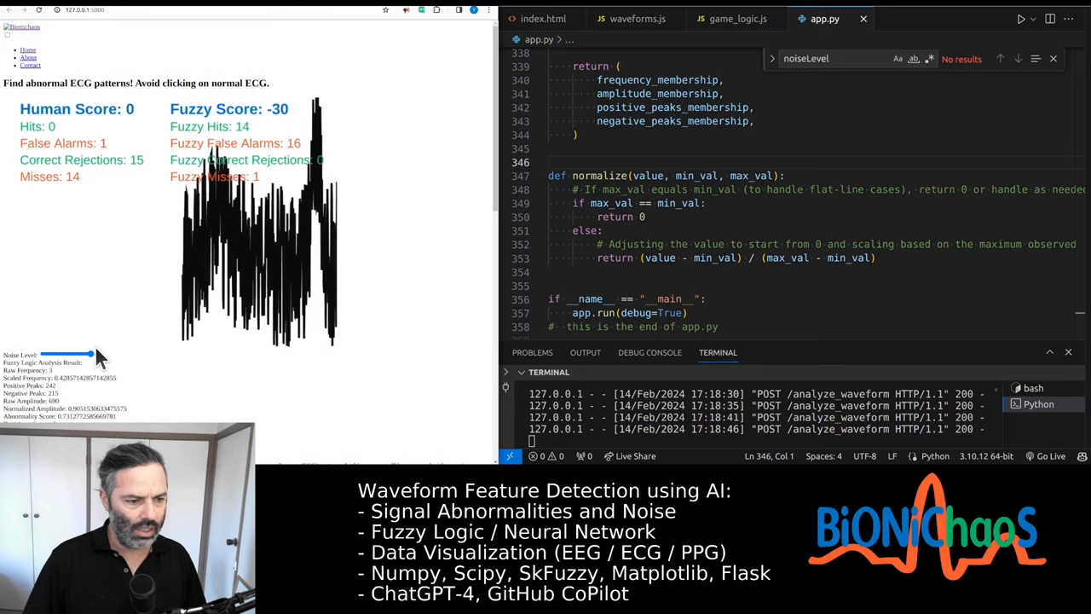
# Step: Reduce the Noise Level slider, then flag the current waveform as abnormal
pyautogui.moveTo(93, 353); pyautogui.dragTo(66, 353)
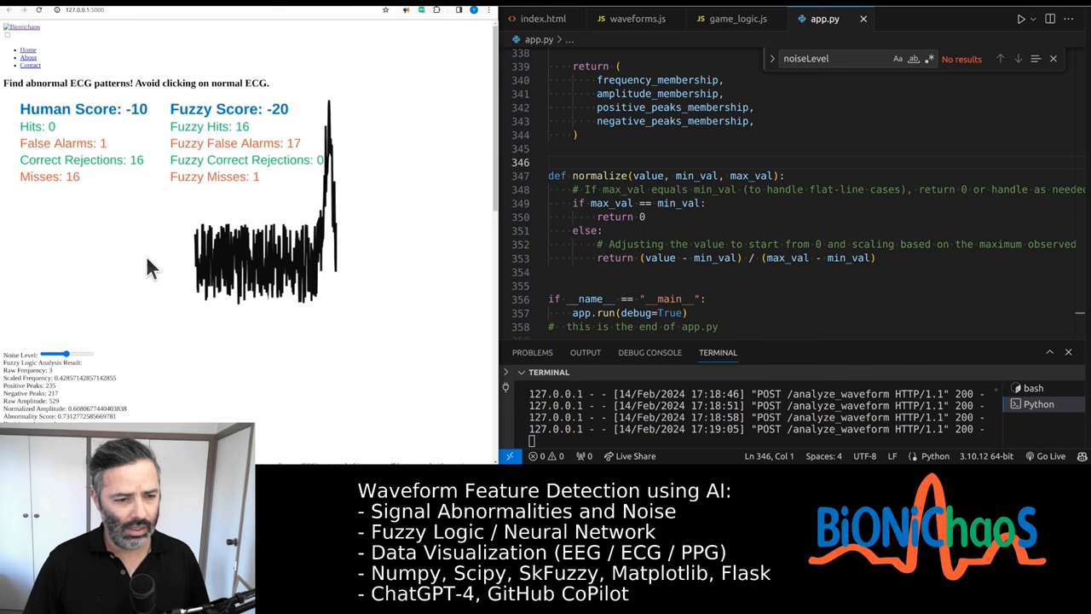
pyautogui.click(179, 264)
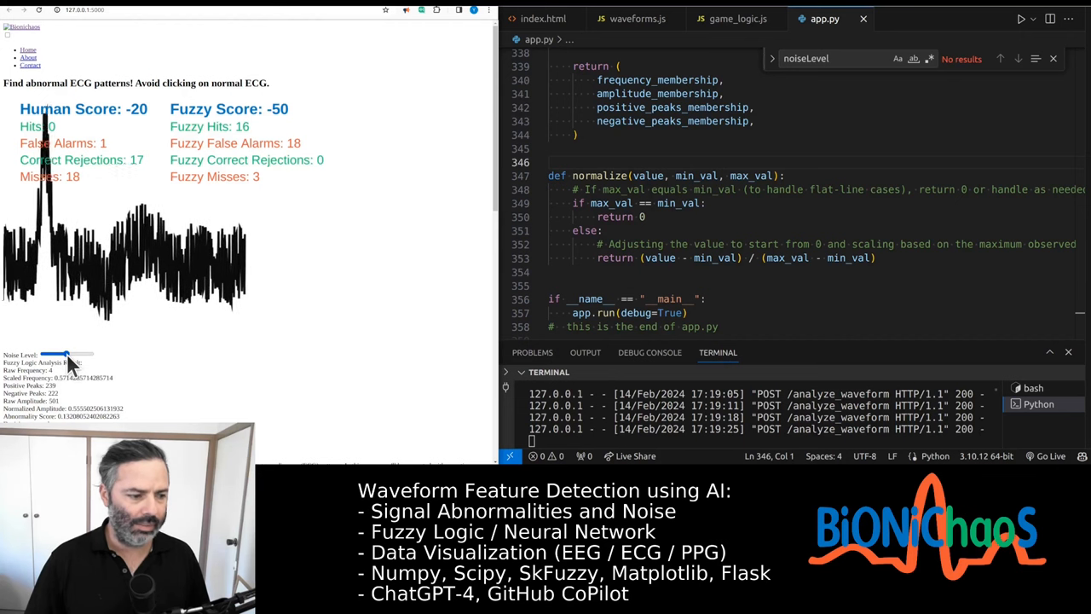
# Step: Lower the Noise Level slider to minimum so a clean noise-free ECG beat is shown
pyautogui.moveTo(67, 353); pyautogui.dragTo(48, 352)
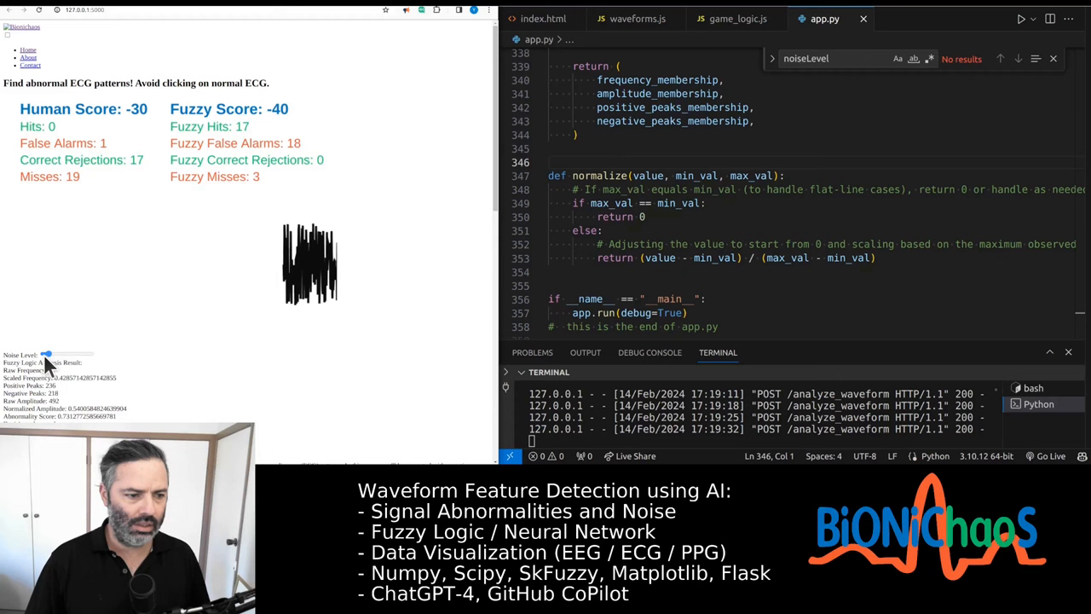
pyautogui.moveTo(48, 352); pyautogui.dragTo(45, 352)
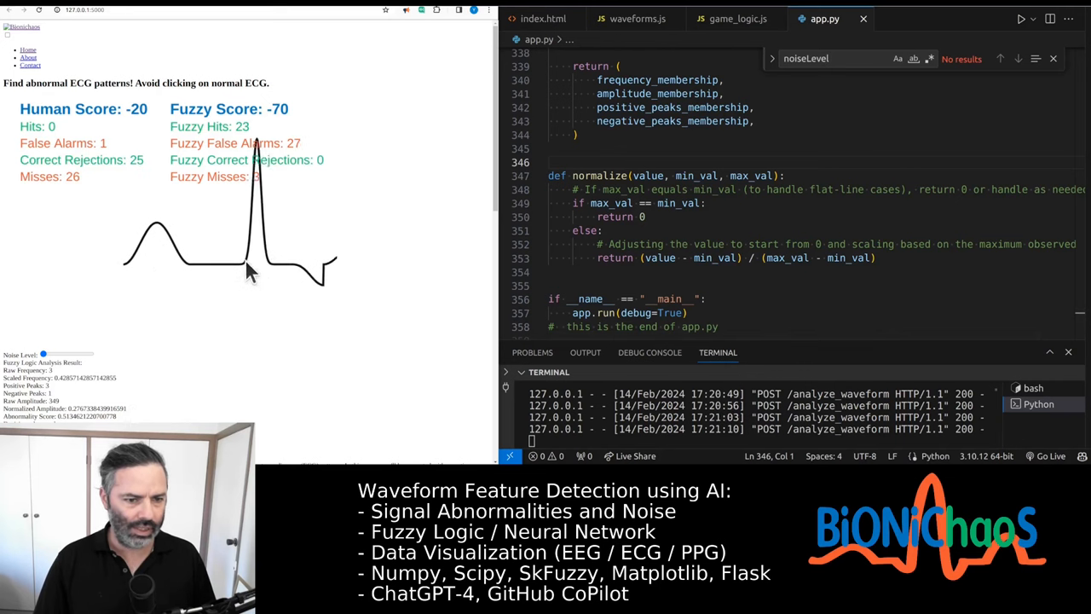
# Step: Flag the clean ECG beat as abnormal on the waveform canvas
pyautogui.click(248, 271)
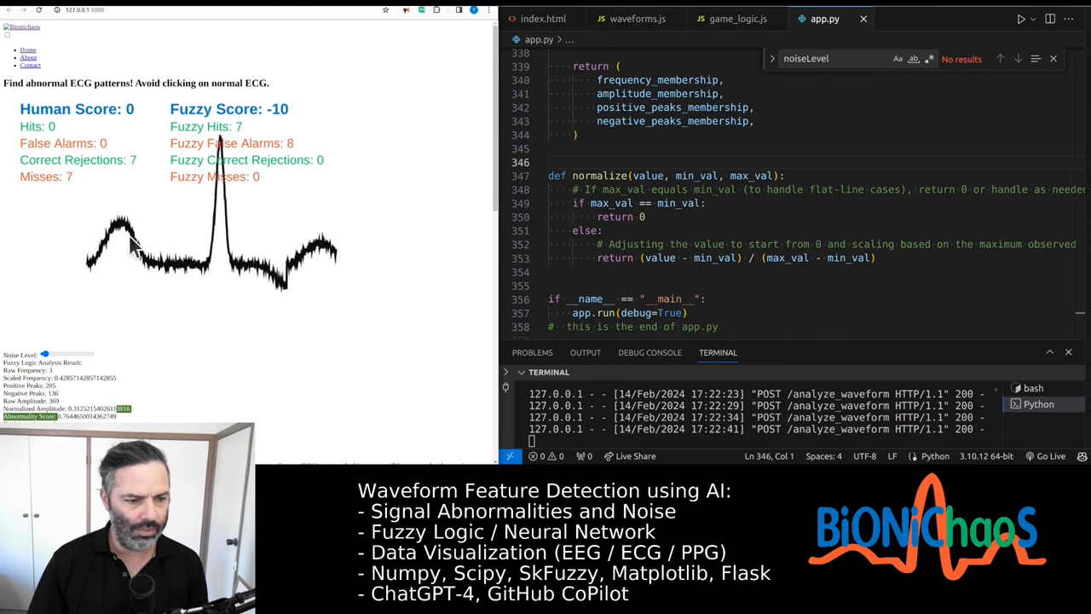
# Step: Flag the current waveform in the game before bringing up ChatGPT's code review
pyautogui.click(136, 239)
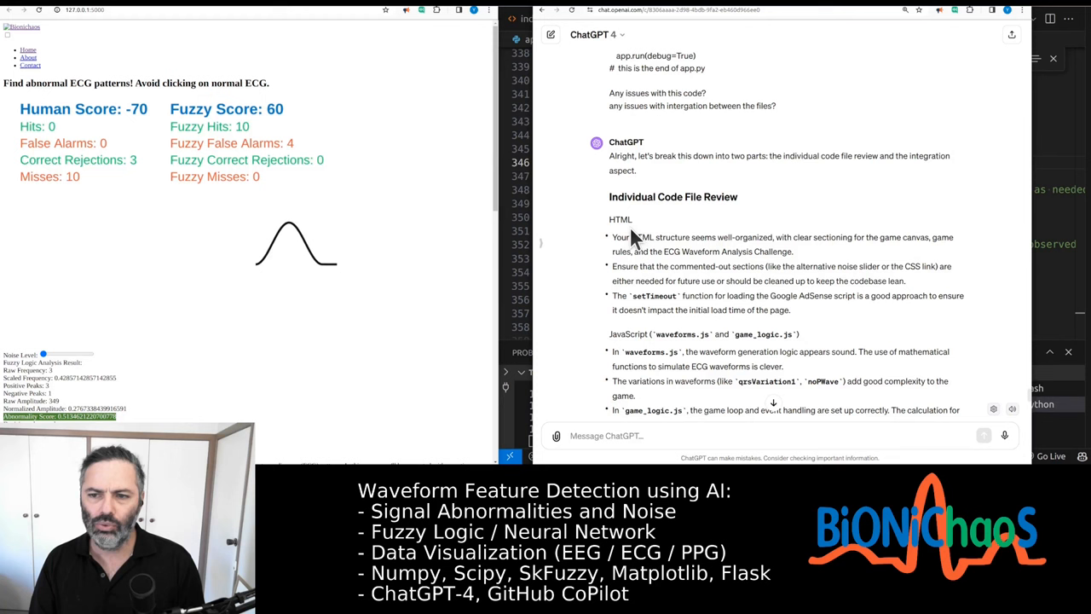
pyautogui.scroll(-3)
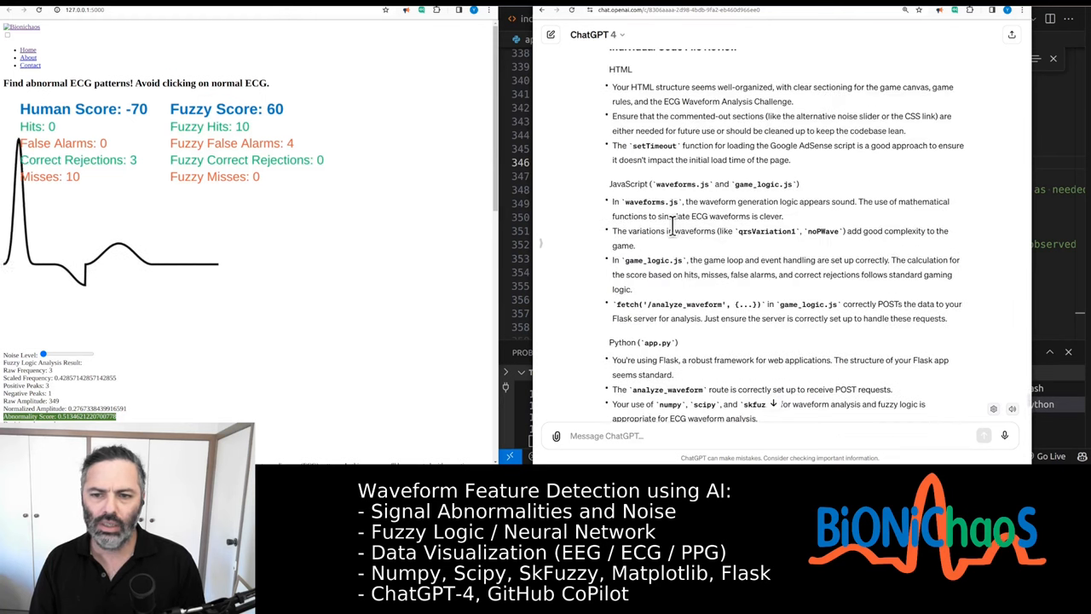
pyautogui.scroll(3)
pyautogui.write('OK can we do some rapid fire')
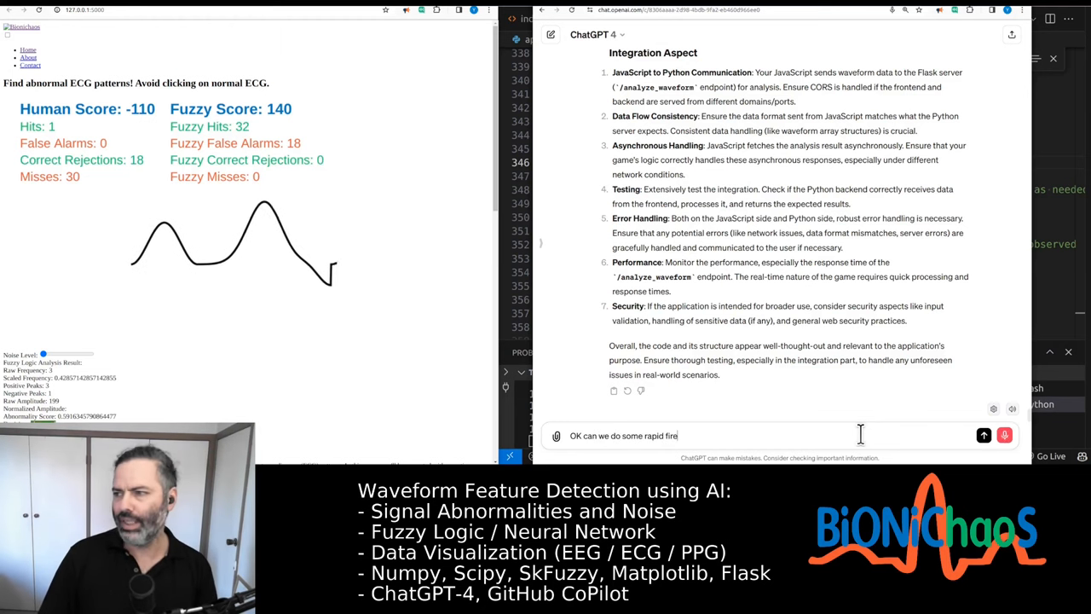
# Step: Draft a prompt asking ChatGPT to look at the whole code and give a quick summary
pyautogui.write('quick responses')
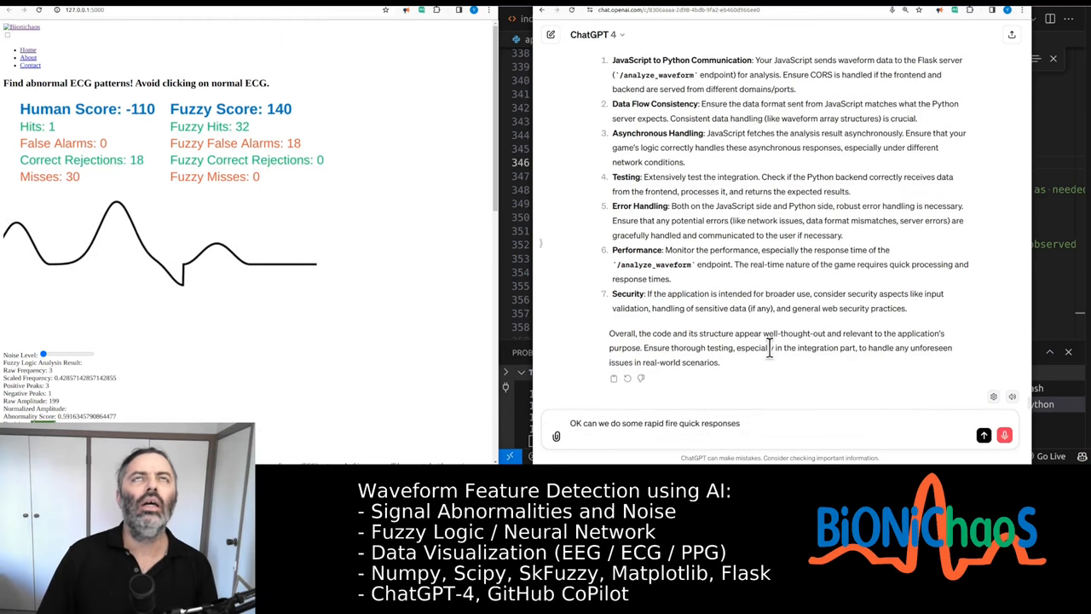
pyautogui.write('can you look at')
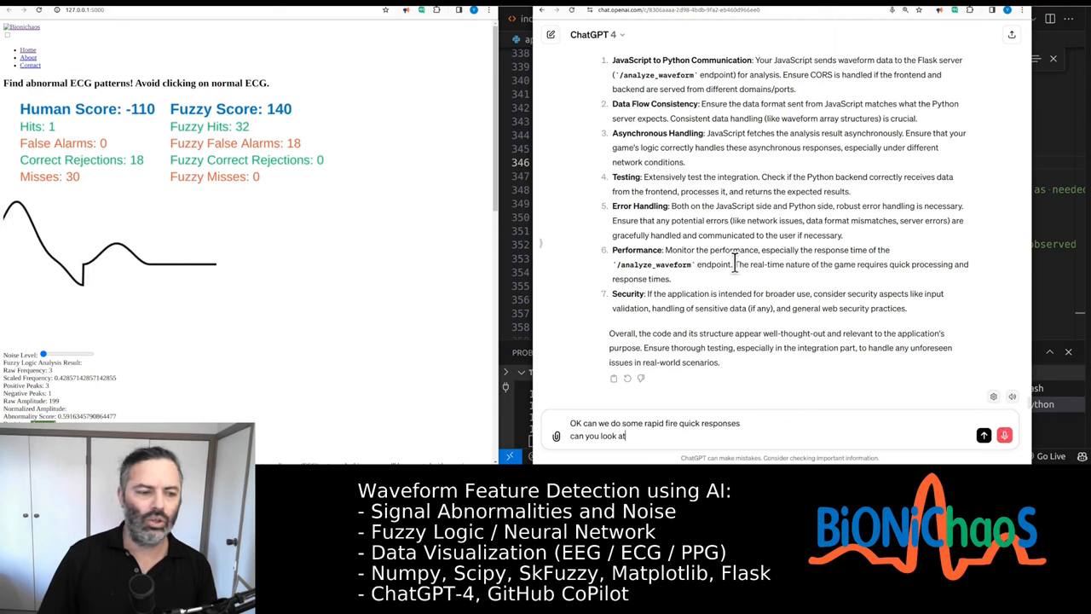
pyautogui.write('the whole code')
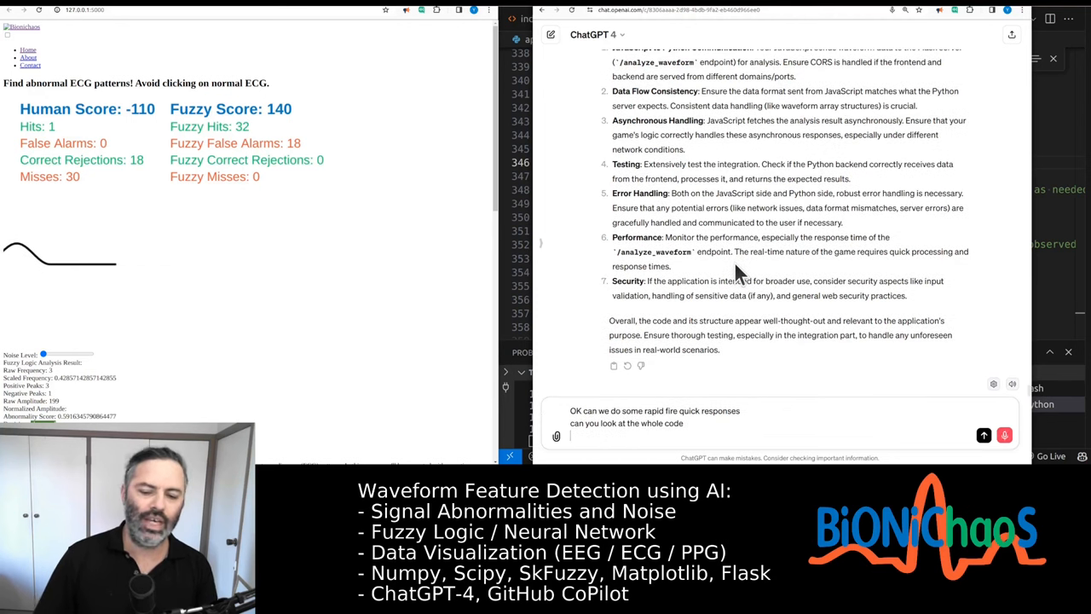
pyautogui.write('give a quick summary of how the Fuzzy Logic algorithm is making it decisions')
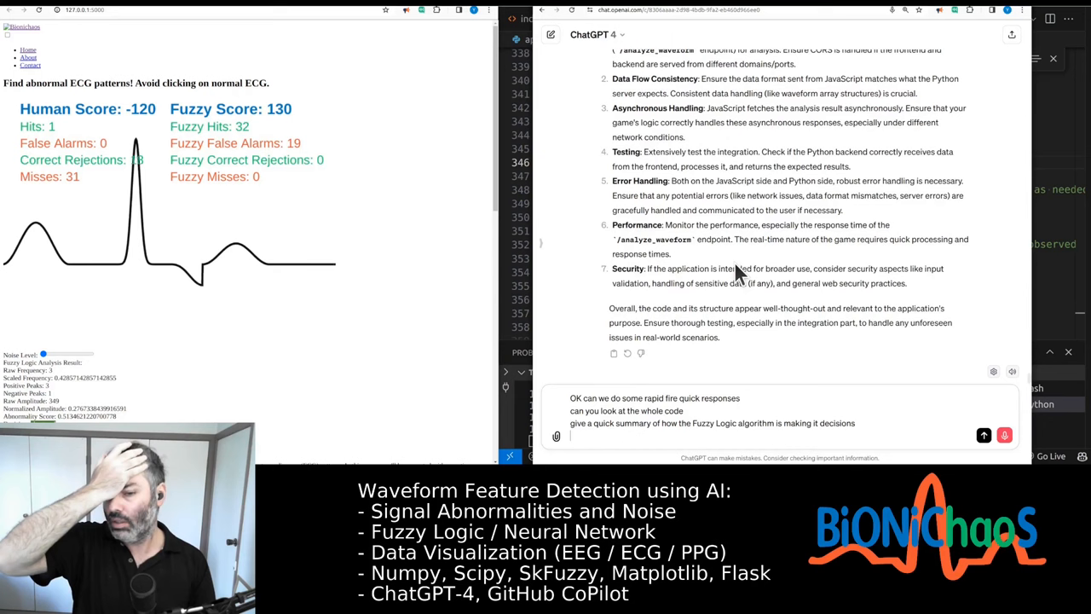
pyautogui.write('could you primarily focus')
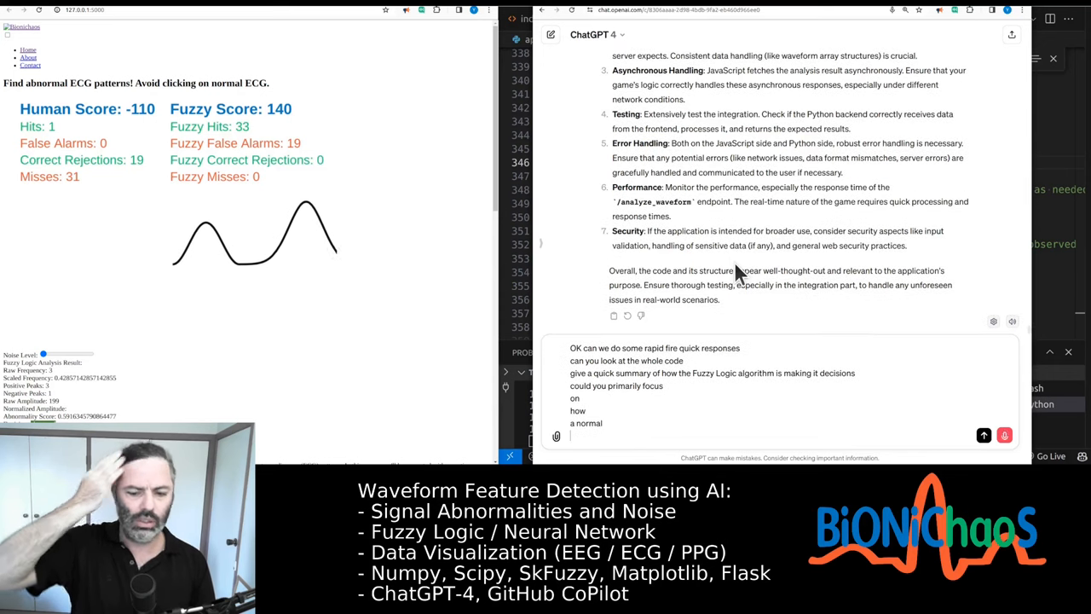
# Step: Add that normal ECG waveforms get abnormality scores that seem too high and ask how to fix it
pyautogui.write('ECG waveform is being detected')
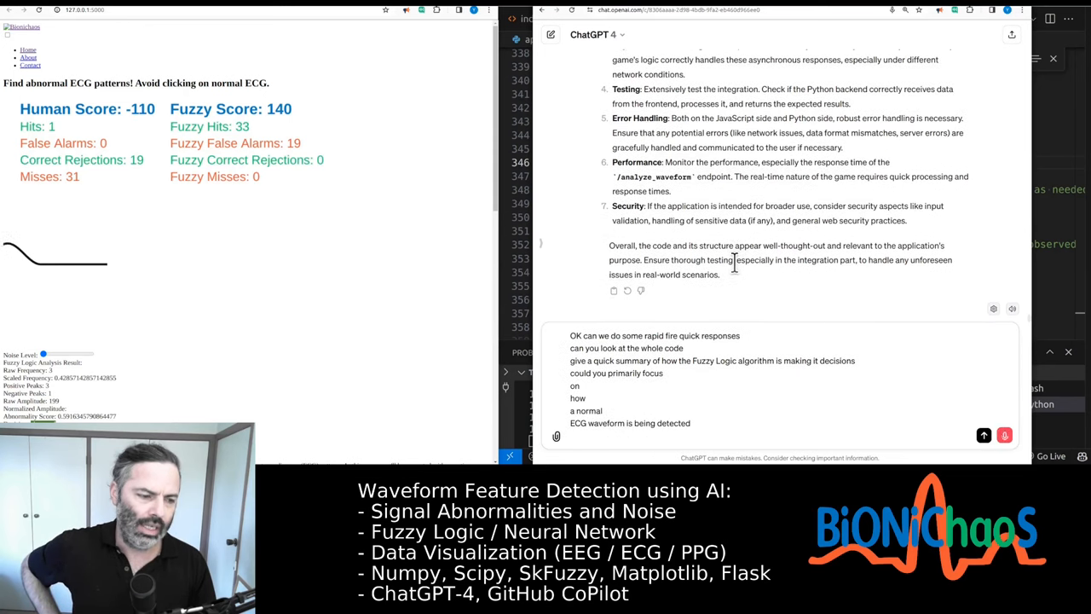
pyautogui.write("they reason I'm asking is that for a normal")
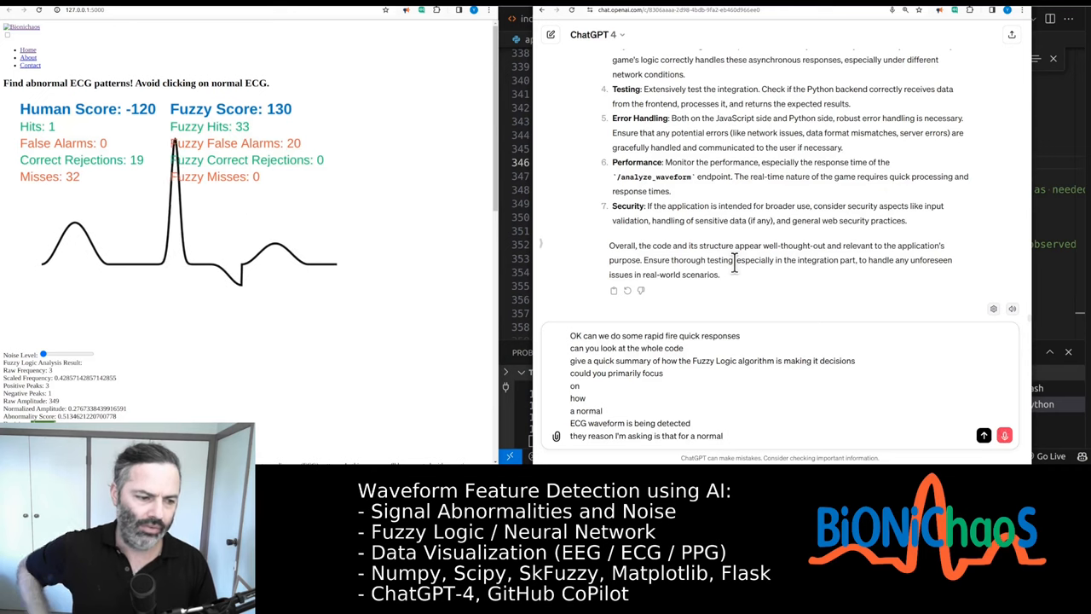
pyautogui.write("ECG waveform I'm getting")
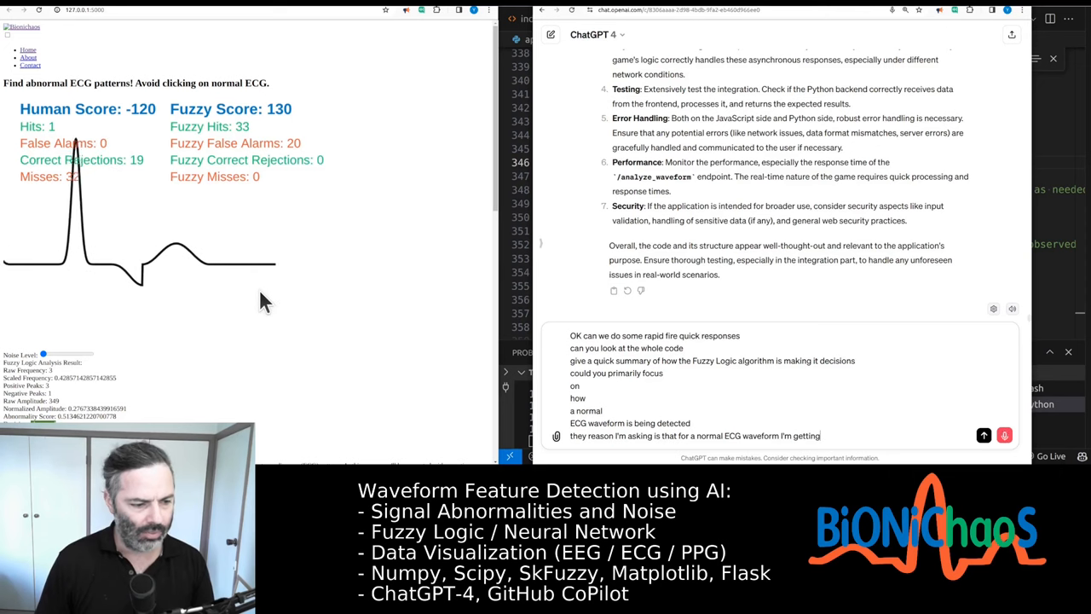
pyautogui.write('an abnormalities core')
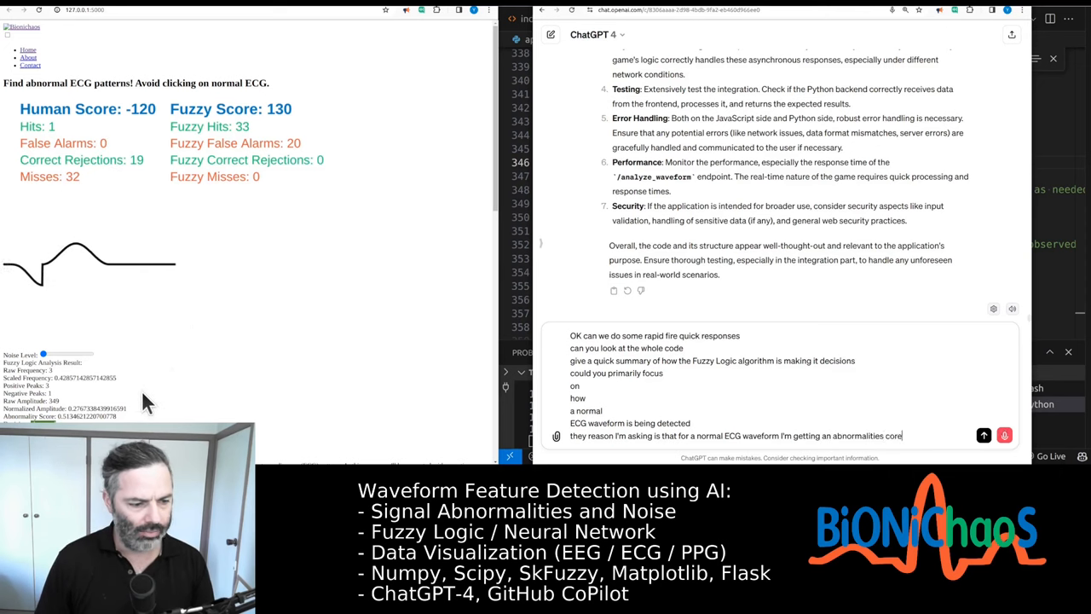
pyautogui.write('that seem to be slightly too hig')
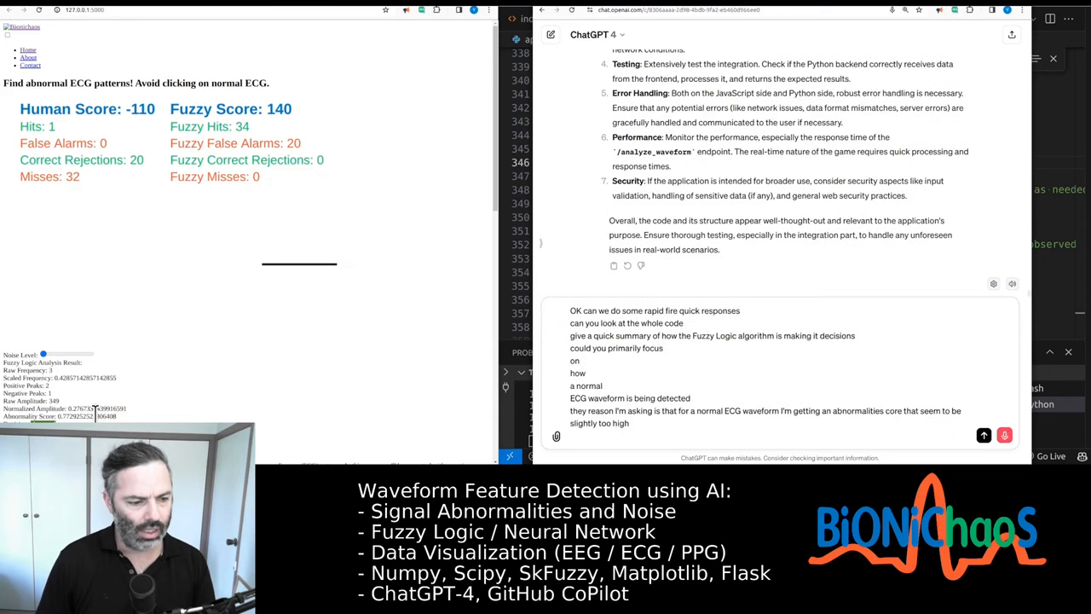
pyautogui.write('how can')
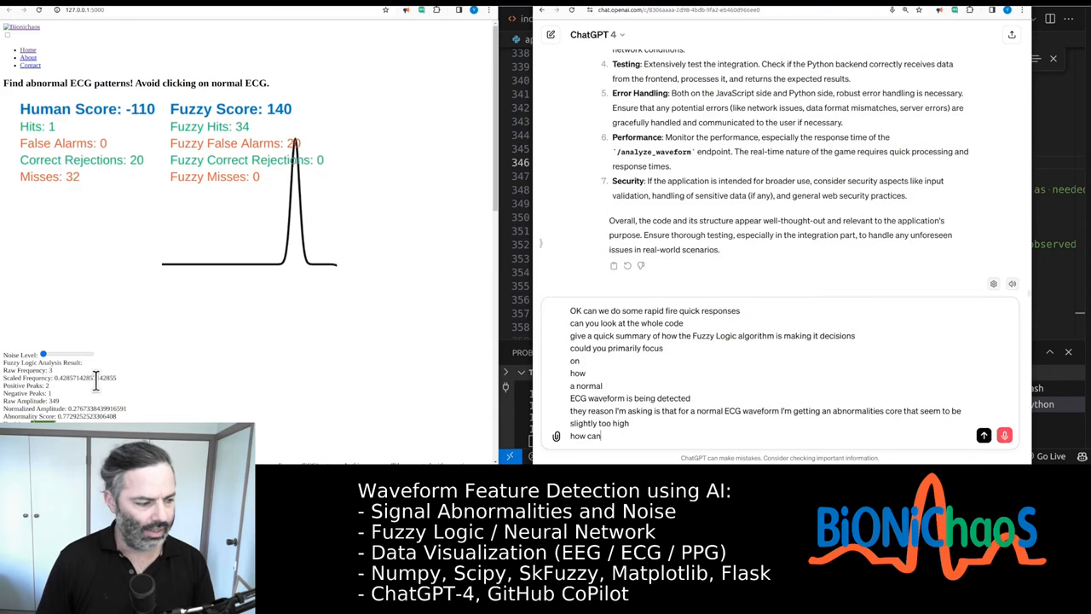
pyautogui.write('we fix this')
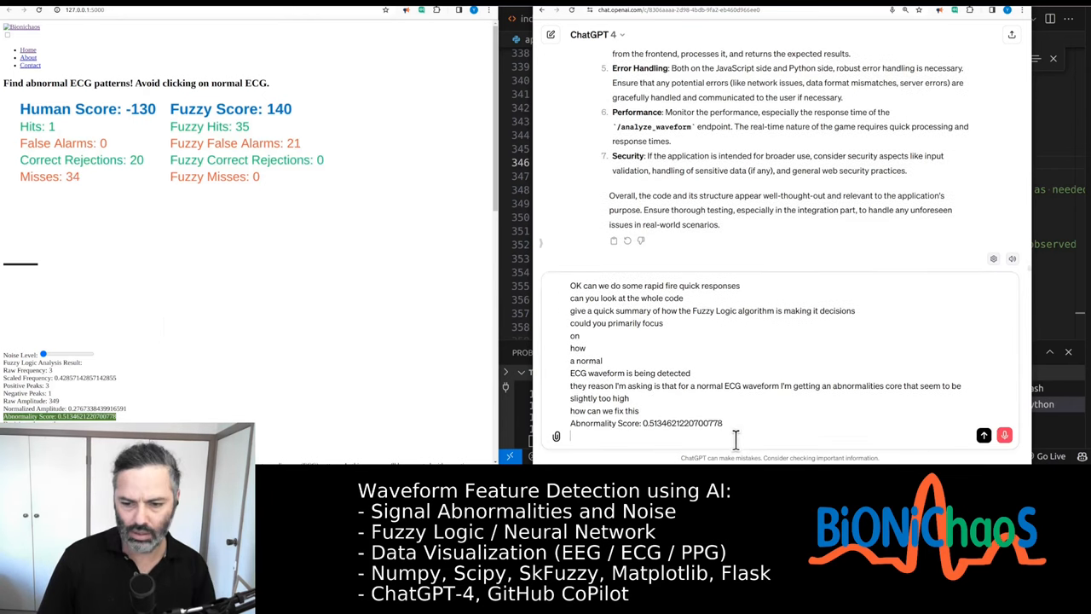
# Step: Explain that the pasted value is the abnormality score a normal ECG waveform receives
pyautogui.write('this')
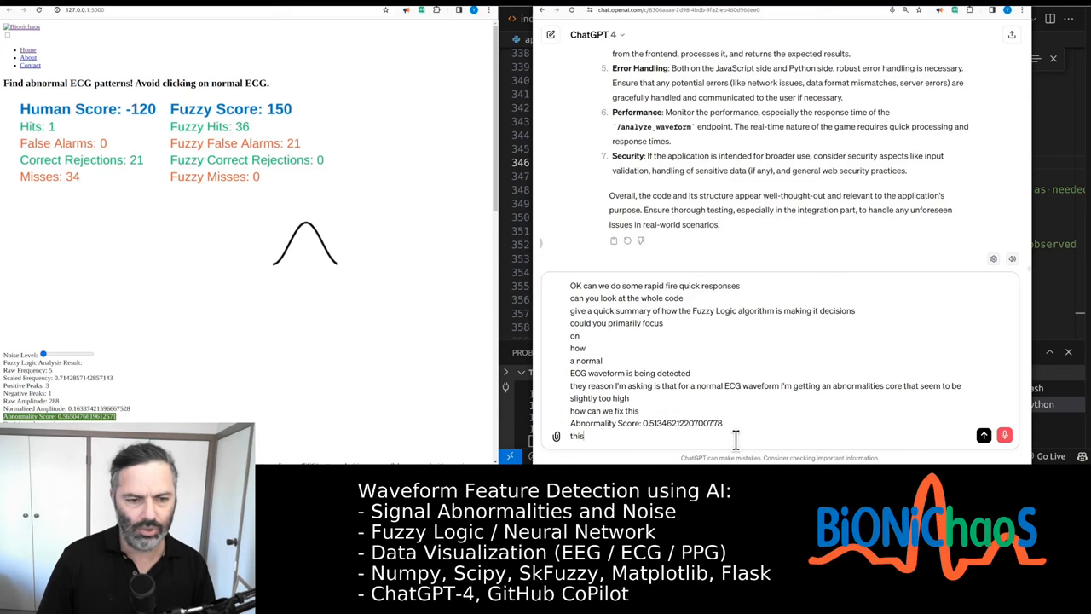
pyautogui.write('is the abnormality score that I get for a normal ECG waveform')
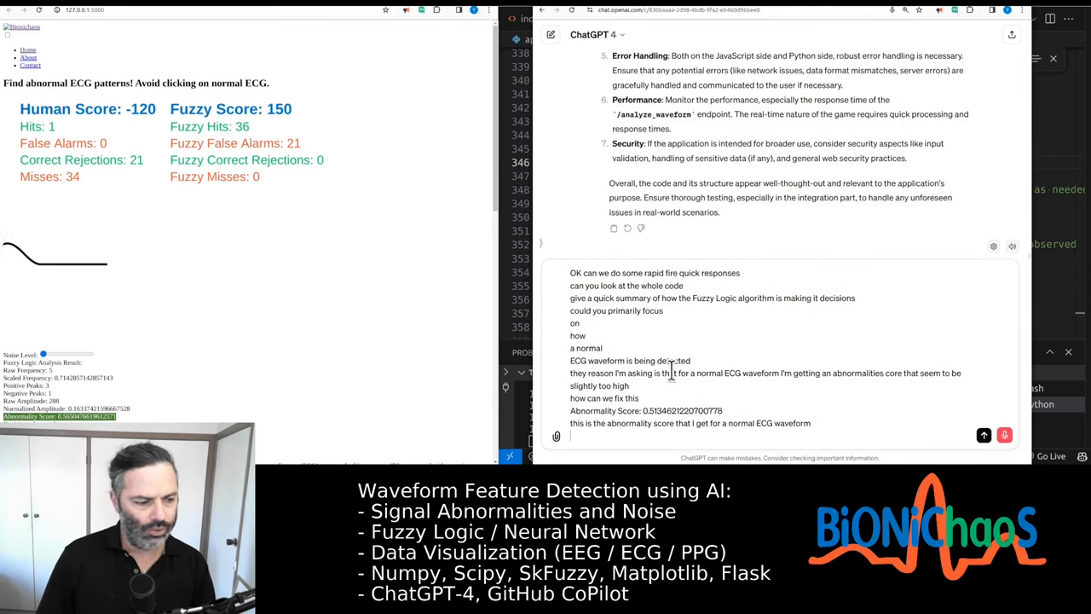
pyautogui.write('they could be in')
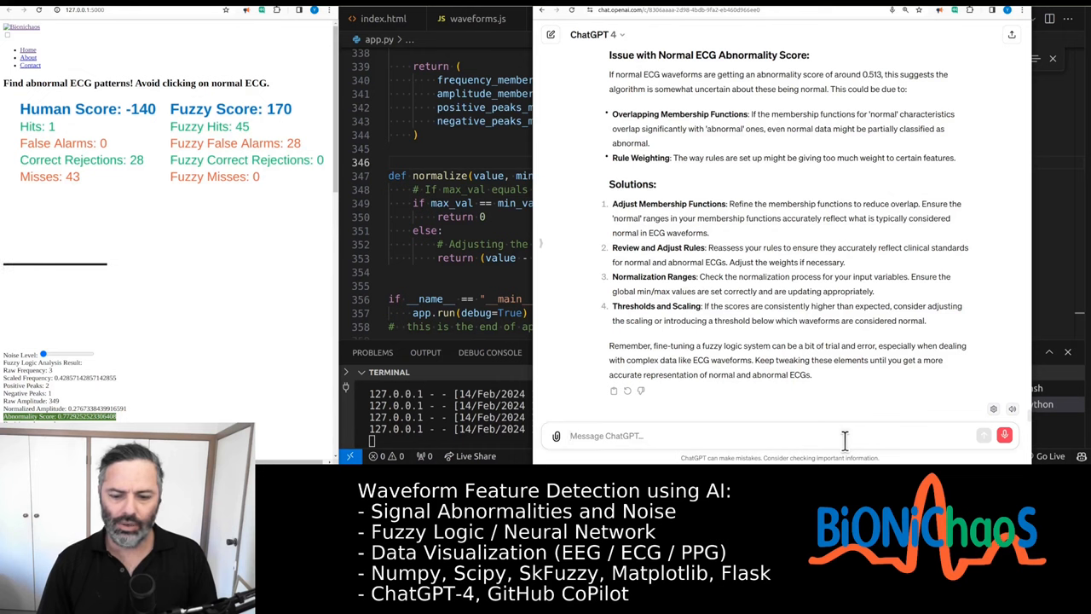
# Step: Draft a follow-up asking ChatGPT to actually suggest how to implement the solution
pyautogui.write('okay so regards')
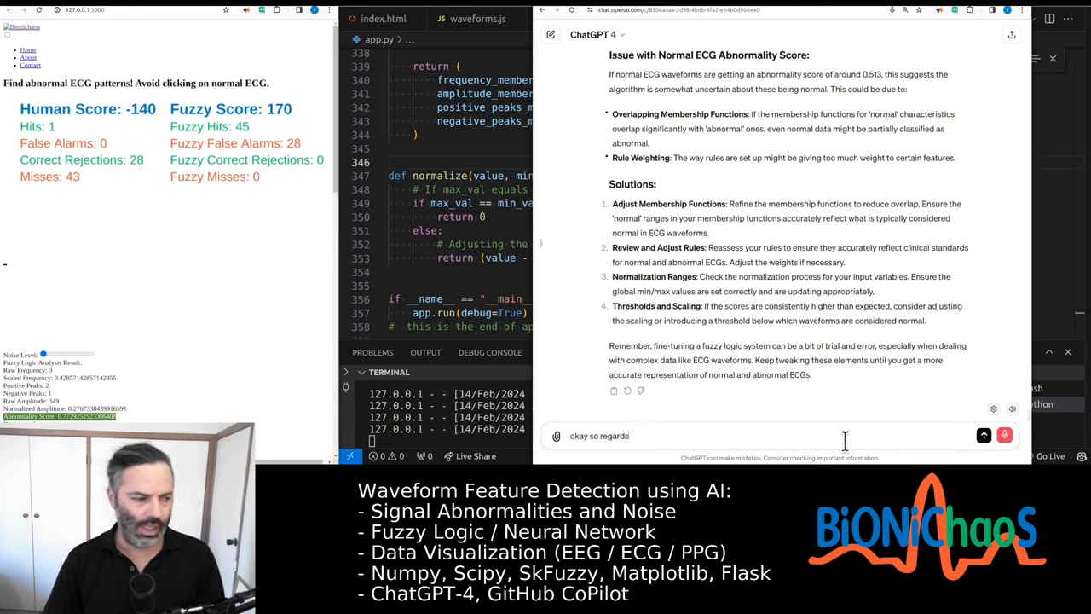
pyautogui.write('this solution can you actually look at the code provided')
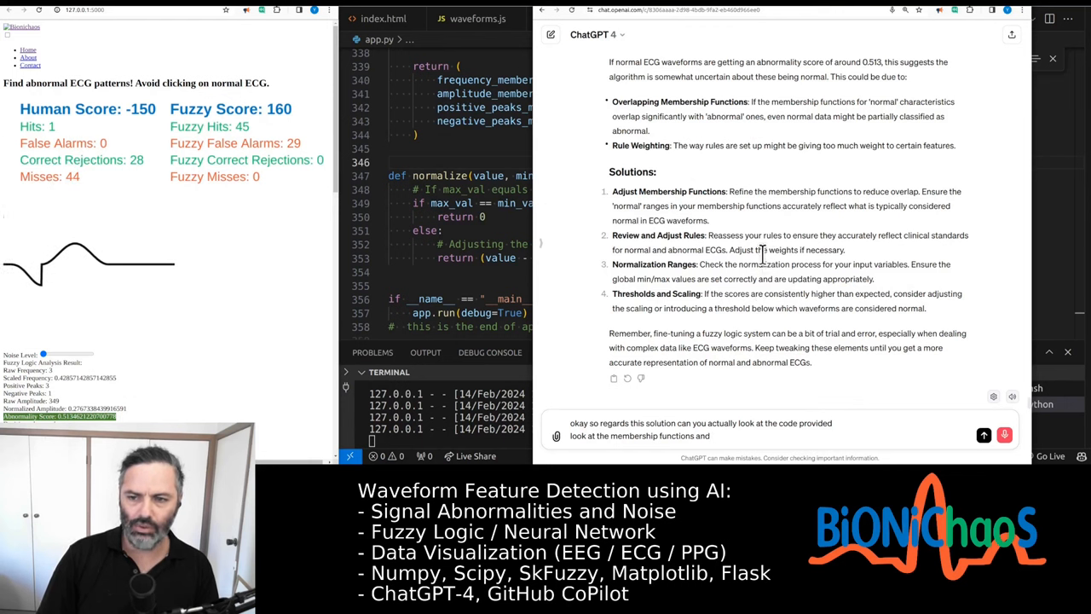
pyautogui.write('yes suggest how to refine the functions to reduce overlap I thought')
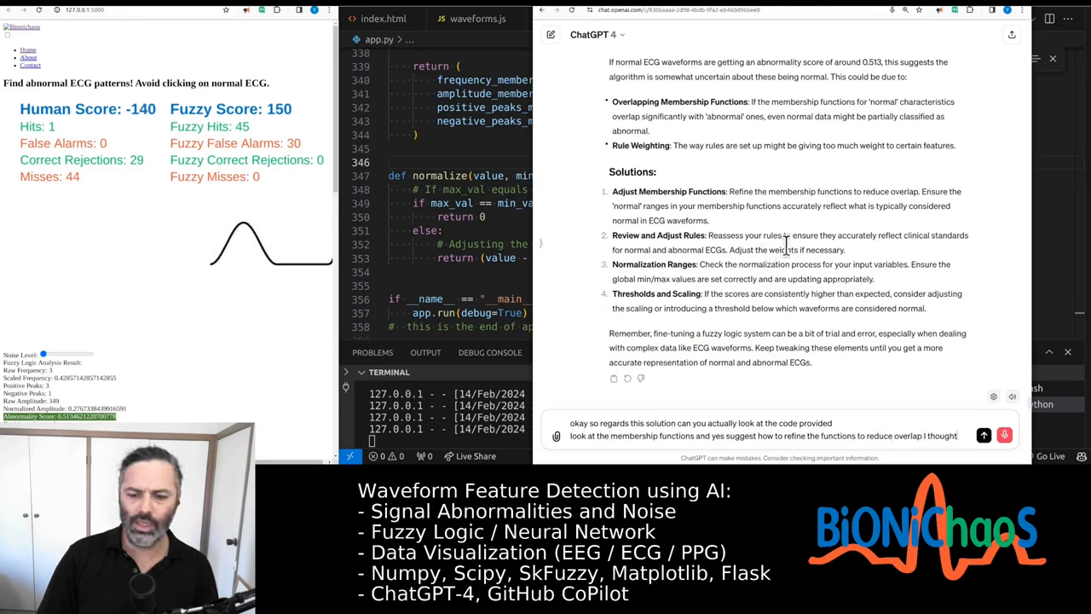
pyautogui.write('should be a consistent level of overlap')
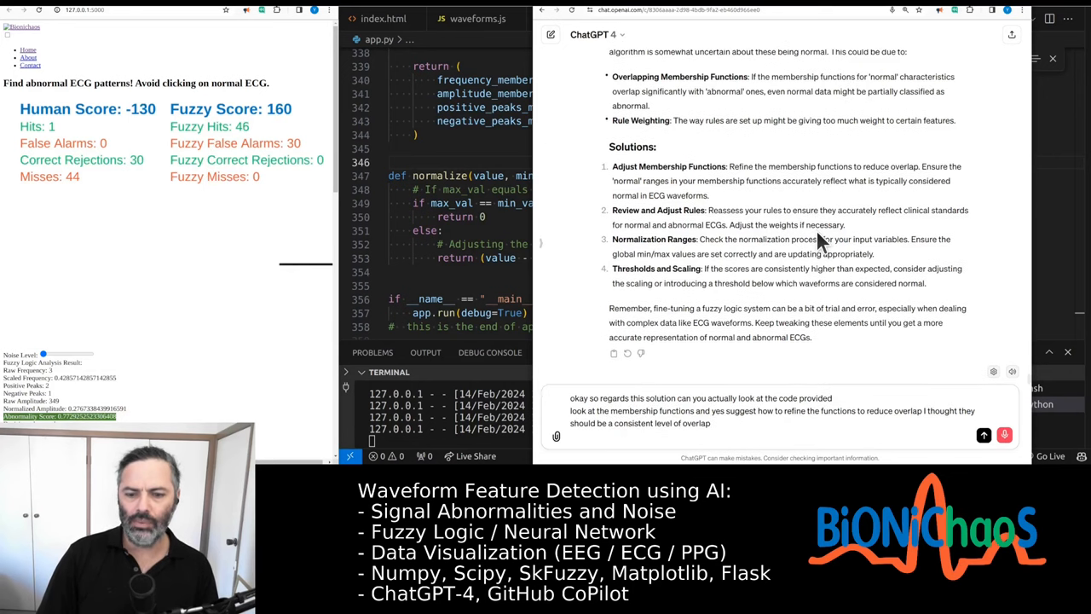
# Step: Ask that the abnormality output for normal waveforms goes near zero, and about the rules
pyautogui.write('we would like to')
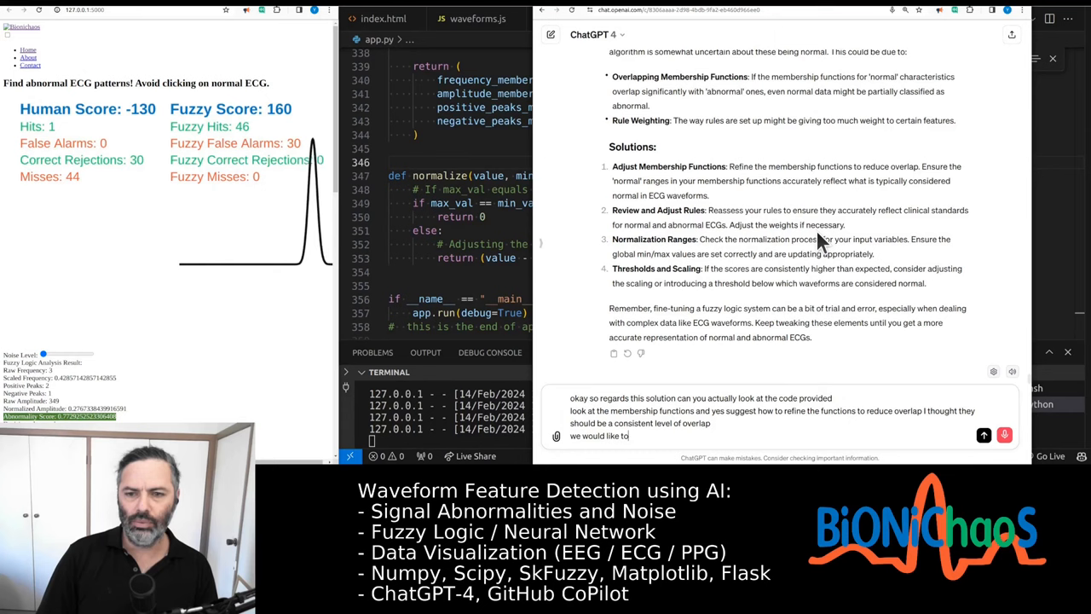
pyautogui.write('make')
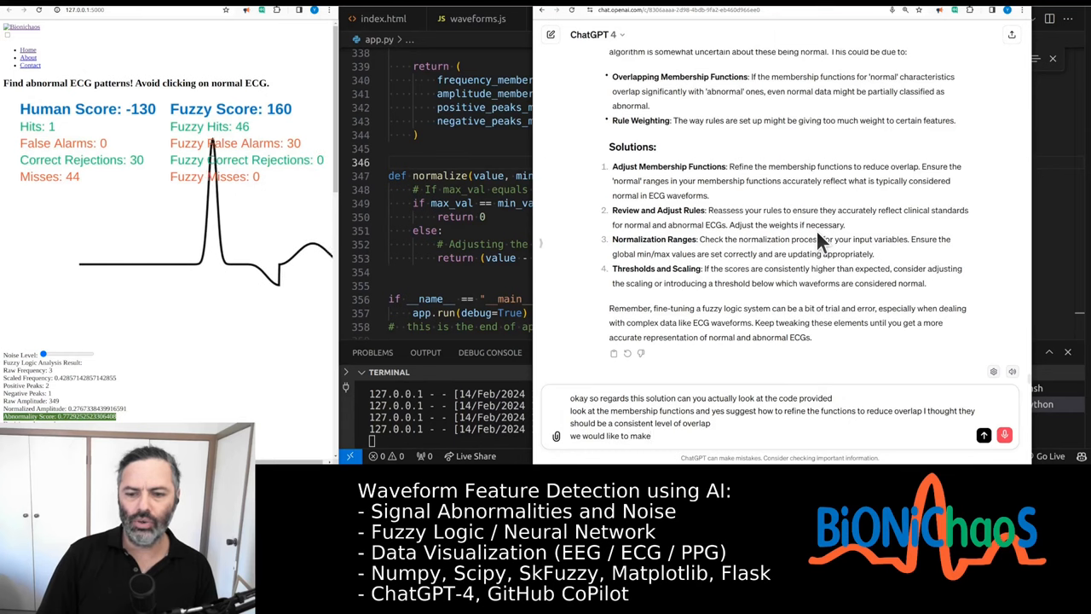
pyautogui.write('the')
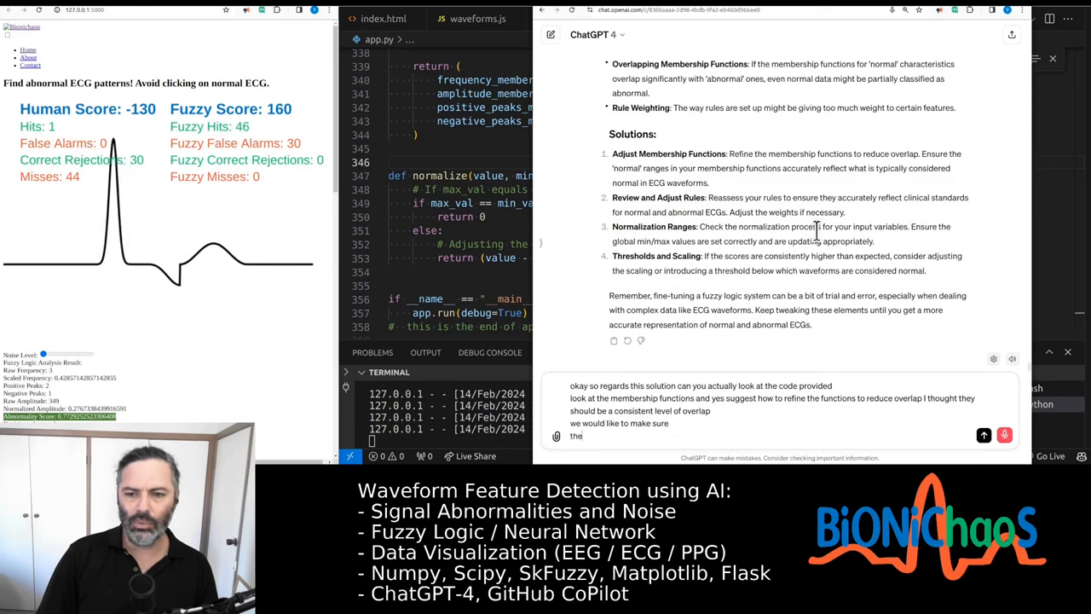
pyautogui.write('output there')
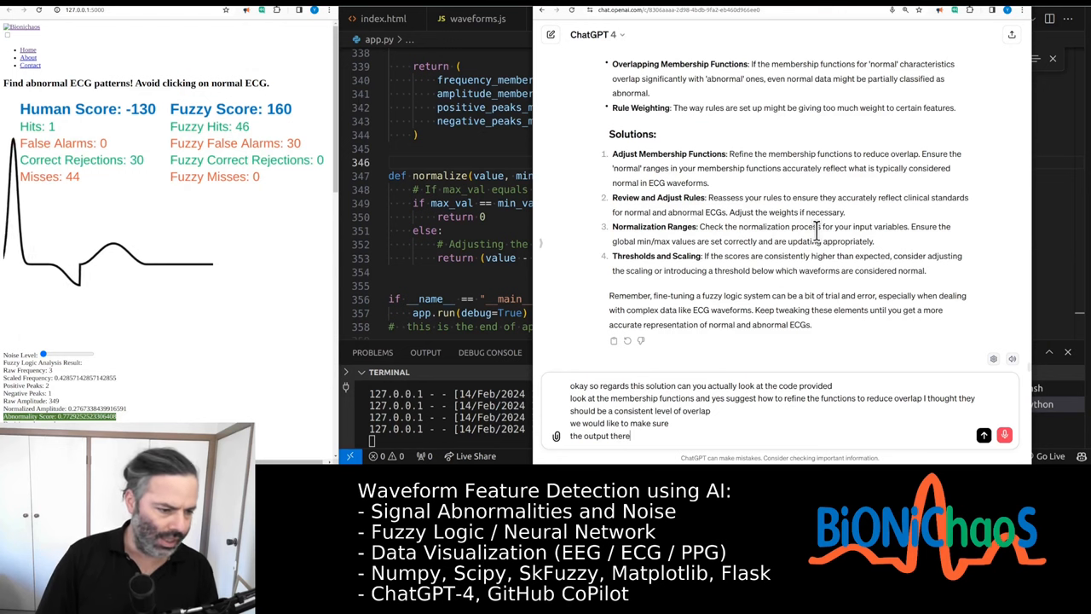
pyautogui.write('was called the abnormalities')
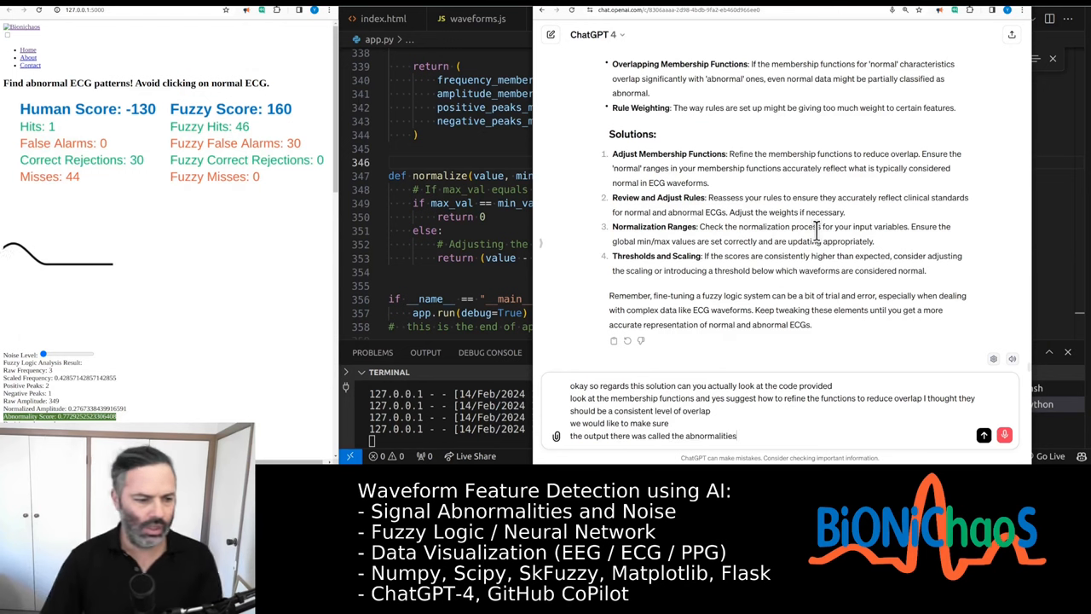
pyautogui.write('goes all the way to Zero or close to zero')
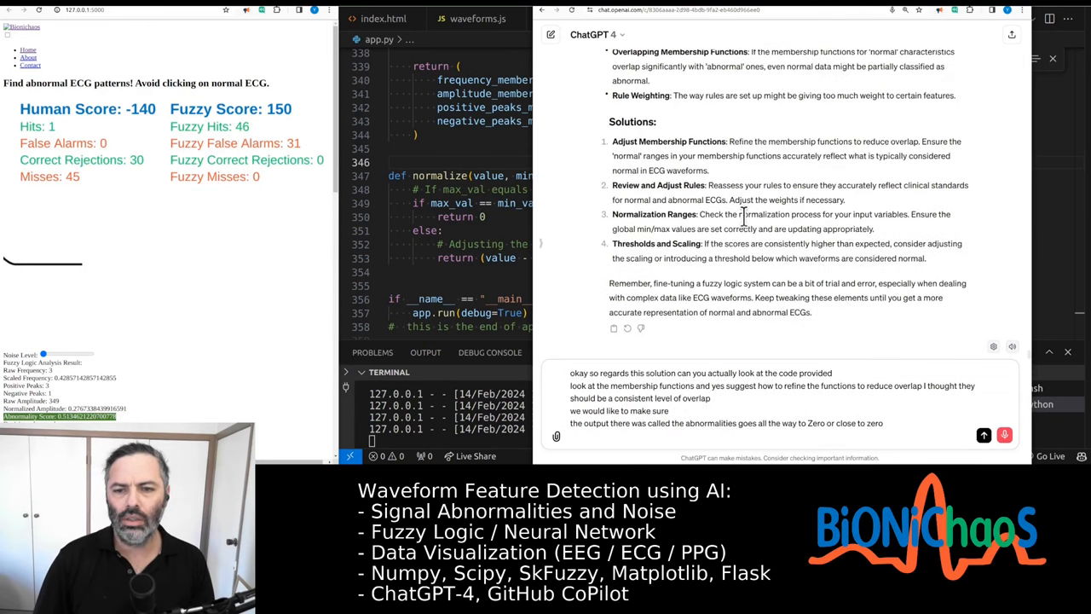
pyautogui.write('regards')
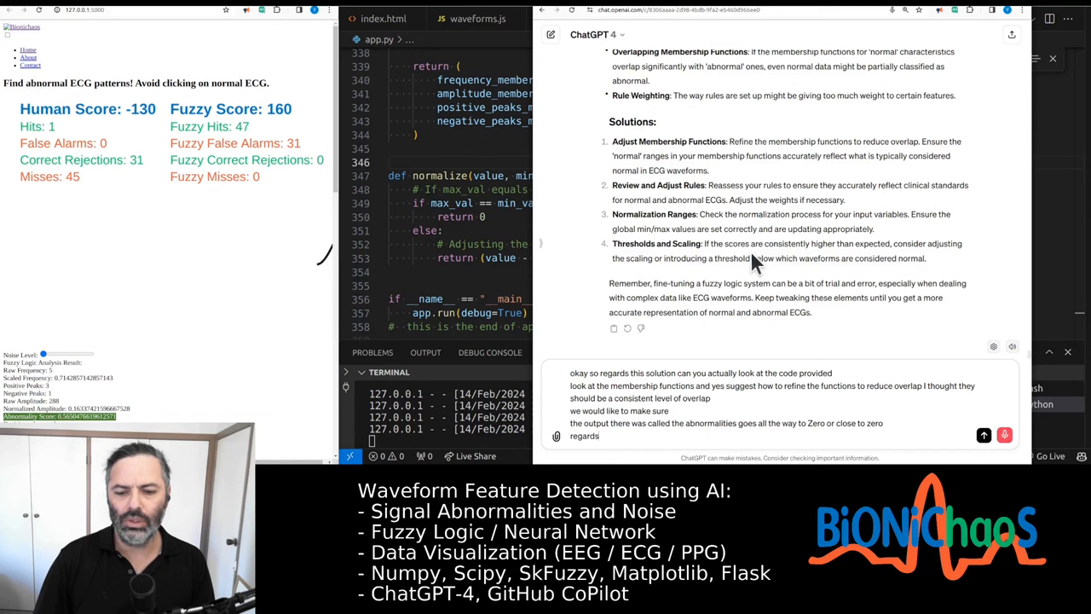
pyautogui.write('the rules a')
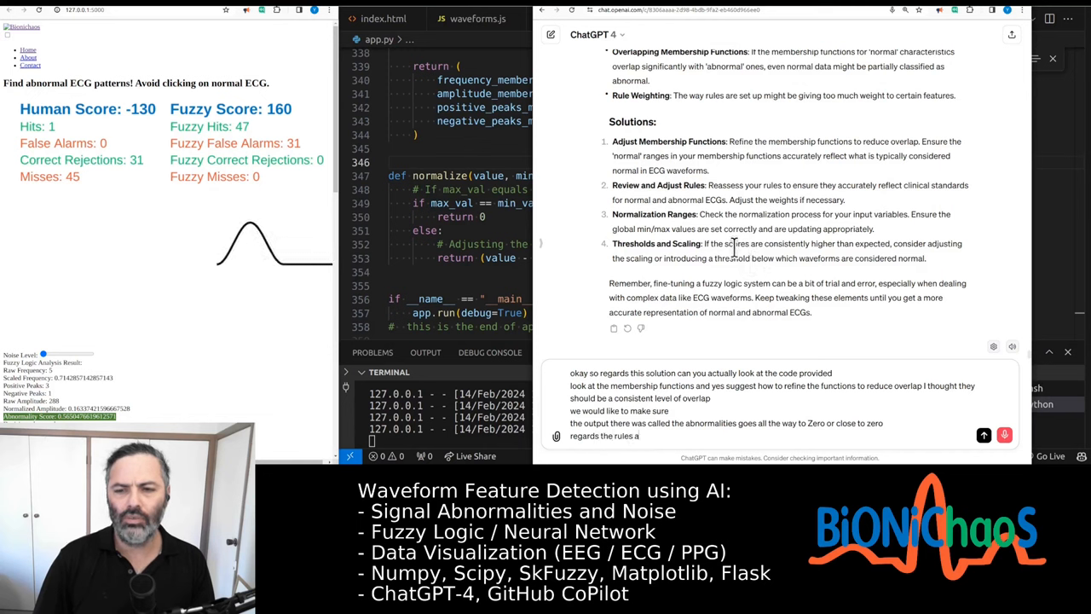
# Step: Ask ChatGPT to check the rule weights and whether less weight on amplitude makes sense
pyautogui.write('can you check if we are currently using any')
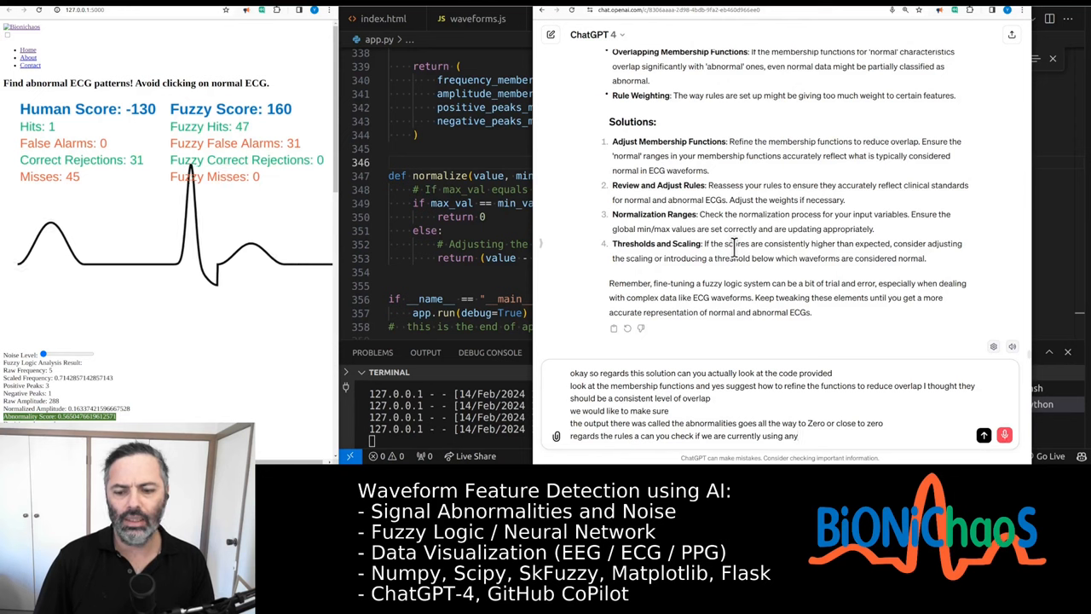
pyautogui.write("weights I don't think so")
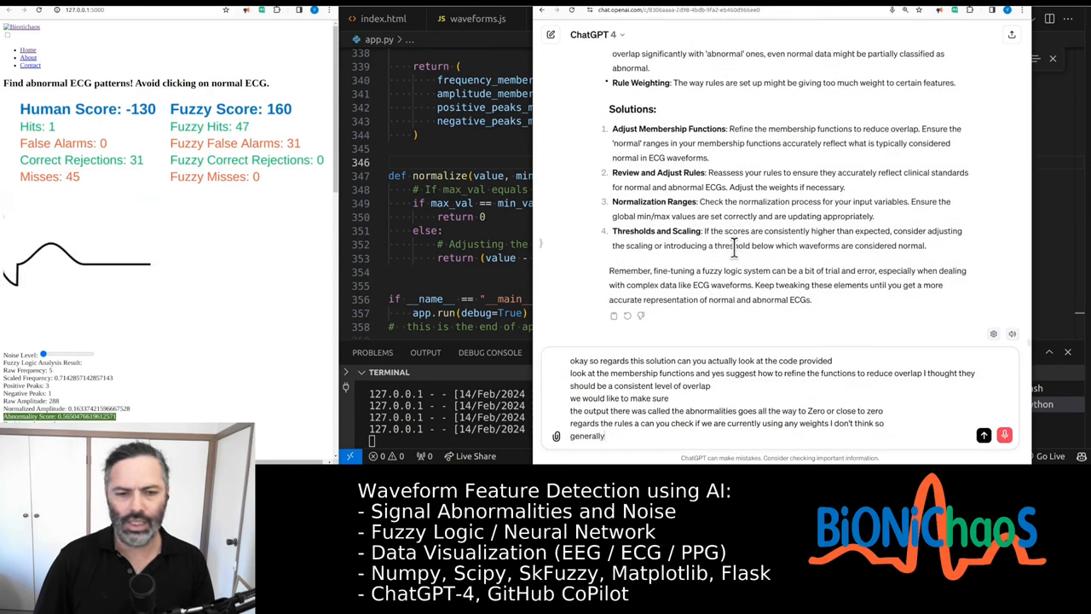
pyautogui.write("yes we would like some parameters to have let's say wa")
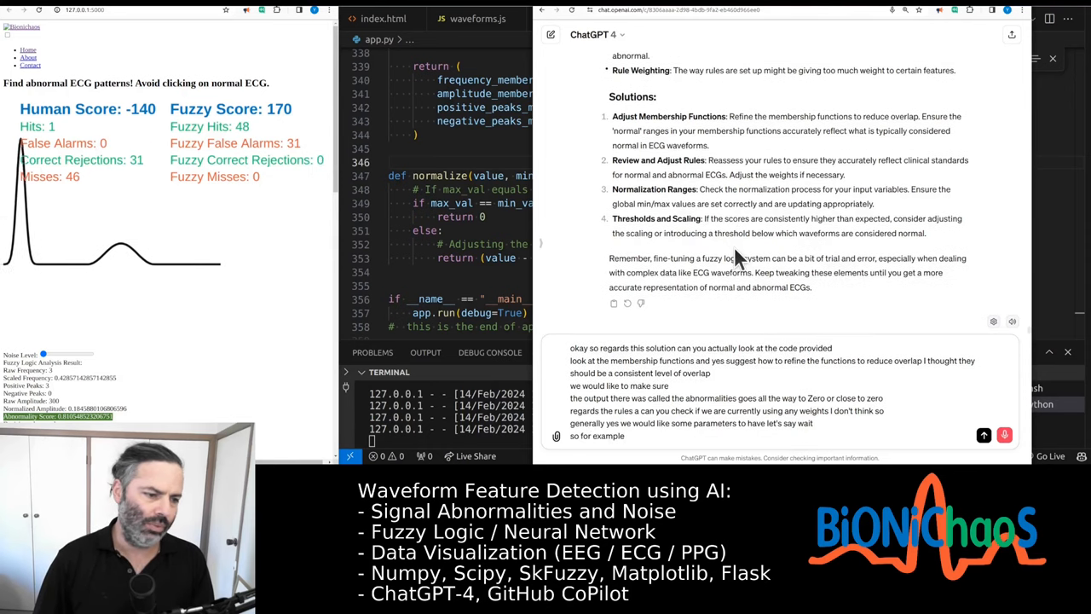
pyautogui.write('it will make')
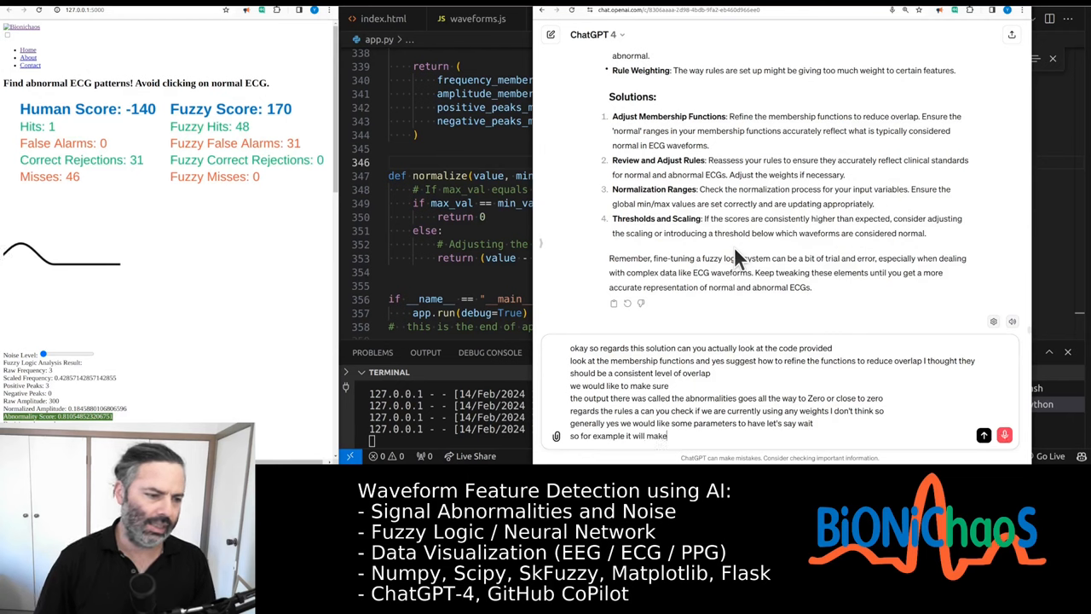
pyautogui.write('this sense to have less weight to the amplitude')
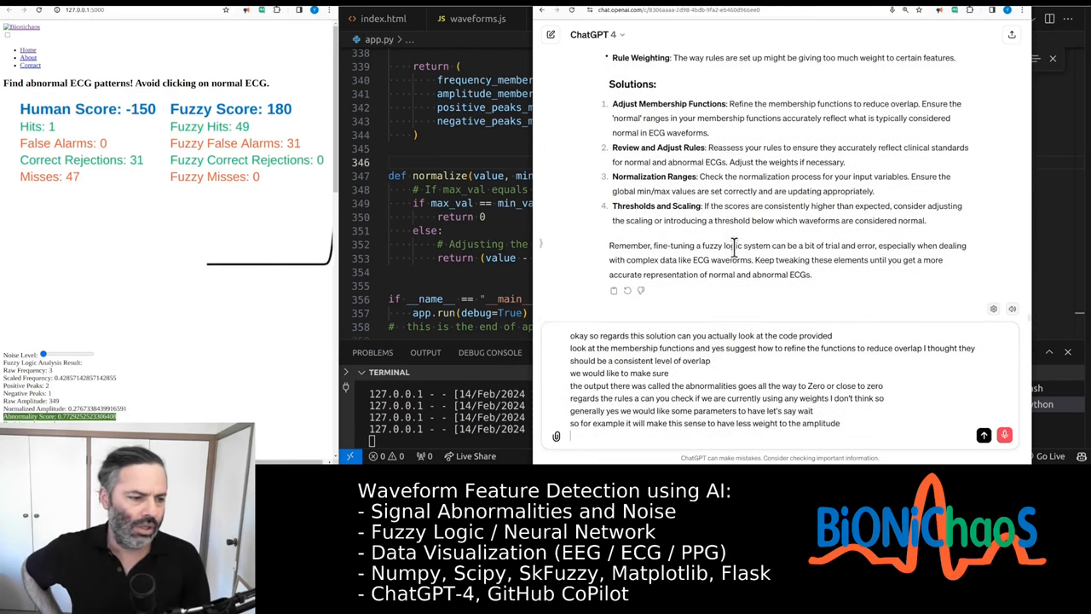
# Step: Add positive and negative peak counts, frequency weighting and normalization ranges to the request
pyautogui.write('and more weight to the number of')
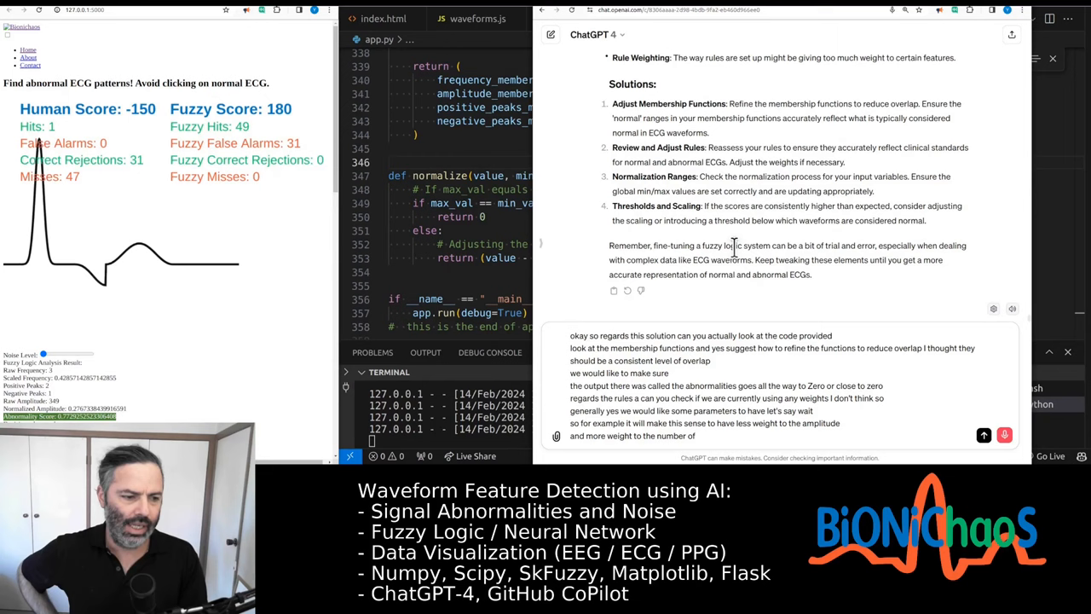
pyautogui.write('positive and negative beaks')
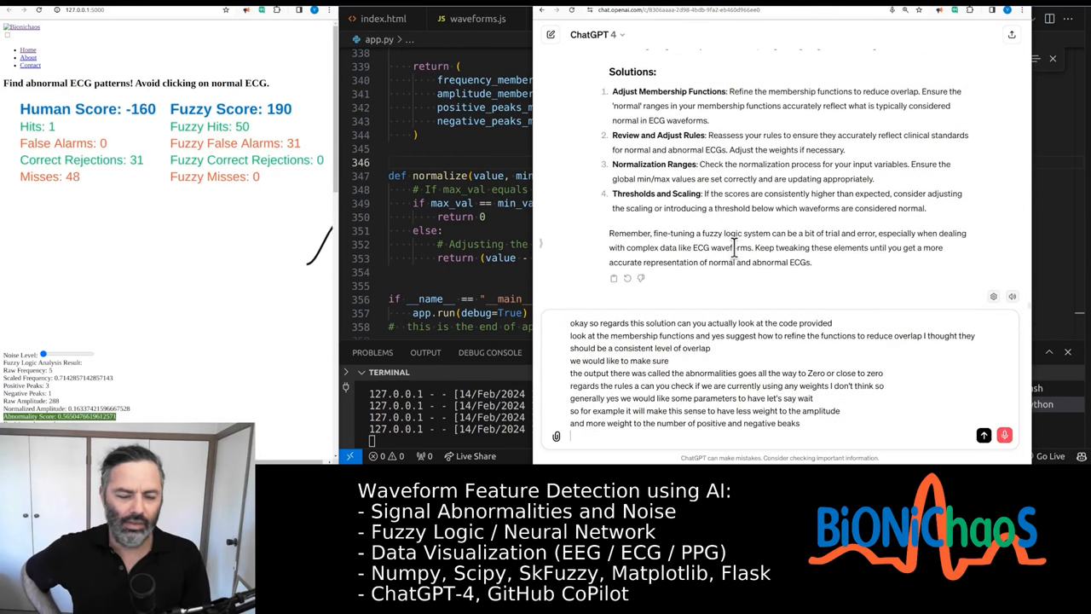
pyautogui.write('and they frequency')
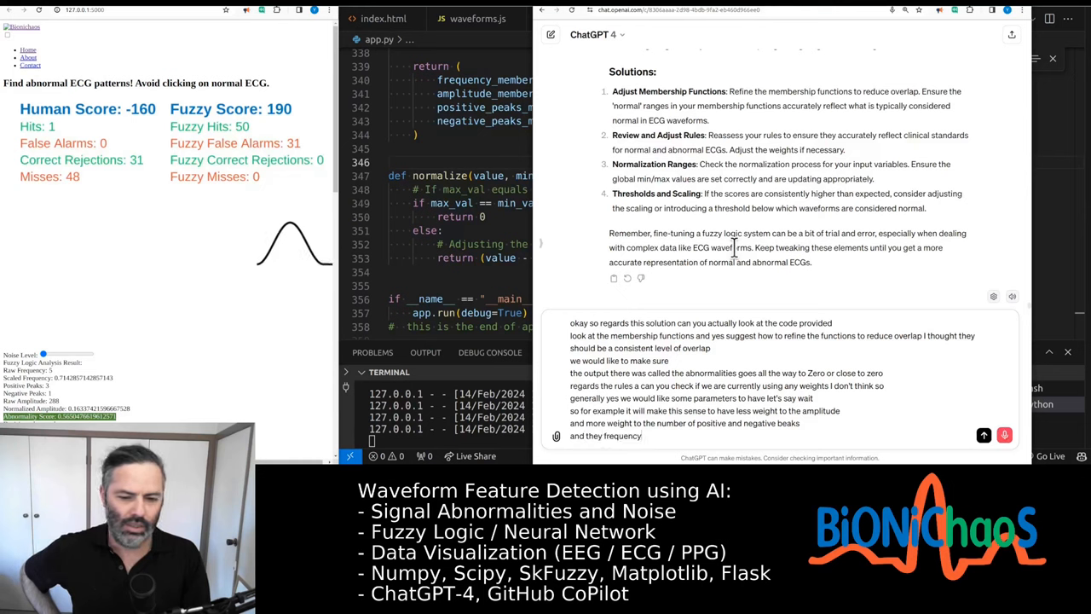
pyautogui.write('should also be lower a weight')
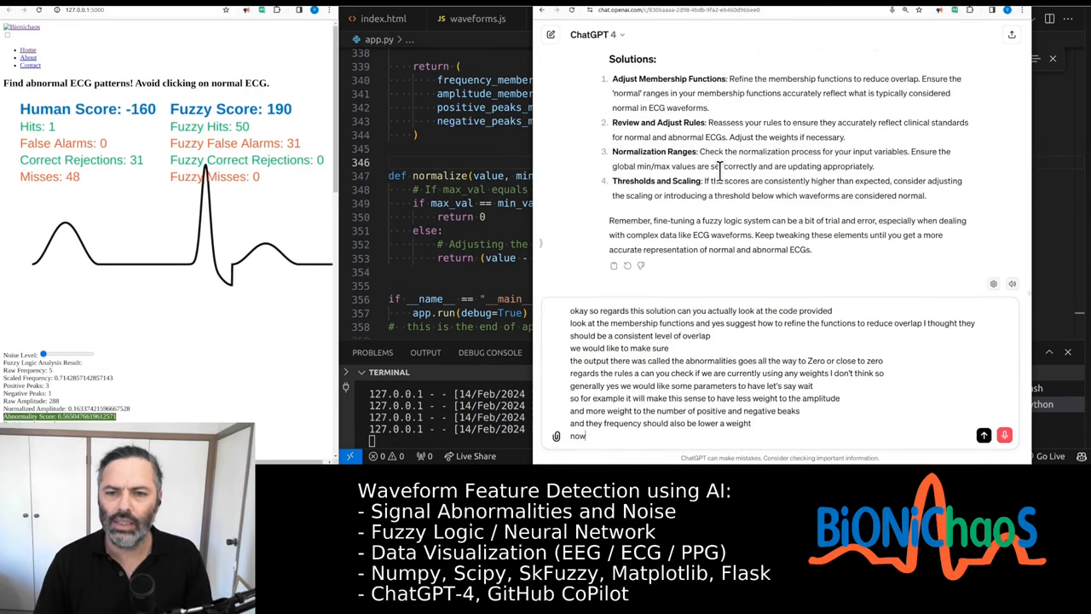
pyautogui.write('against normalization Ranges')
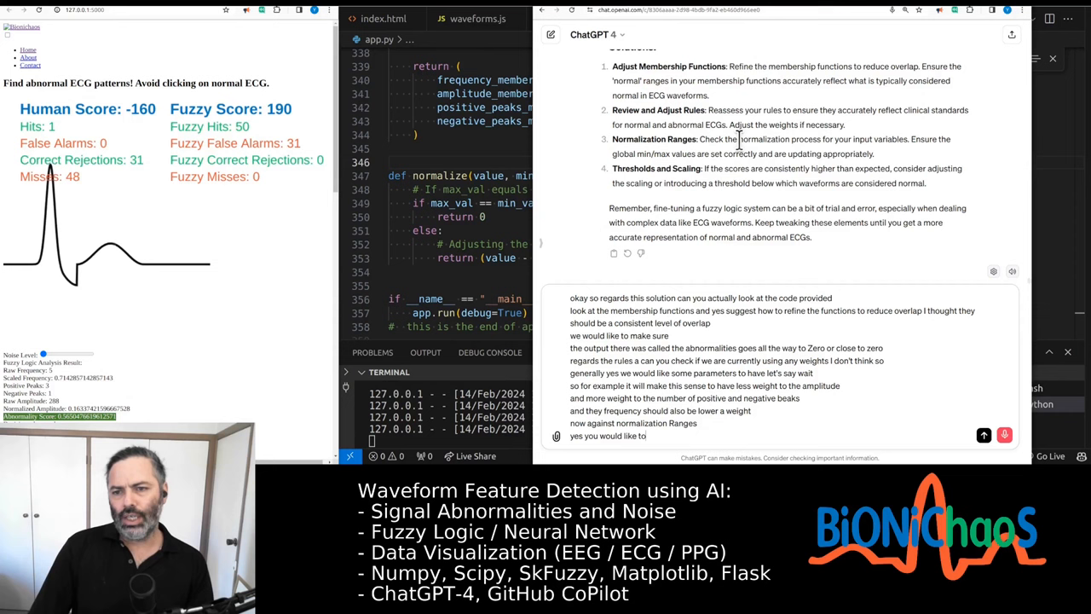
# Step: Dictate the first part of the follow-up asking to check the input normalization and whether common threshold values exist
pyautogui.write('check if the normalization')
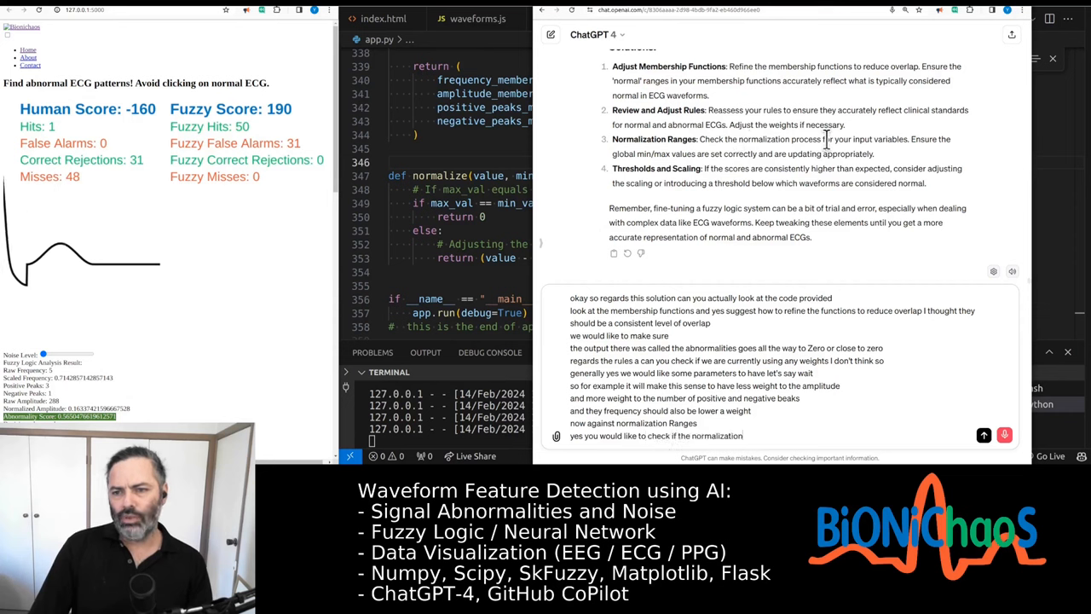
pyautogui.write('process for you input')
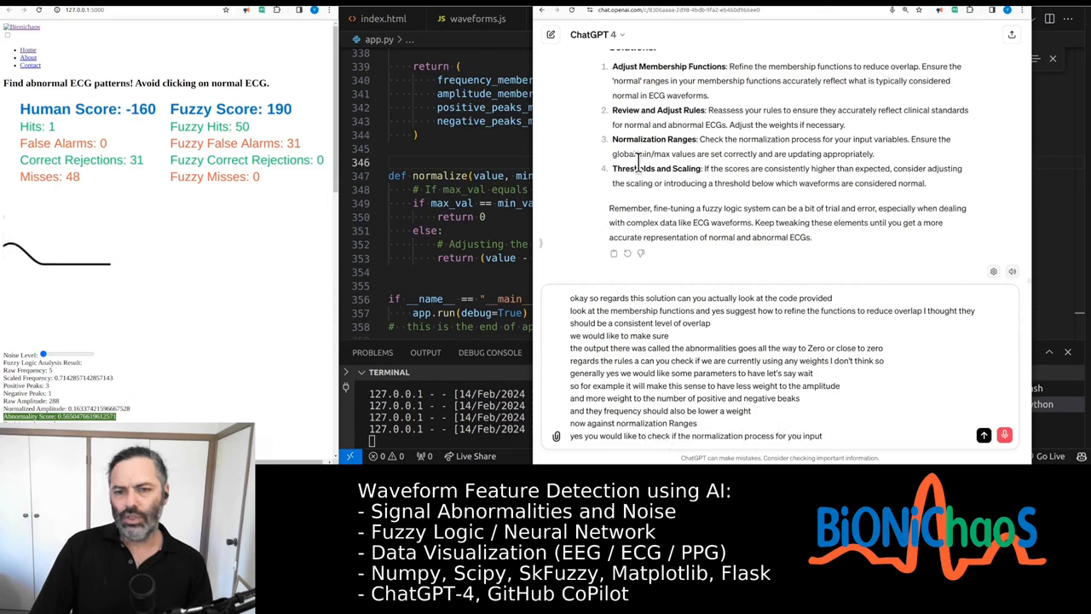
pyautogui.write('variables and shoot the global Global mix Max values are set correctly okay so we actually setting them to')
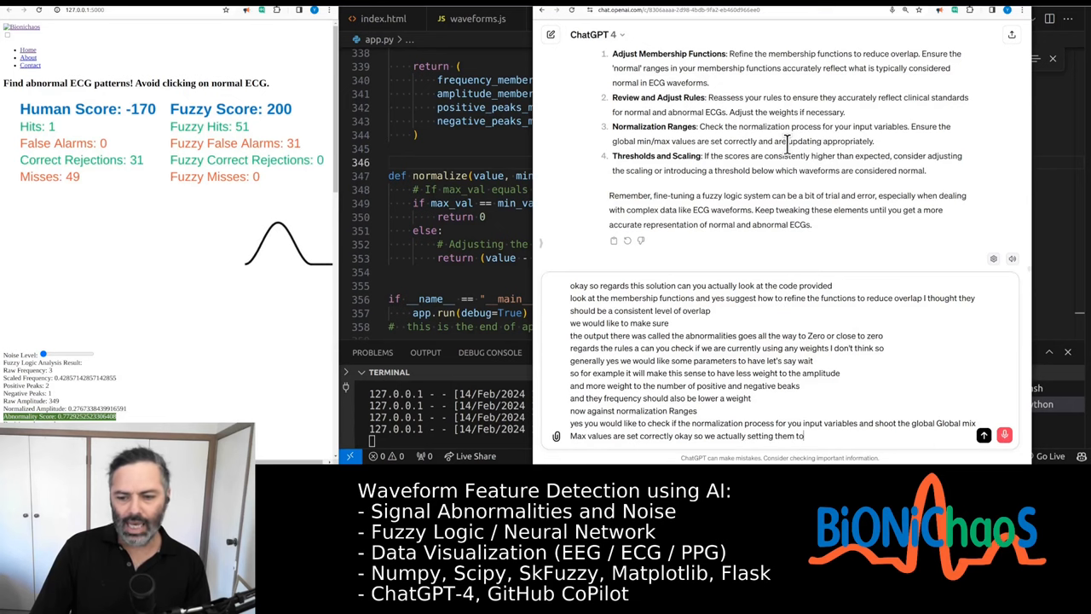
pyautogui.write('Nance to')
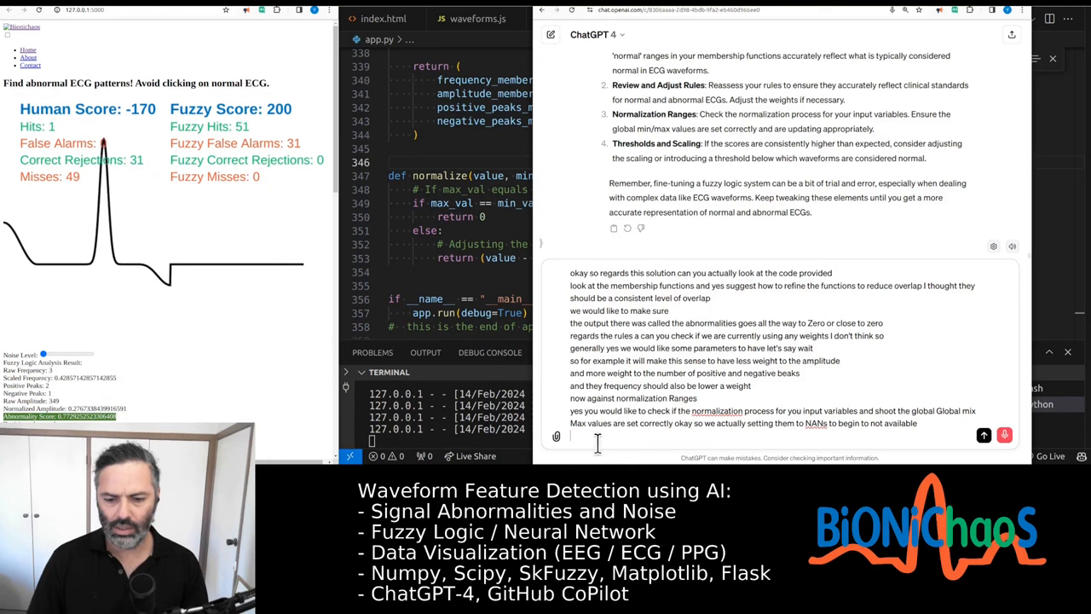
pyautogui.write('this')
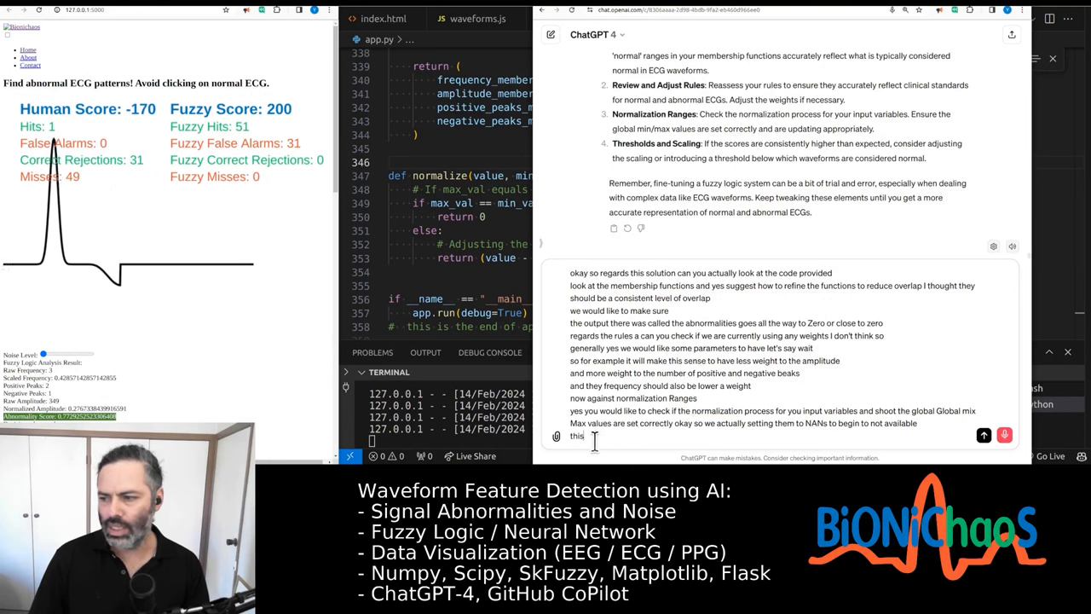
pyautogui.write('was working better')
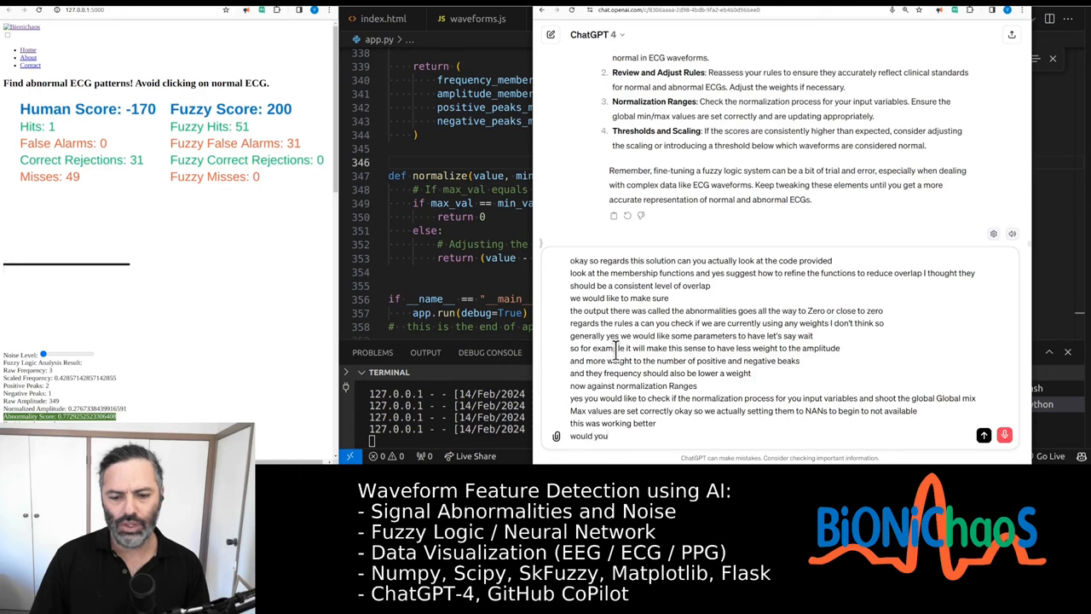
pyautogui.write('suggest changing')
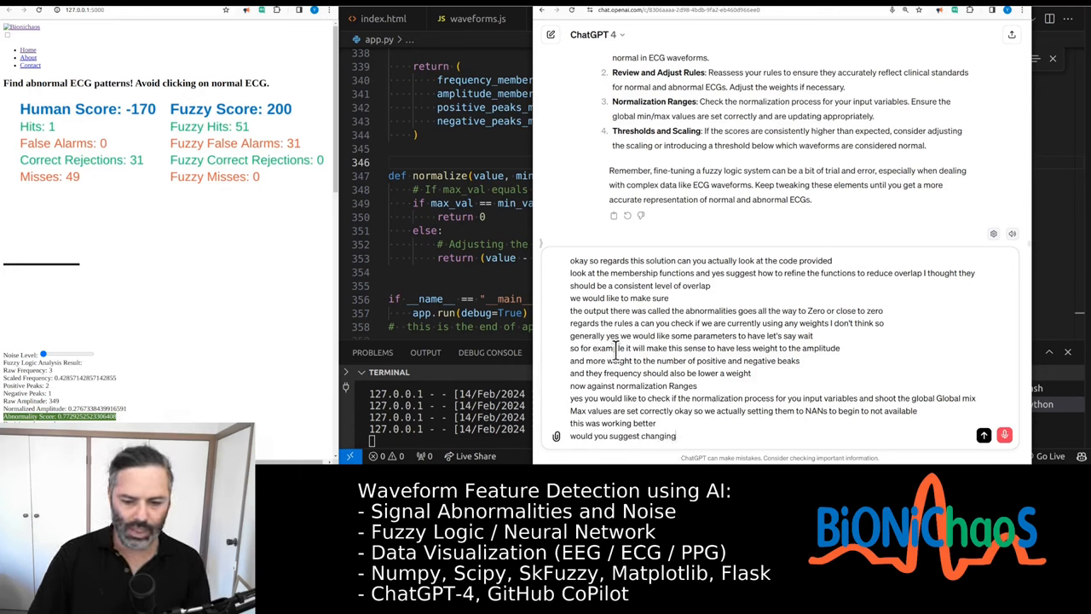
pyautogui.write('them they would be some')
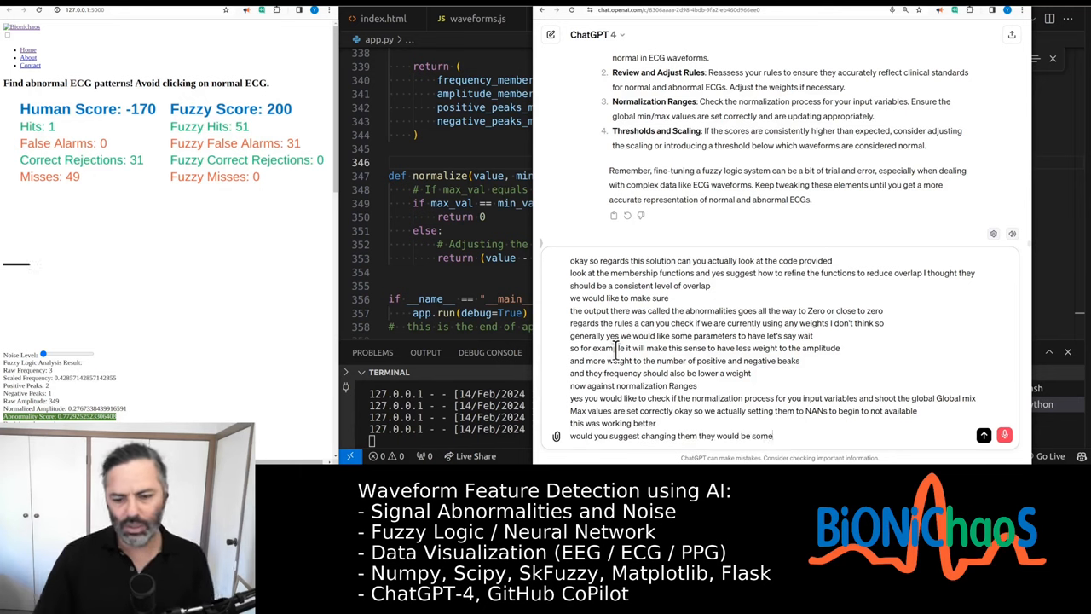
pyautogui.write('common values that we expect that we could be using instead')
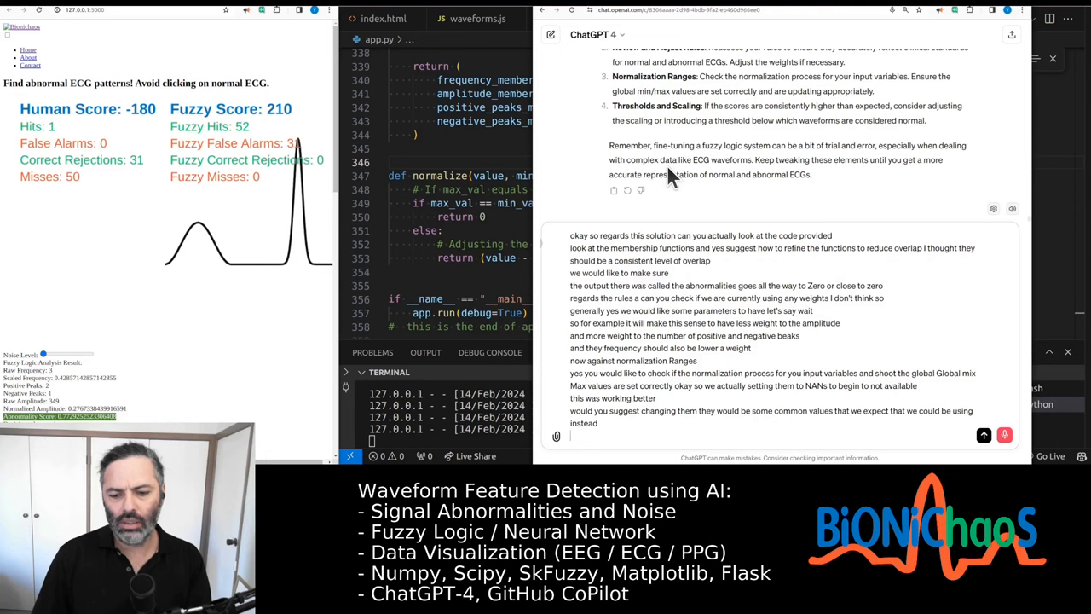
pyautogui.write('this is to make a lot of difference')
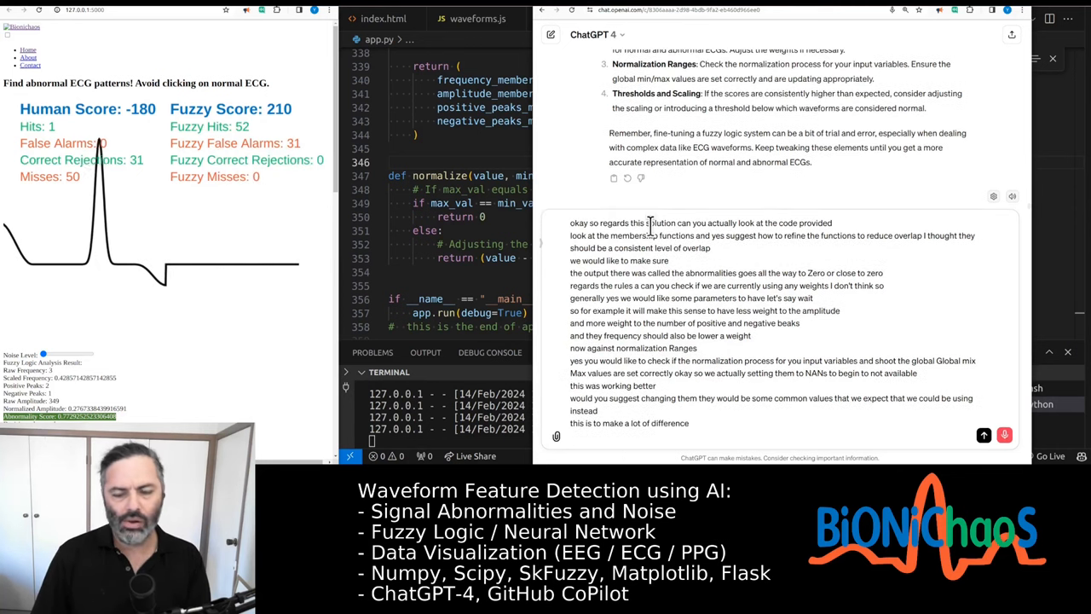
pyautogui.write('also')
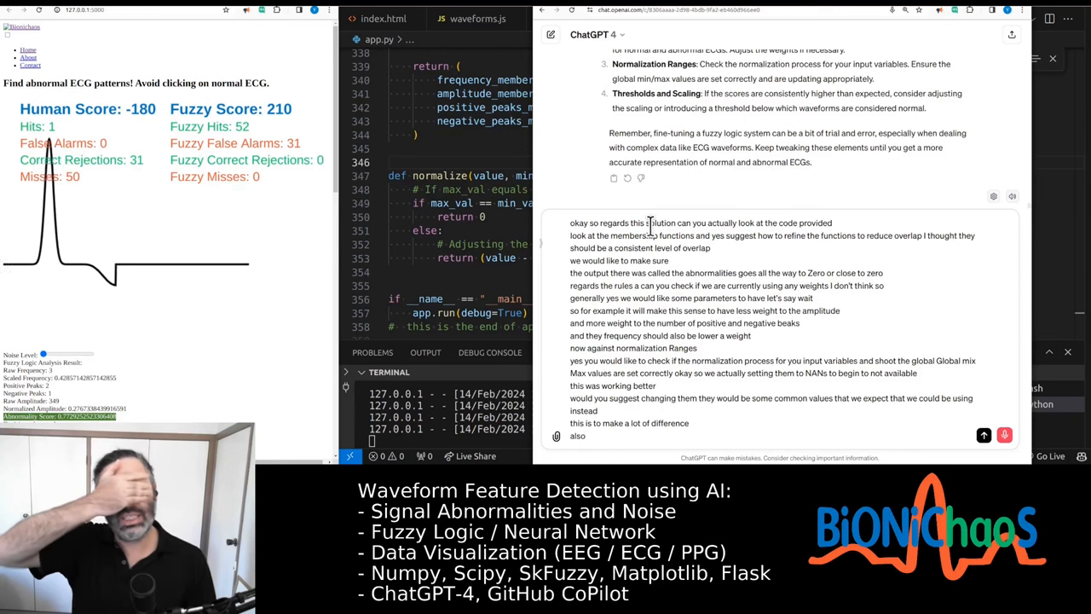
# Step: Continue the prompt asking why abnormality scores change each run and about the threshold scaling
pyautogui.write('could you explain the')
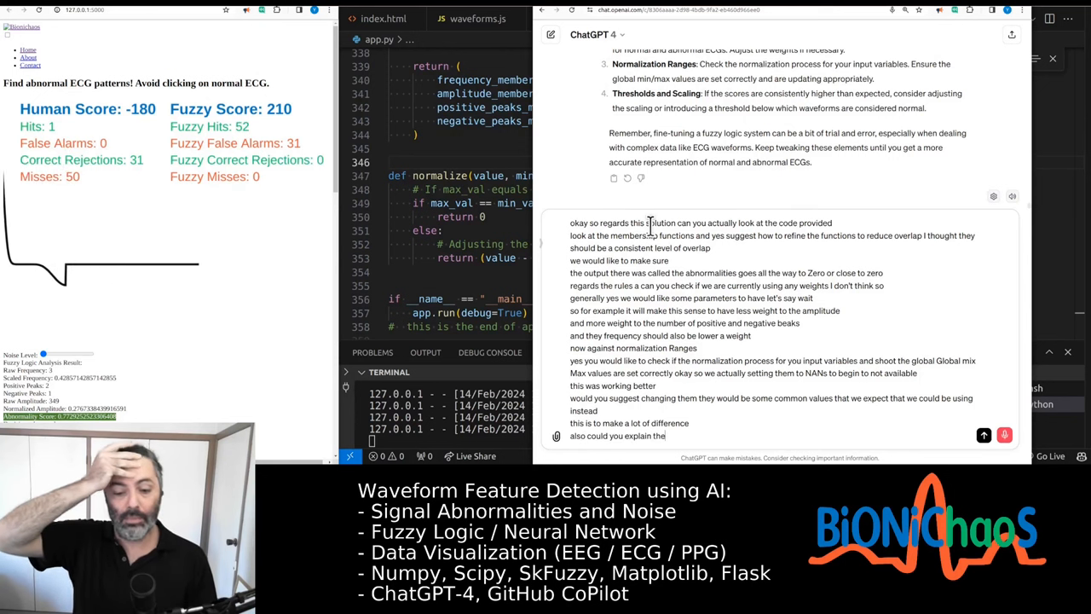
pyautogui.write('repeated abilities so')
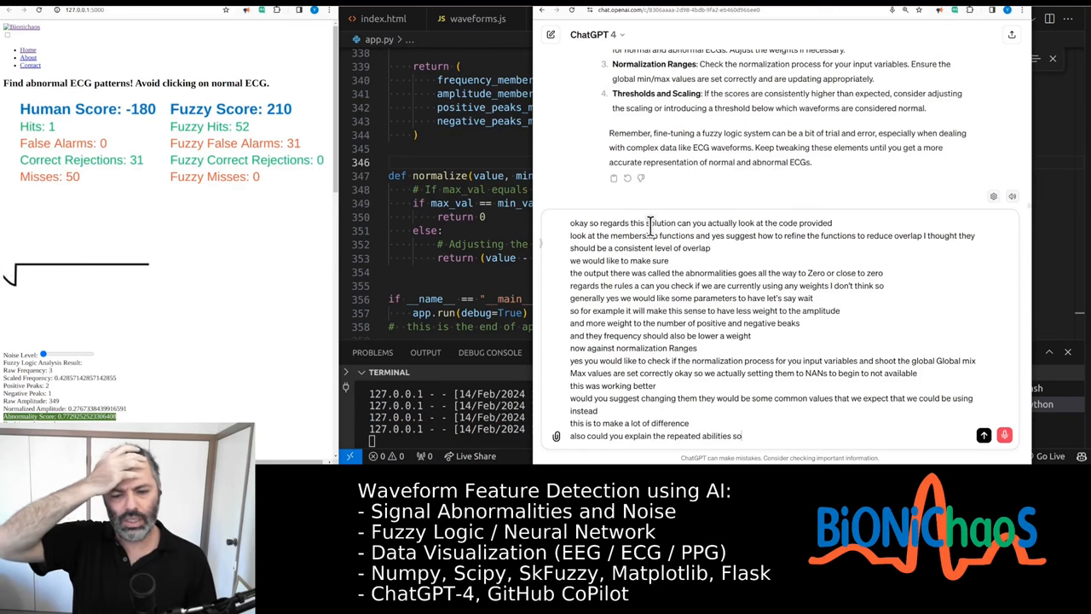
pyautogui.write('with the abnormality score be different every')
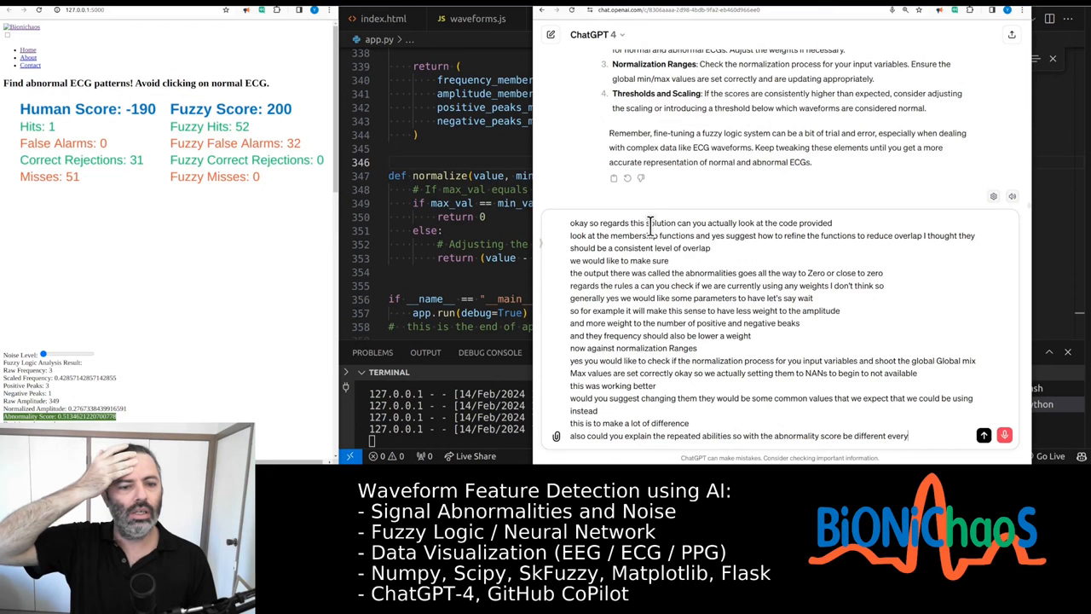
pyautogui.write('time we run the web application')
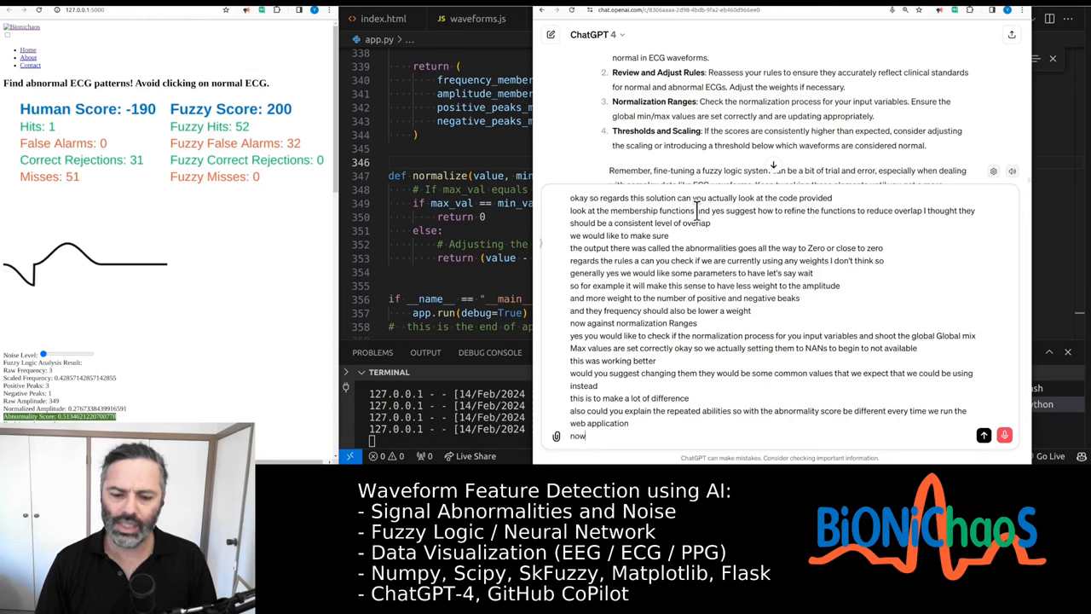
pyautogui.write('for this')
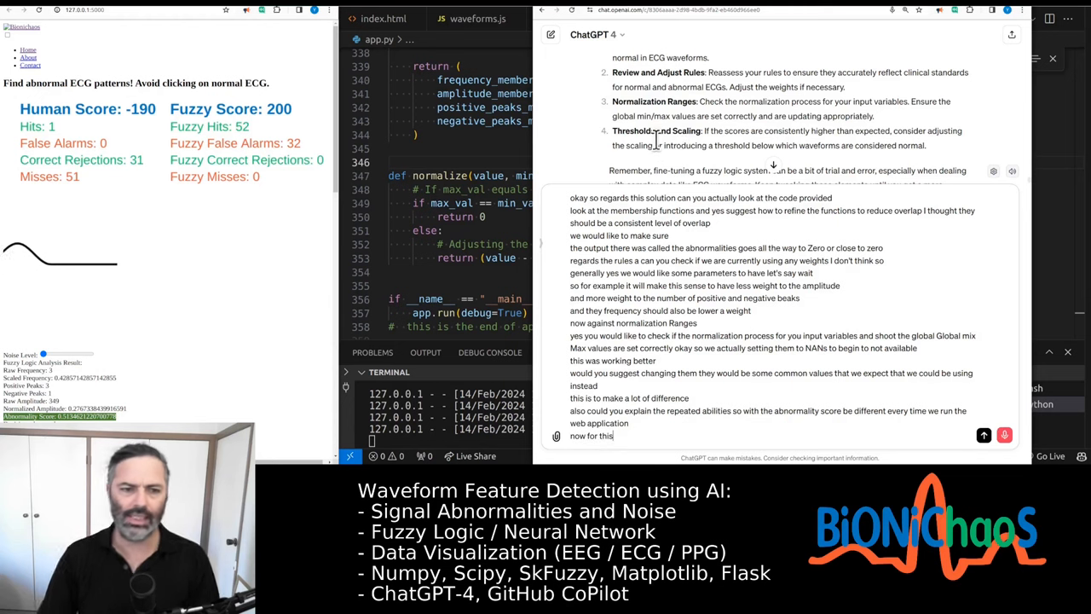
pyautogui.write('thresholdings scaling')
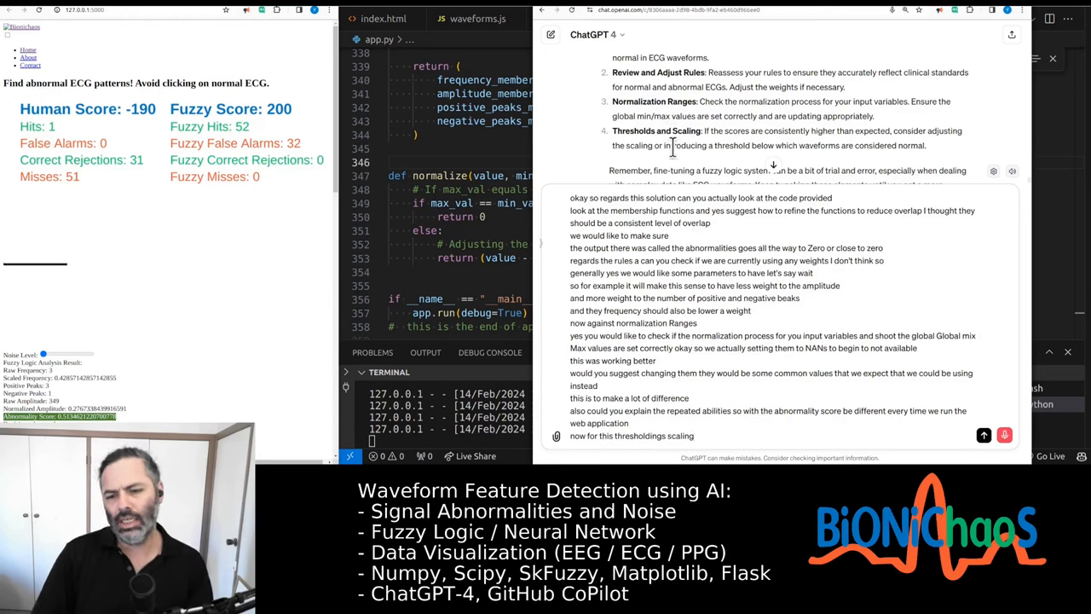
pyautogui.write('is I suspect you are suggesting to adjust them manually with could have done so')
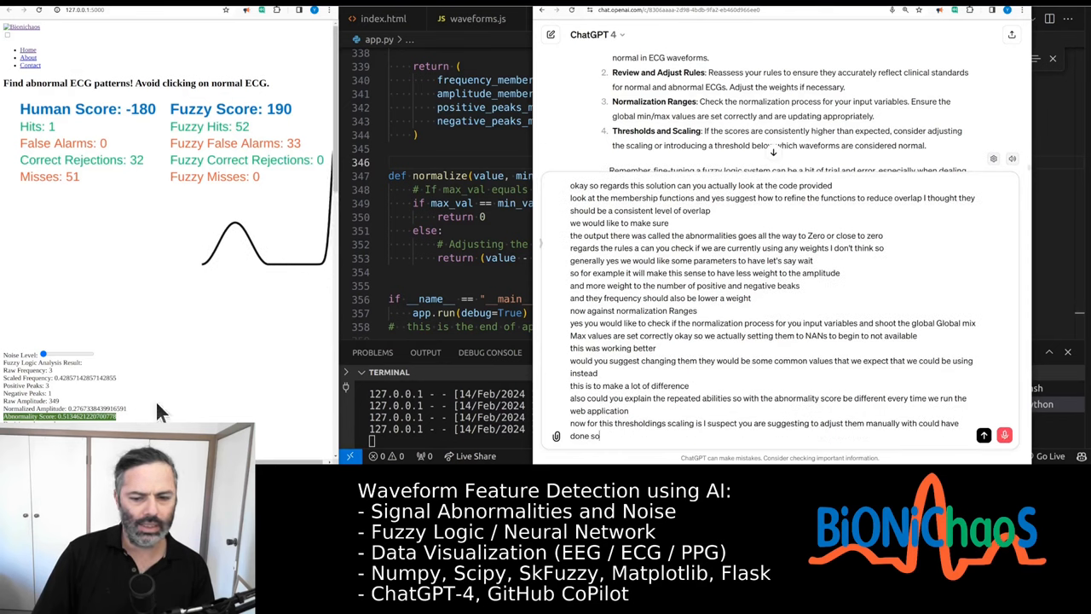
pyautogui.write('except and the normal ECG of the multiscal is very')
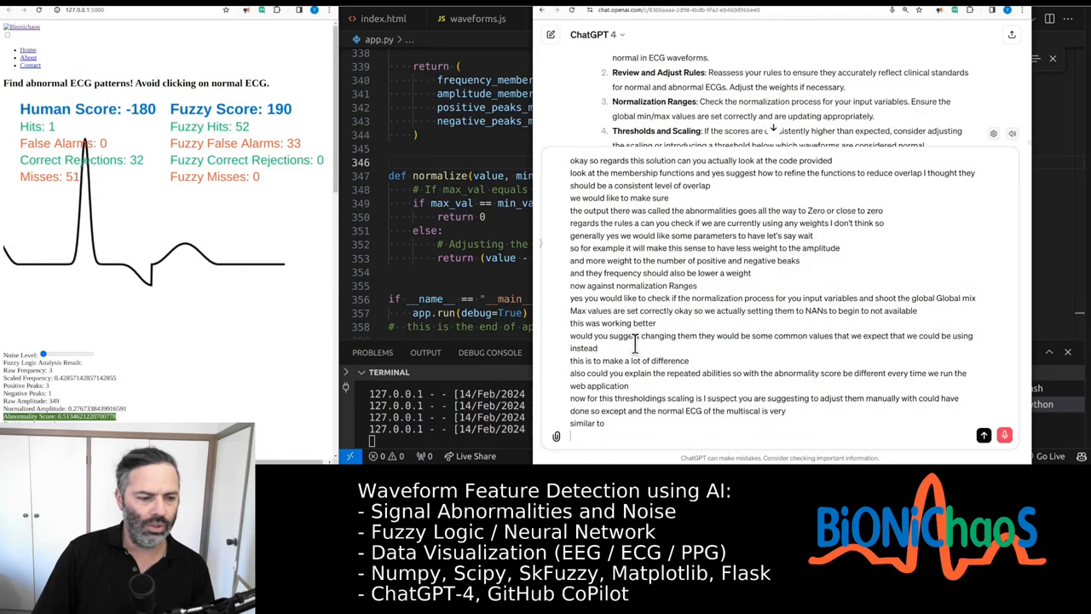
pyautogui.write('the')
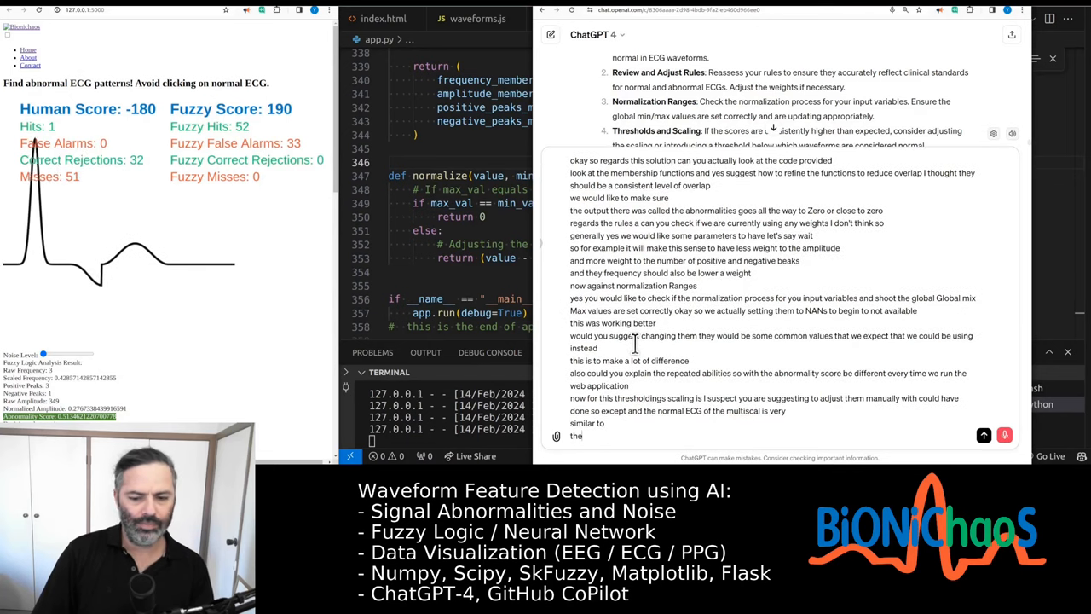
pyautogui.write('value')
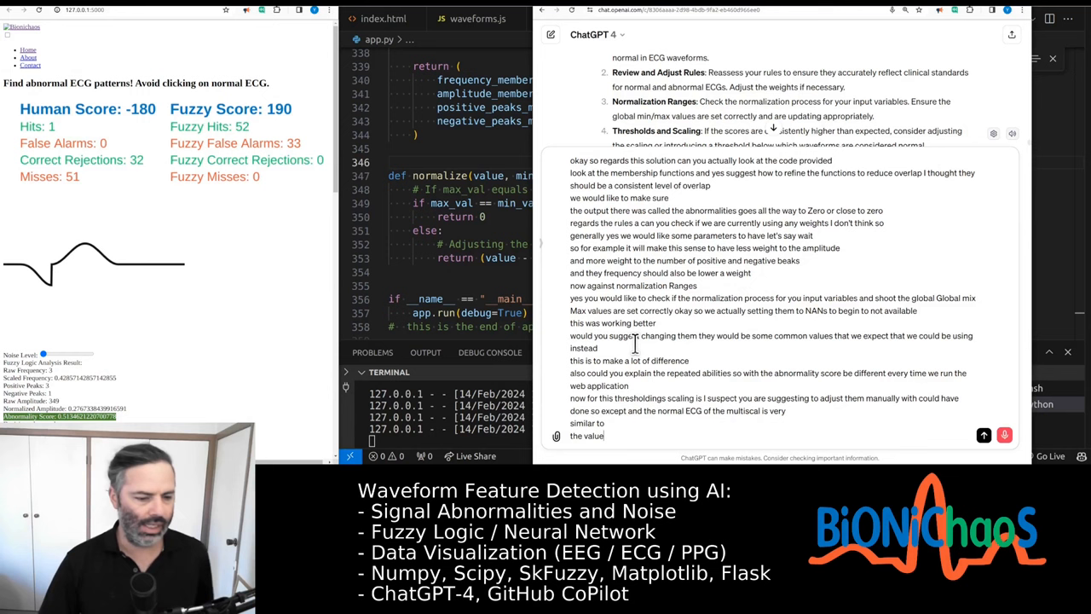
pyautogui.write('for and one of the abnormal waveforms')
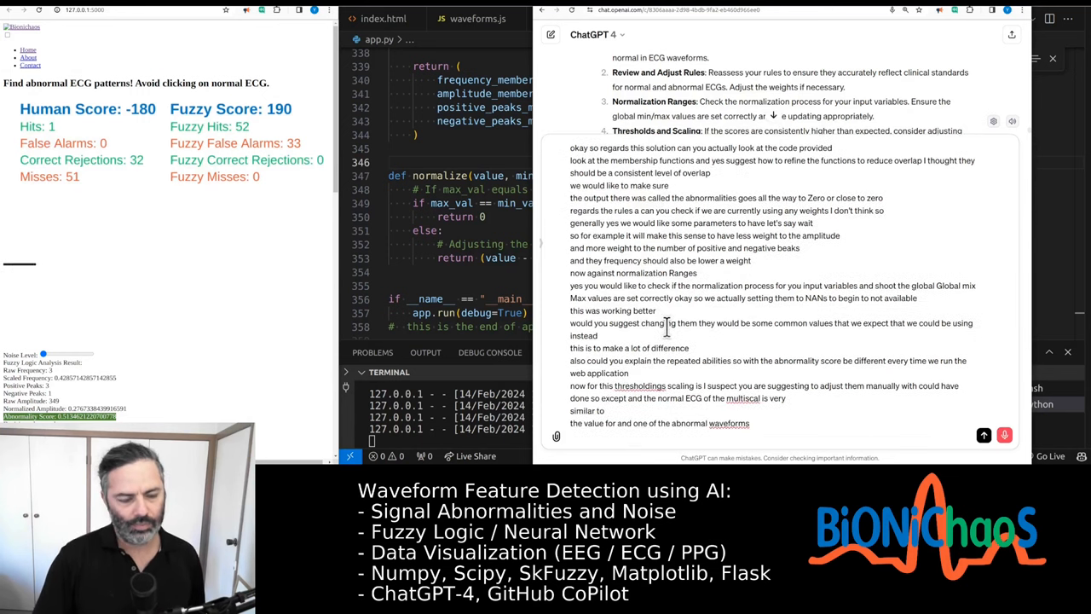
pyautogui.write('we would like to fix that')
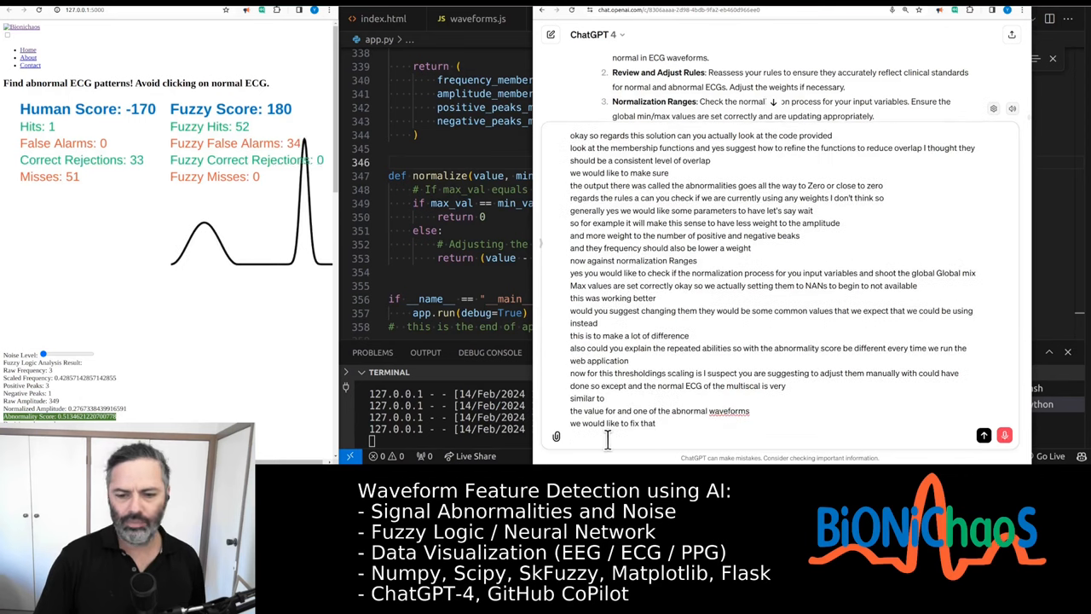
pyautogui.write('now main question')
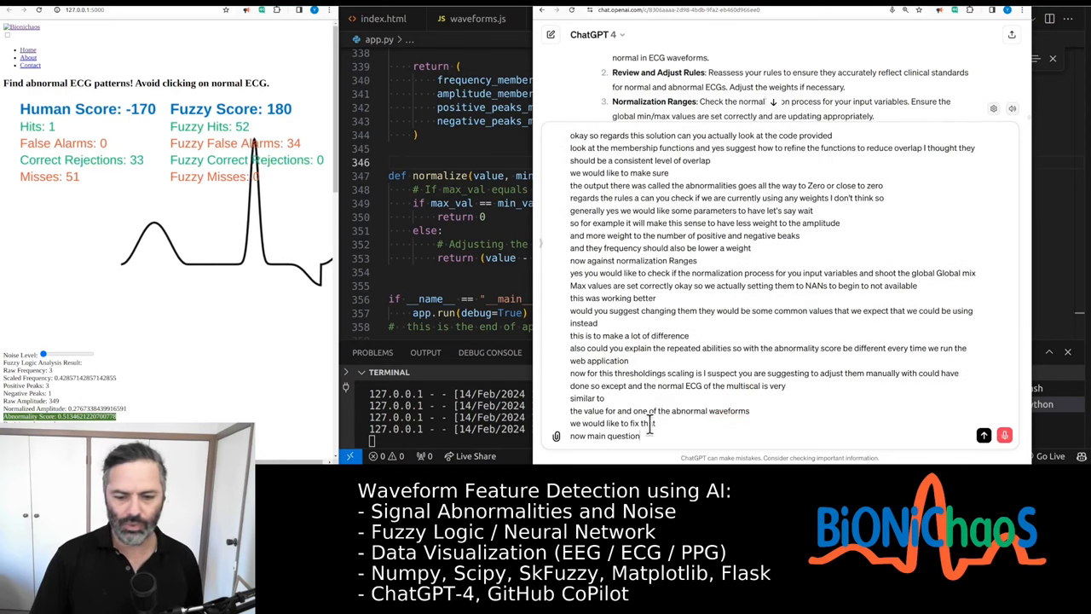
pyautogui.write('the usual question are you')
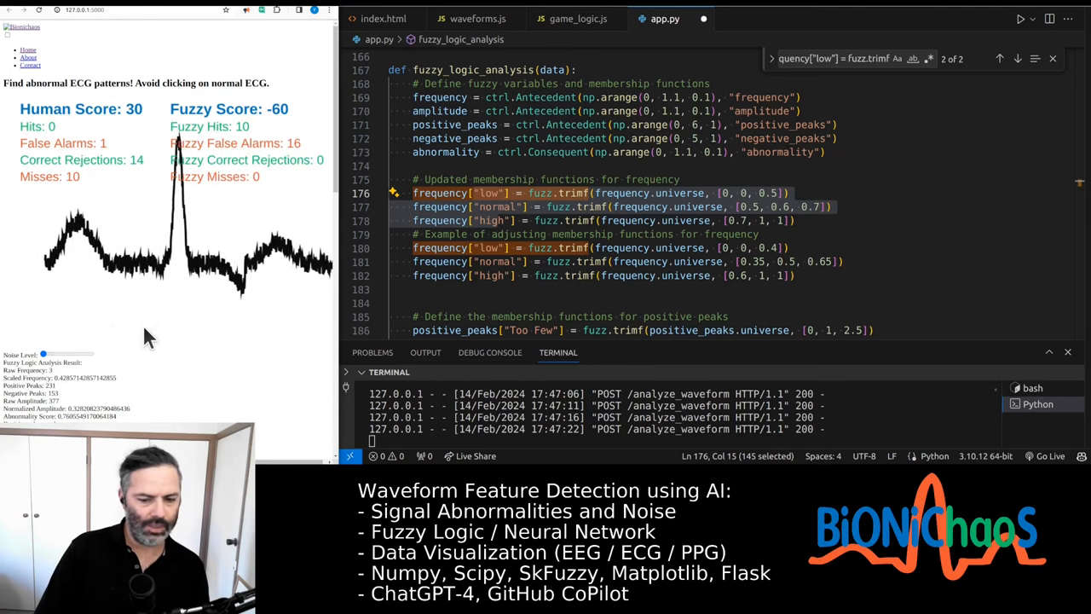
# Step: Place the cursor in fuzzy_logic_analysis where the updated frequency membership functions go
pyautogui.click(196, 276)
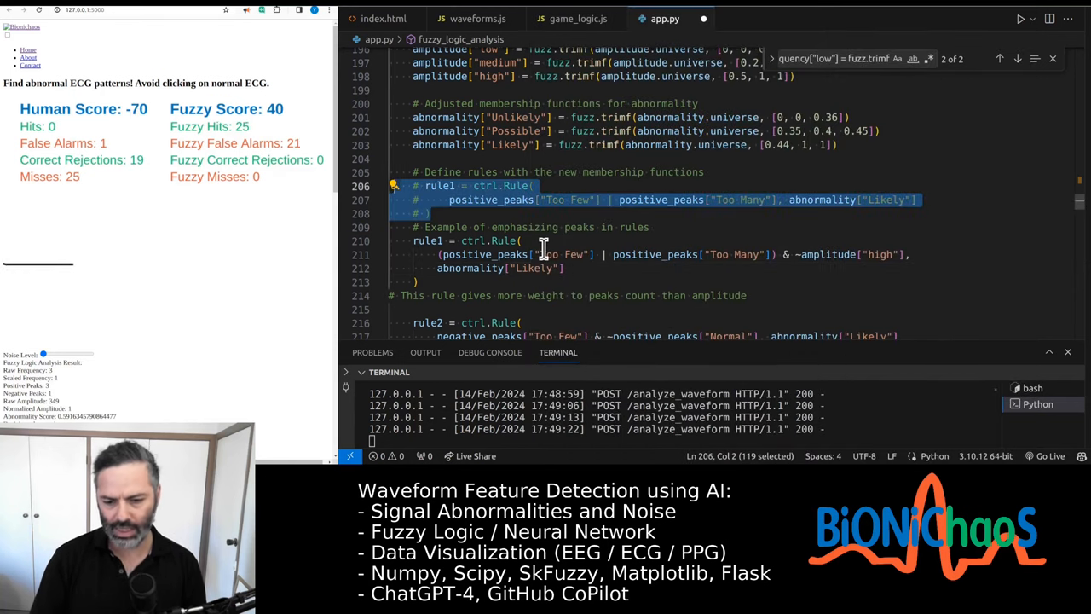
# Step: Focus the rule1 definition in app.py to review it beside the running game
pyautogui.click(607, 254)
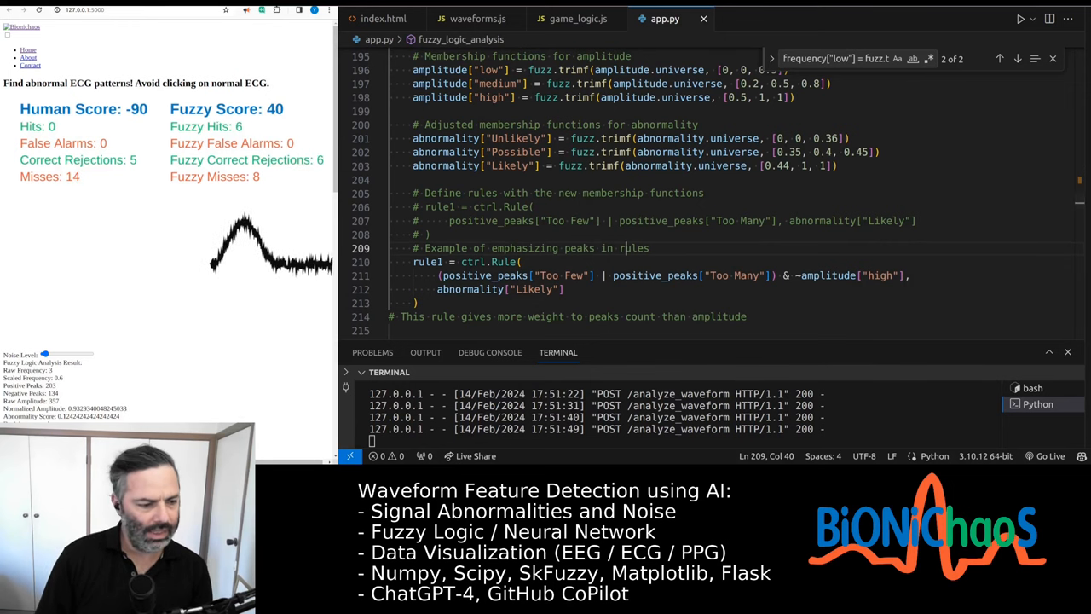
# Step: Touch the game's Noise Level slider while playing the ECG labeling game
pyautogui.moveTo(46, 353); pyautogui.dragTo(46, 353)
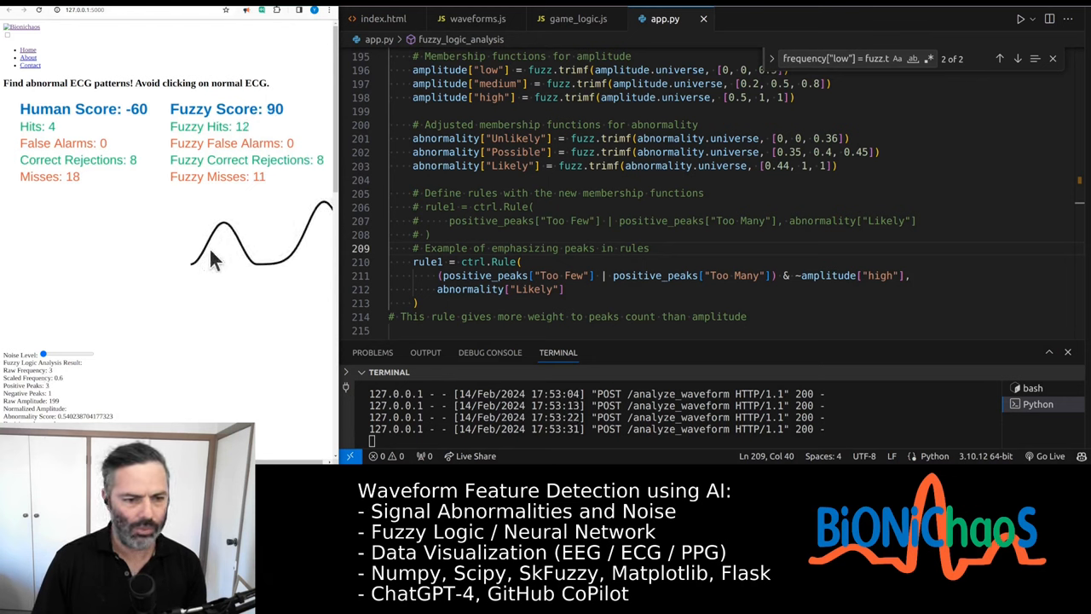
# Step: Flag a series of distorted ECG waveforms as abnormal in the browser game
pyautogui.click(213, 259)
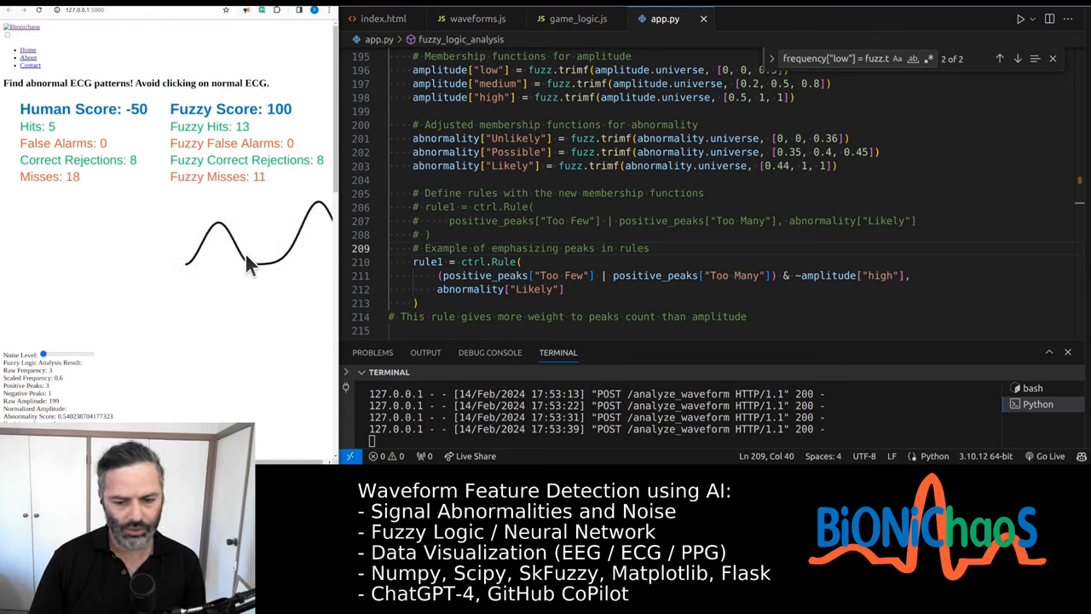
pyautogui.click(252, 259)
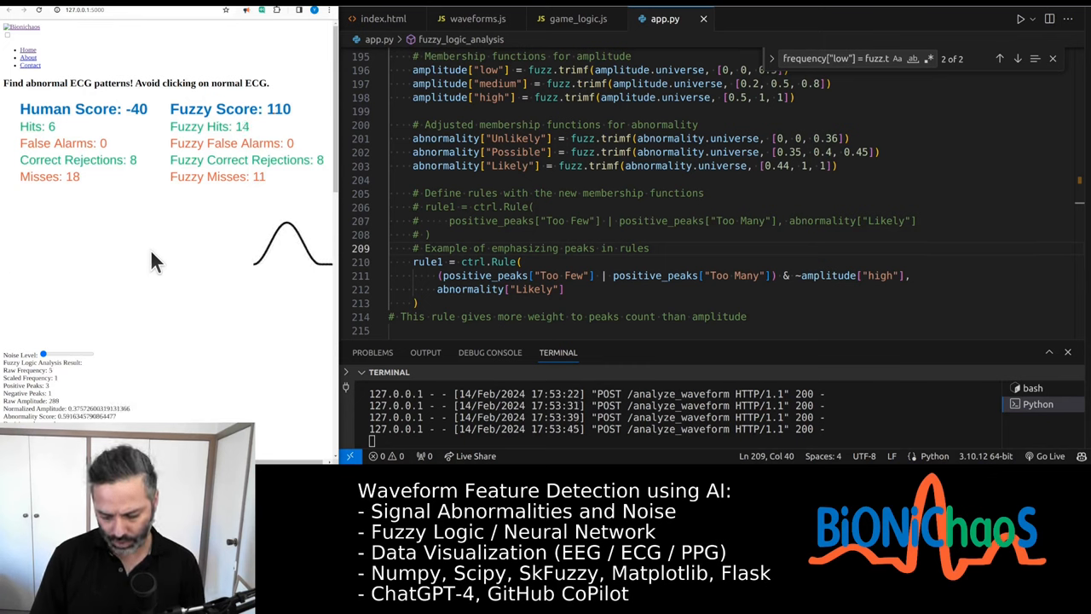
pyautogui.click(187, 269)
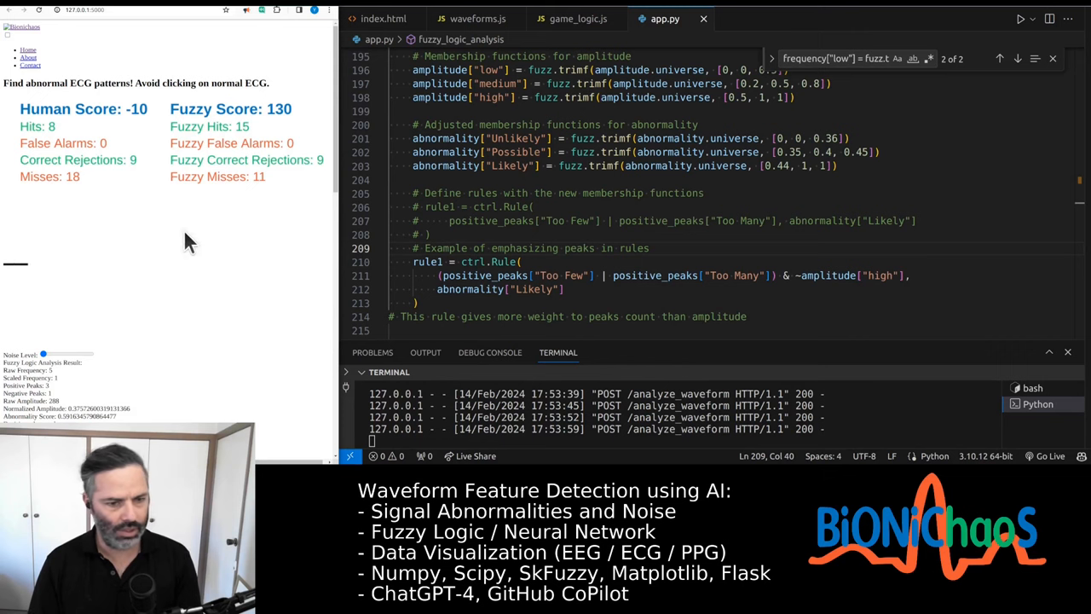
pyautogui.click(196, 247)
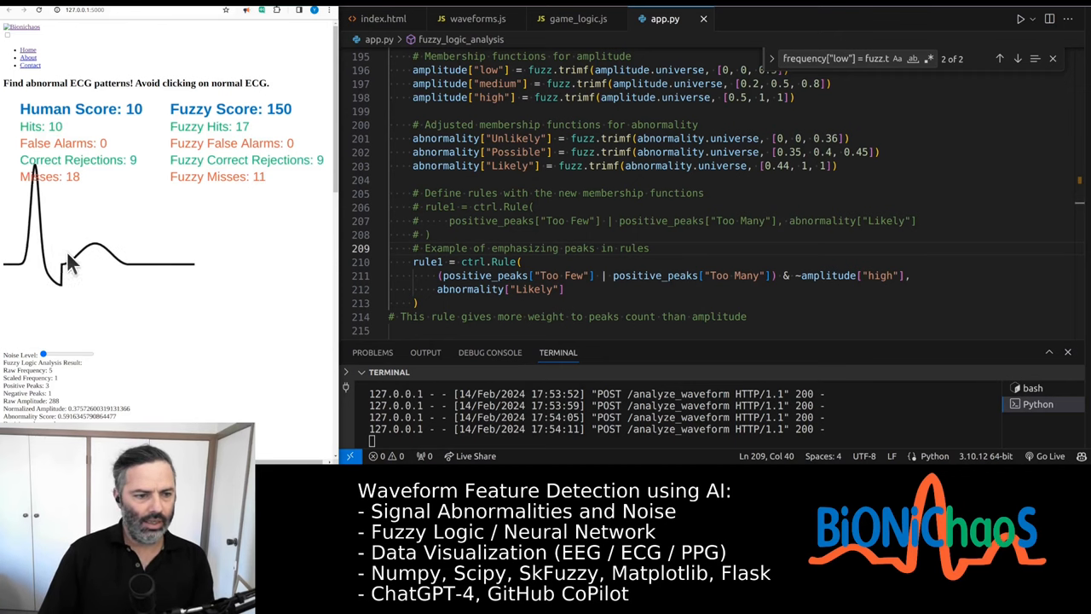
pyautogui.click(71, 259)
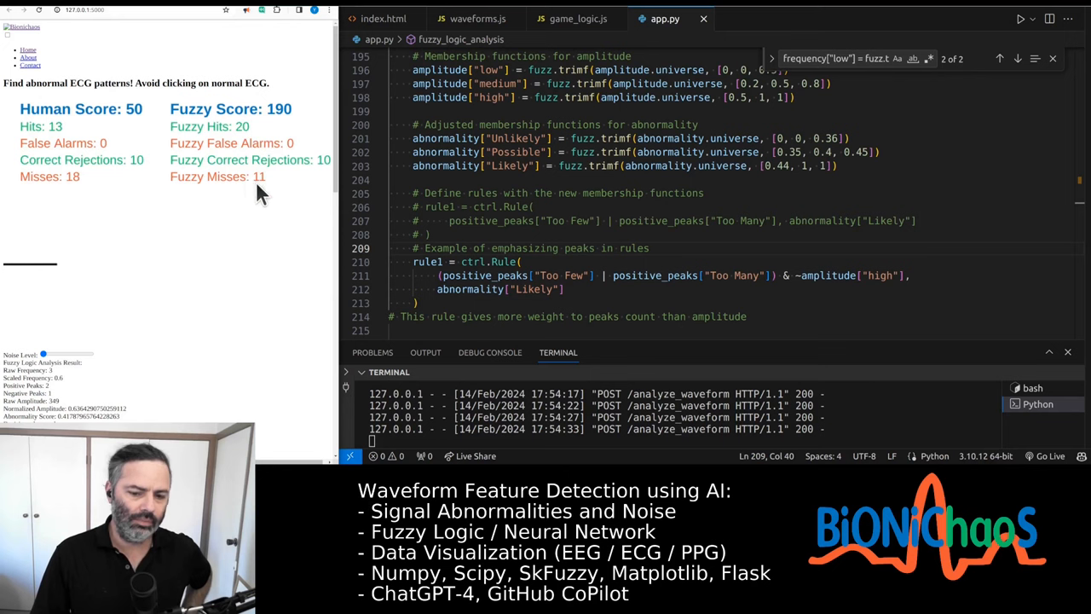
pyautogui.click(188, 256)
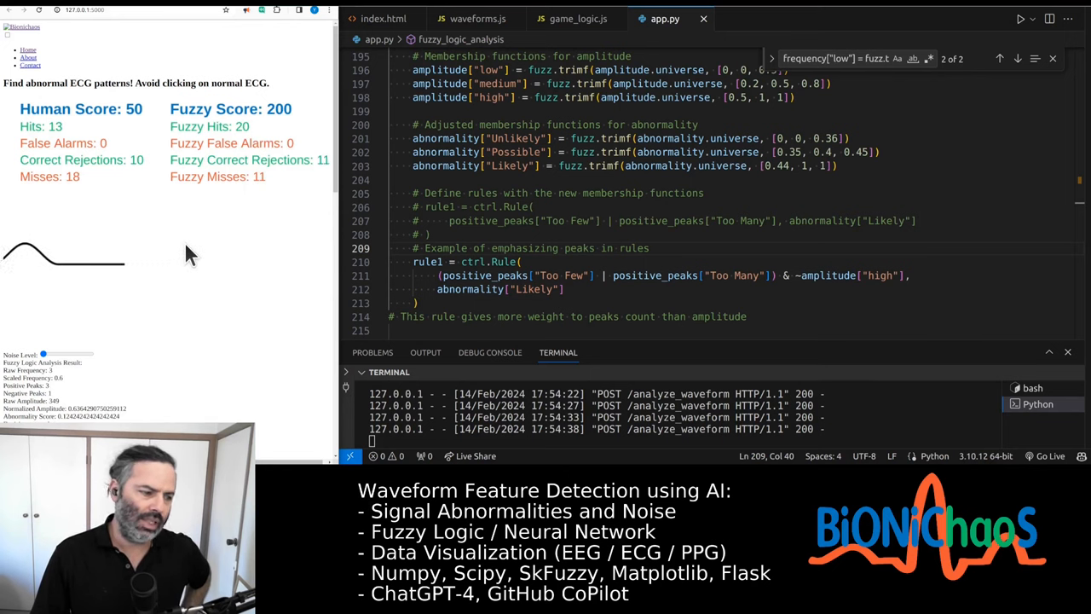
pyautogui.click(191, 252)
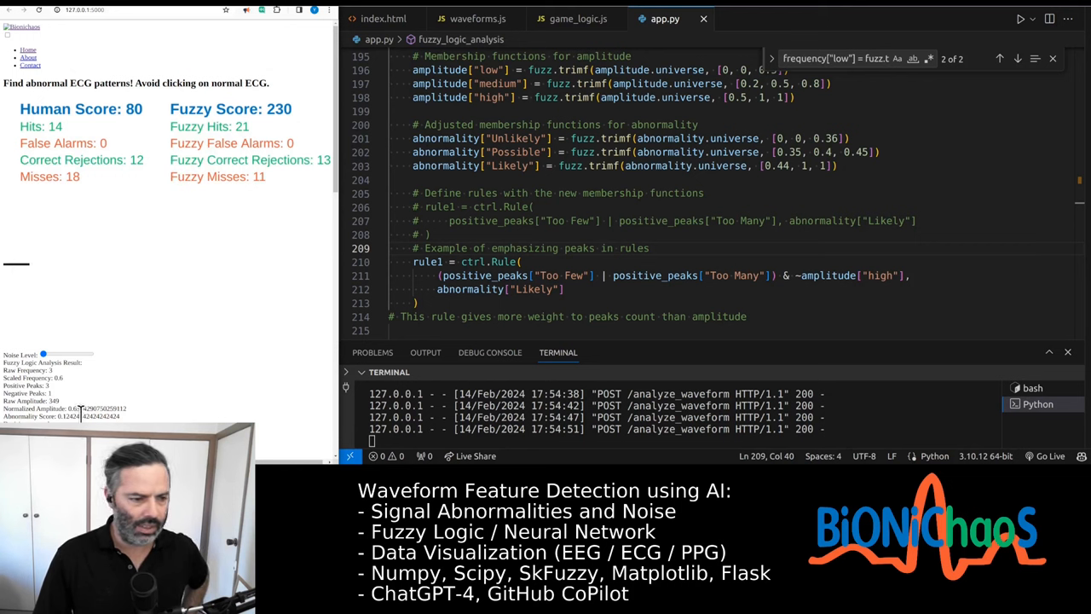
pyautogui.click(167, 248)
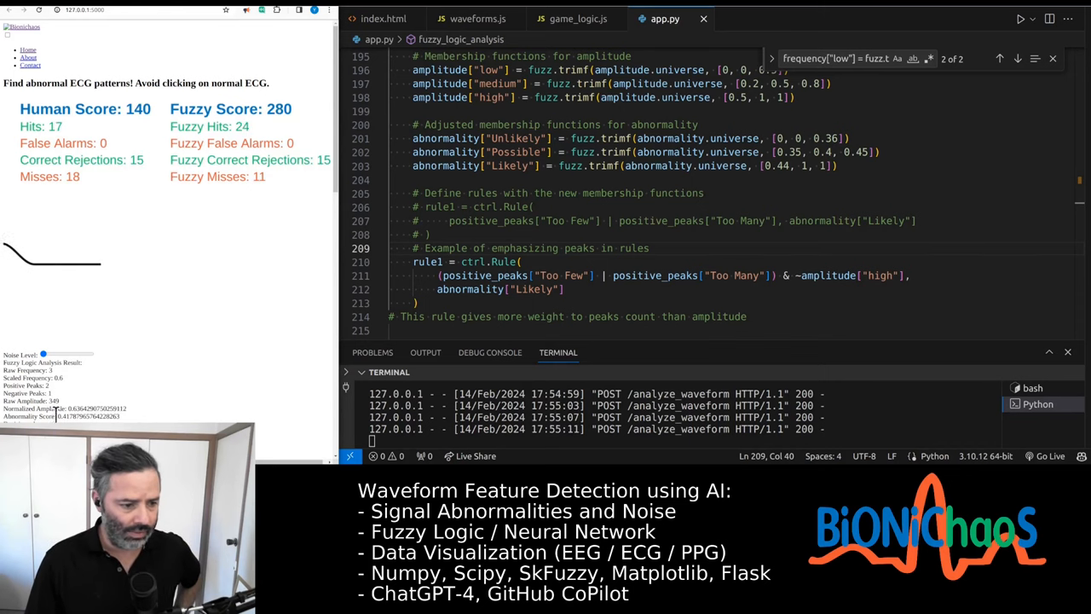
# Step: Keep flagging spiked and noisy waveforms as abnormal, pushing the human score toward 640
pyautogui.click(140, 264)
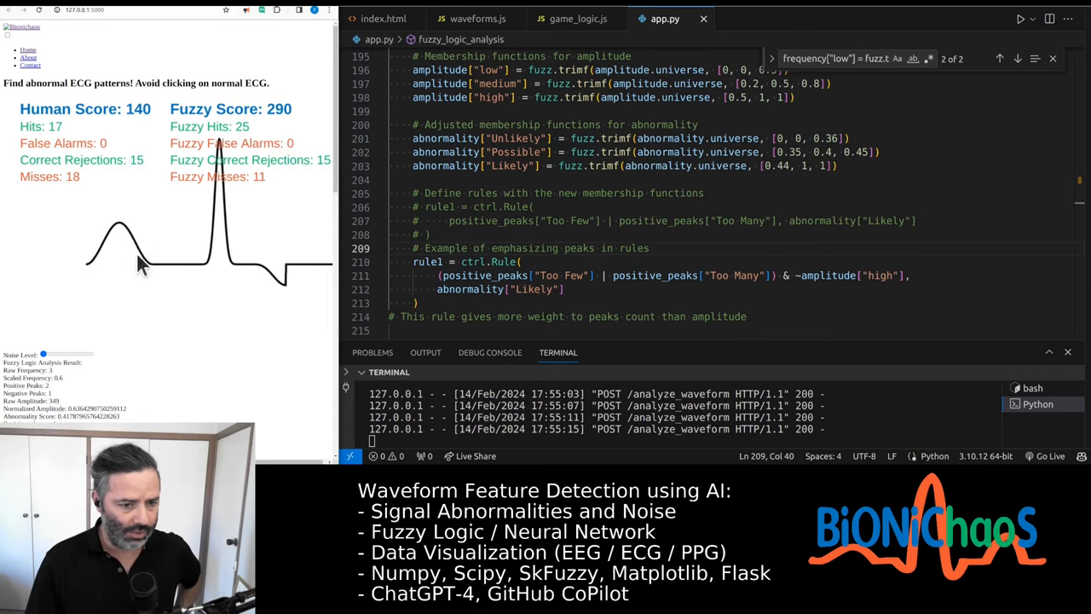
pyautogui.click(145, 259)
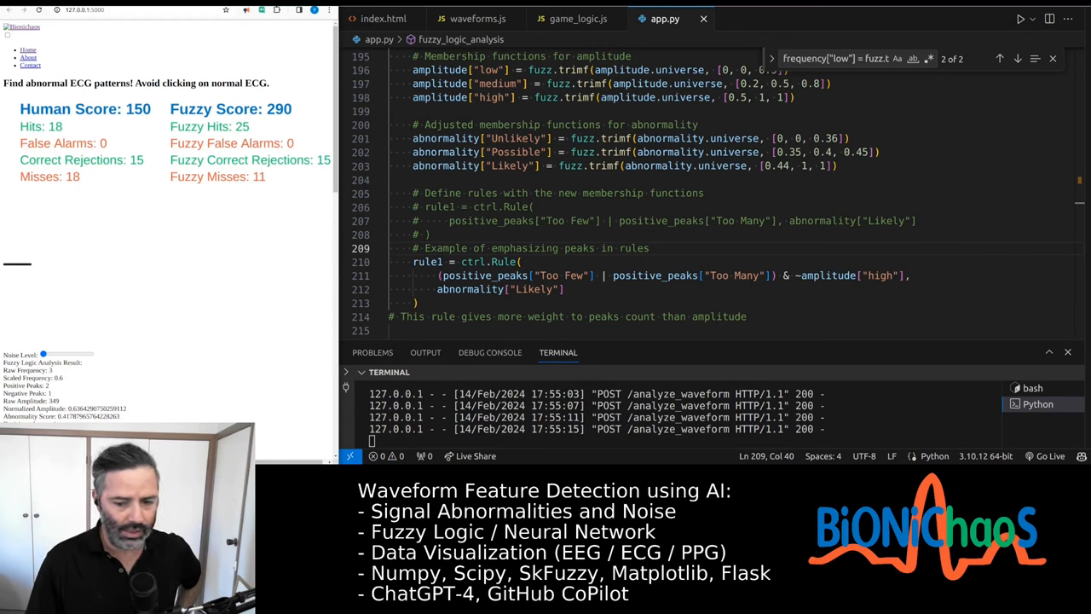
pyautogui.click(213, 256)
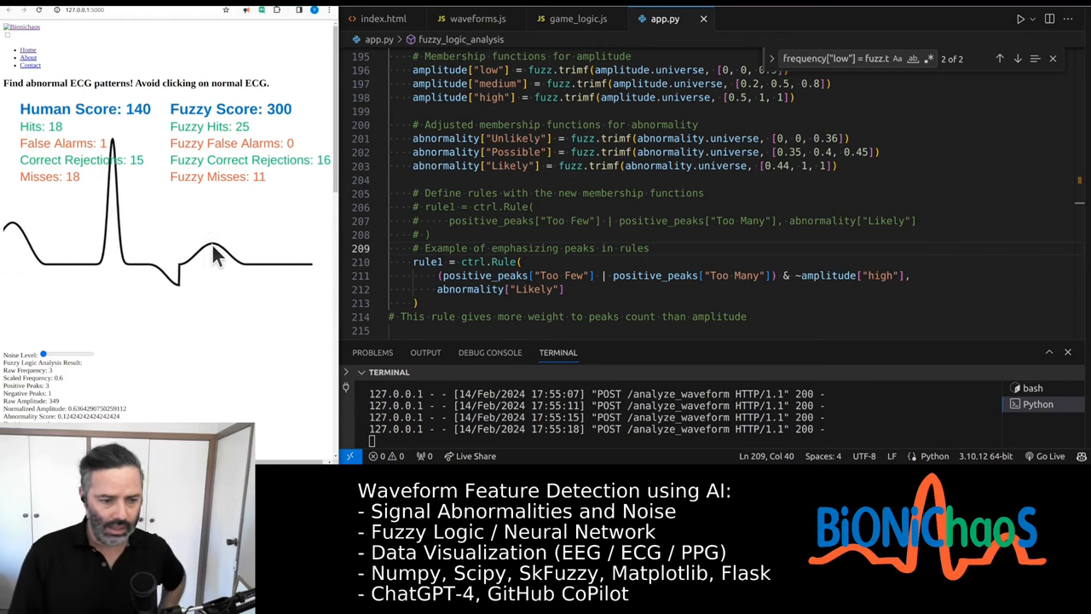
pyautogui.click(213, 256)
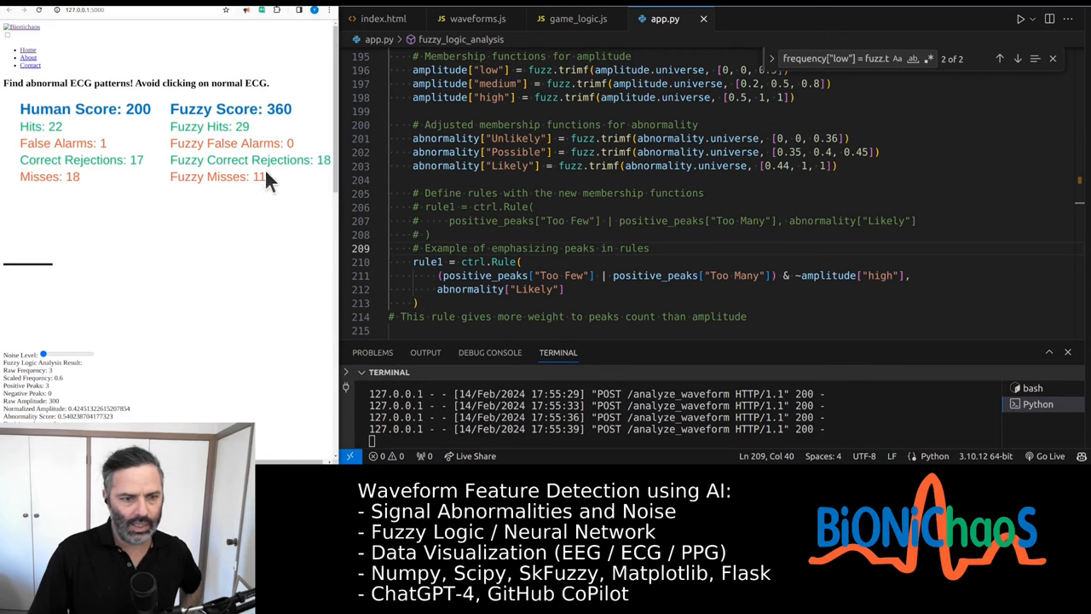
pyautogui.click(162, 281)
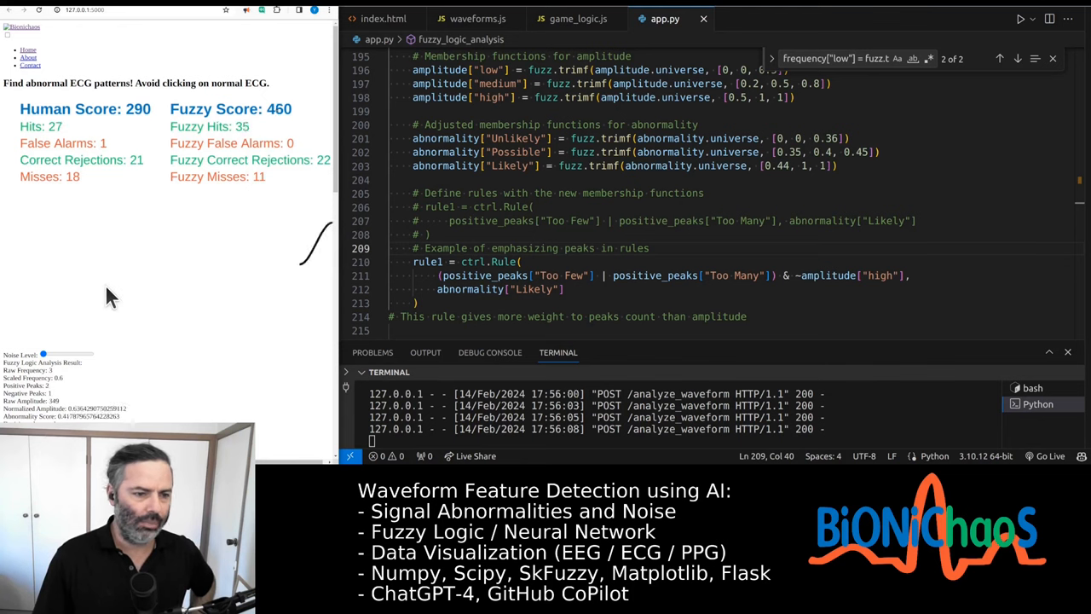
pyautogui.click(64, 264)
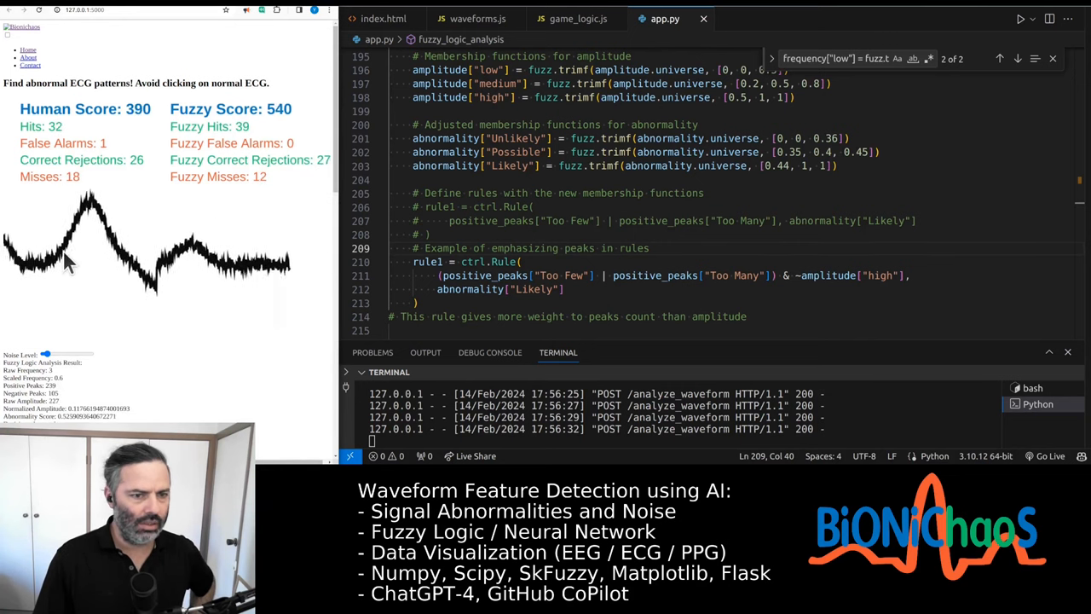
pyautogui.click(85, 264)
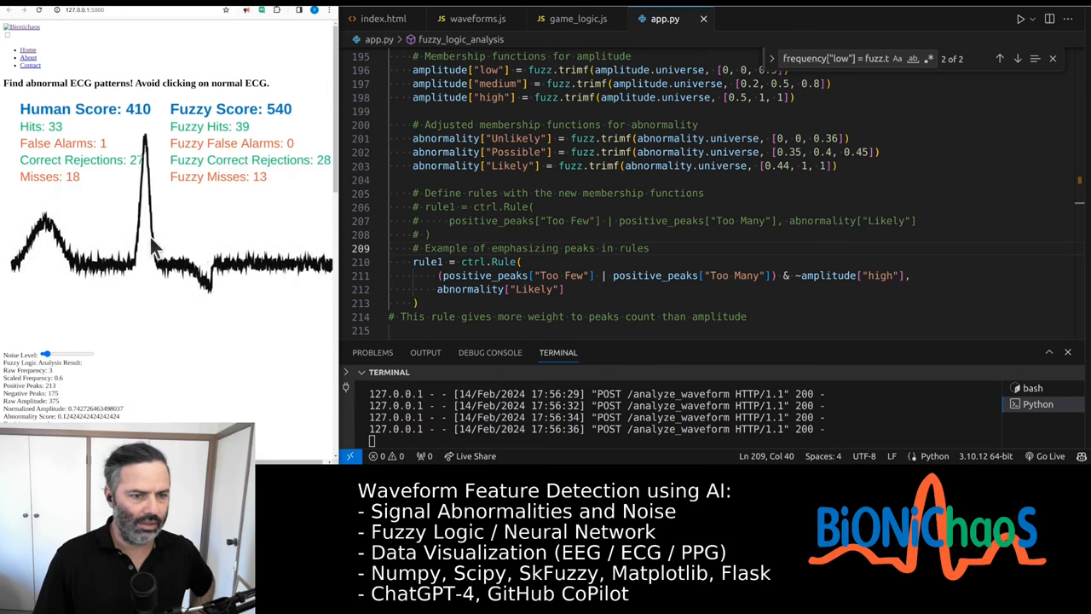
pyautogui.click(139, 273)
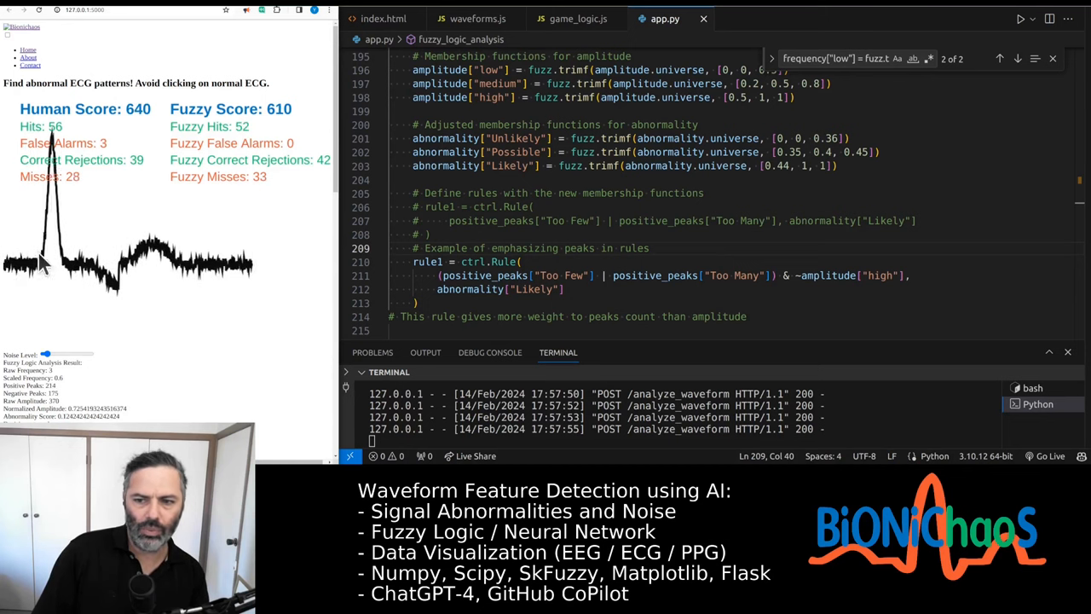
# Step: Draft a reply saying rule one works without noise but noisy abnormal ECG waveforms get labeled as normal
pyautogui.click(51, 256)
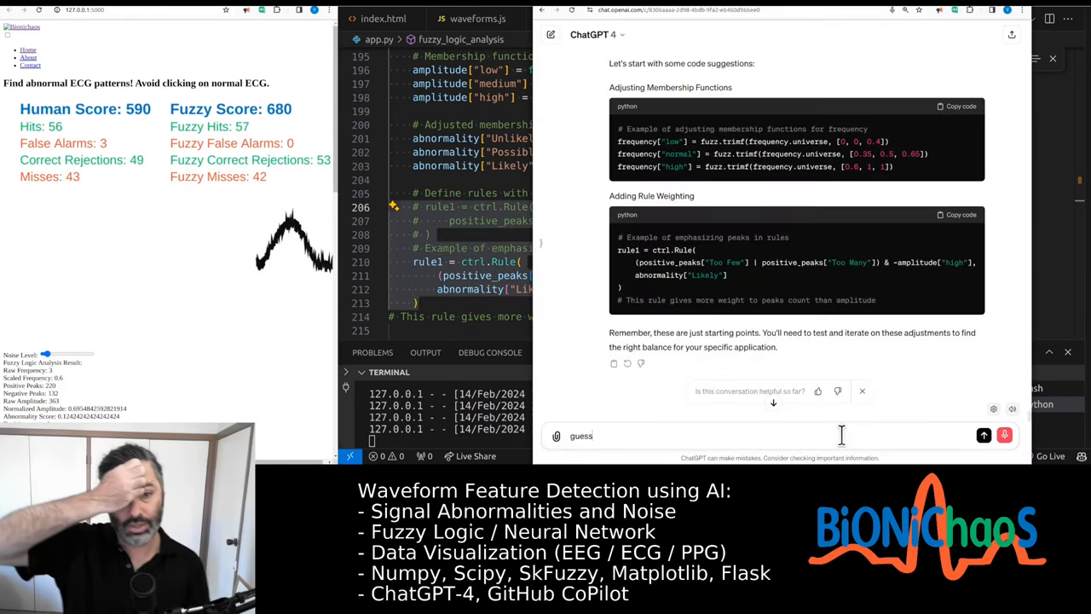
pyautogui.write('not changing')
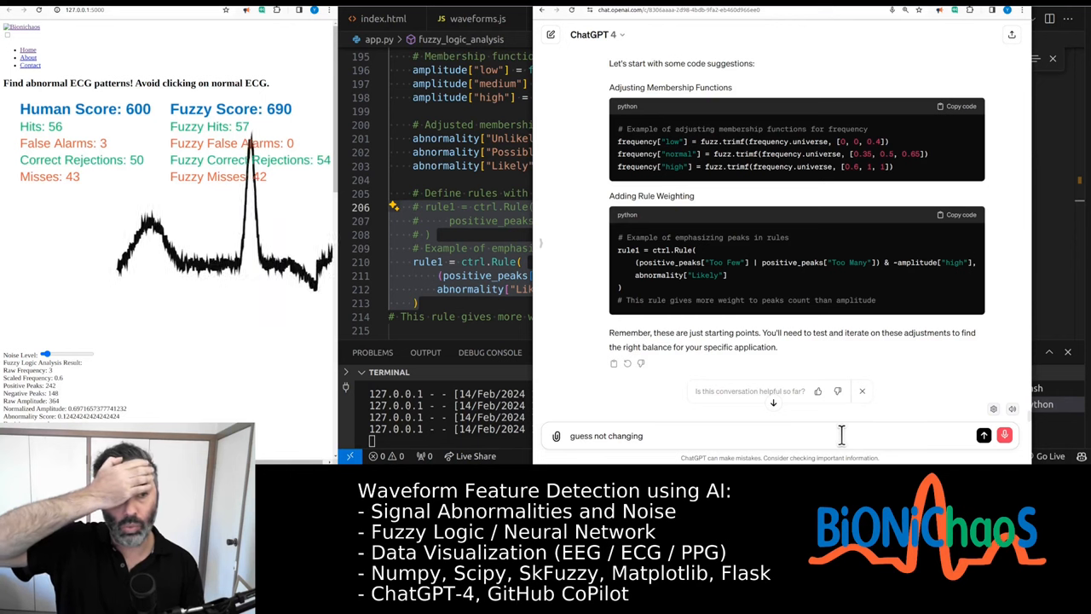
pyautogui.write('the rule one')
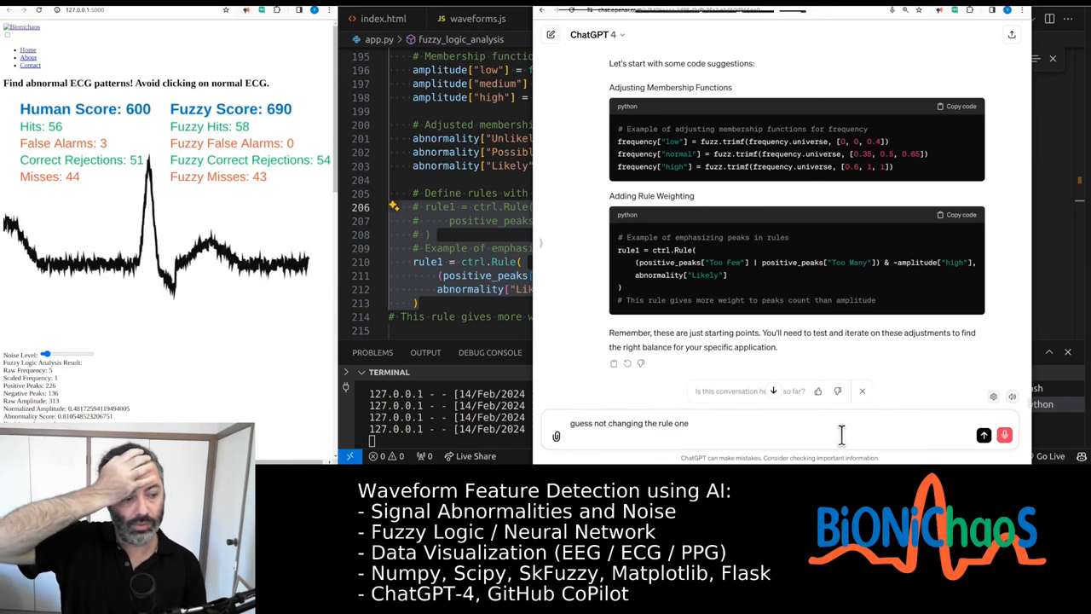
pyautogui.write('has solve the problem')
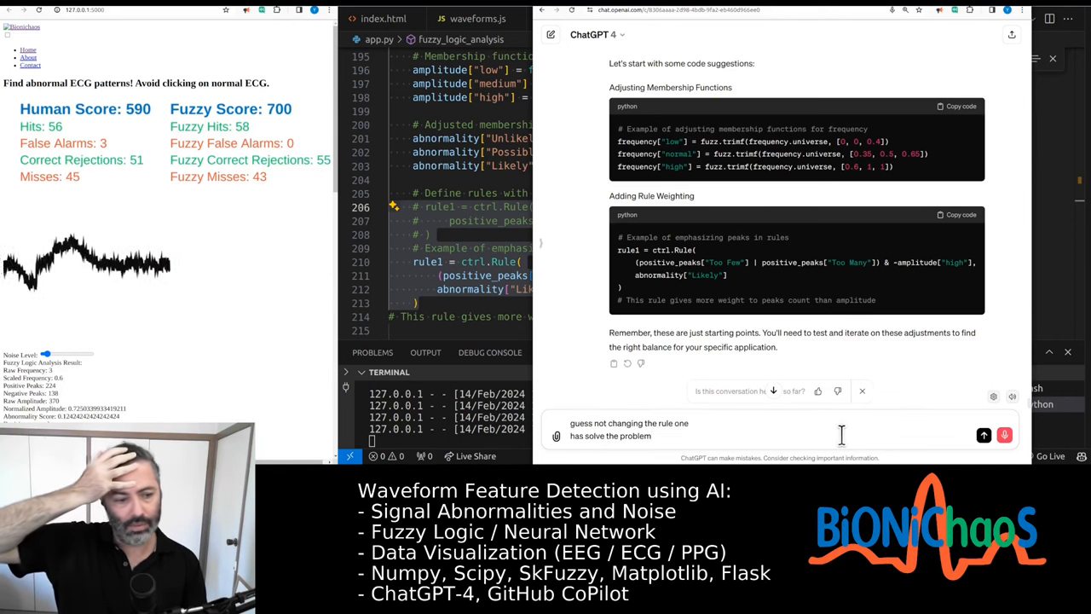
pyautogui.write("when there is no noise it's working really well")
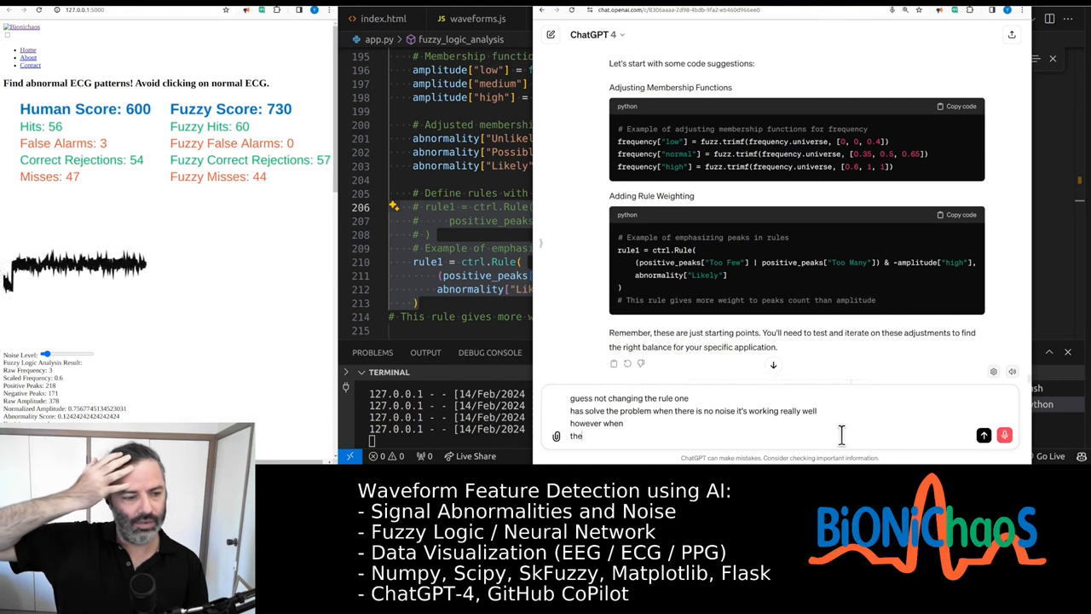
pyautogui.write('ries')
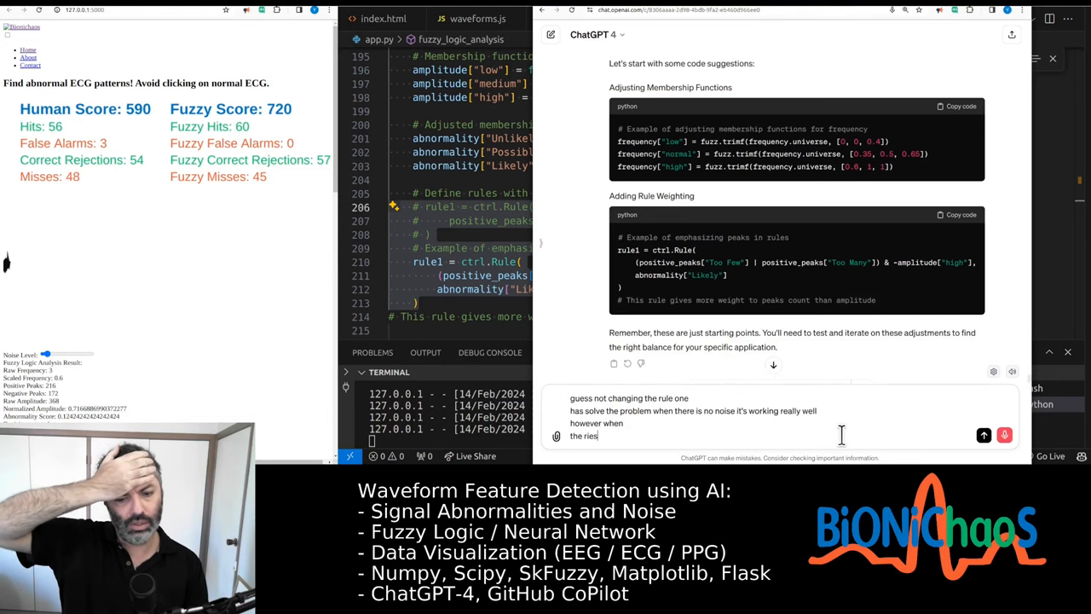
pyautogui.write('and noise all')
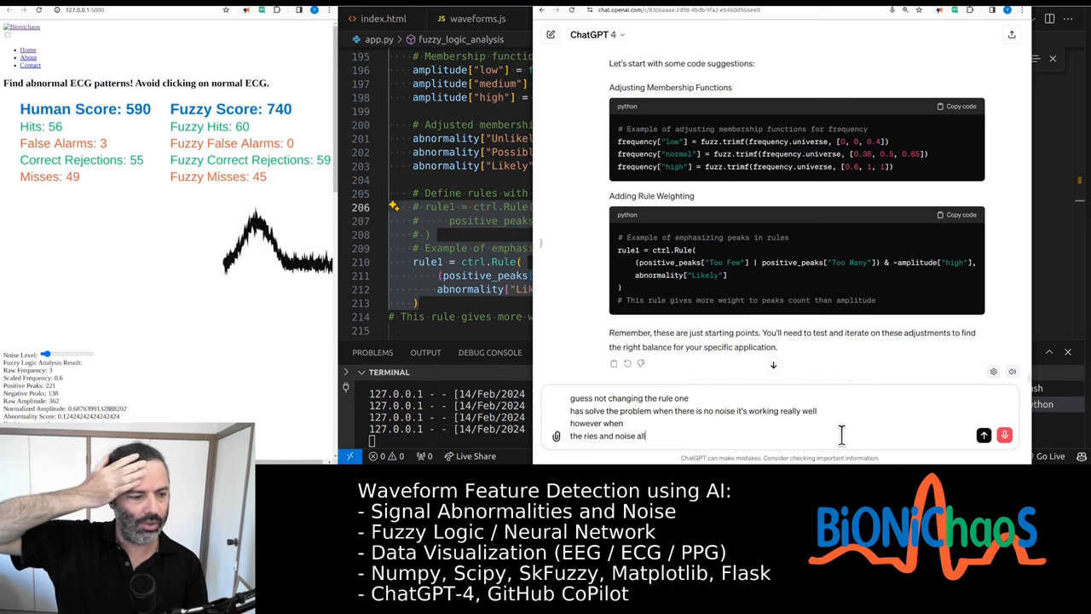
pyautogui.write('most abnormal')
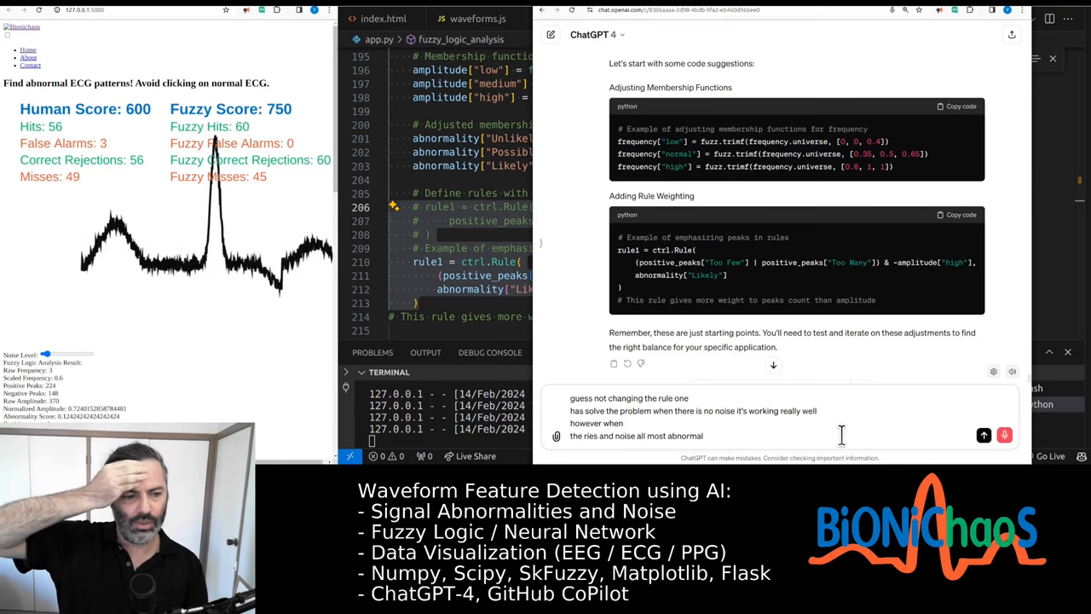
pyautogui.write('ECG Wi-Fi forms labeled')
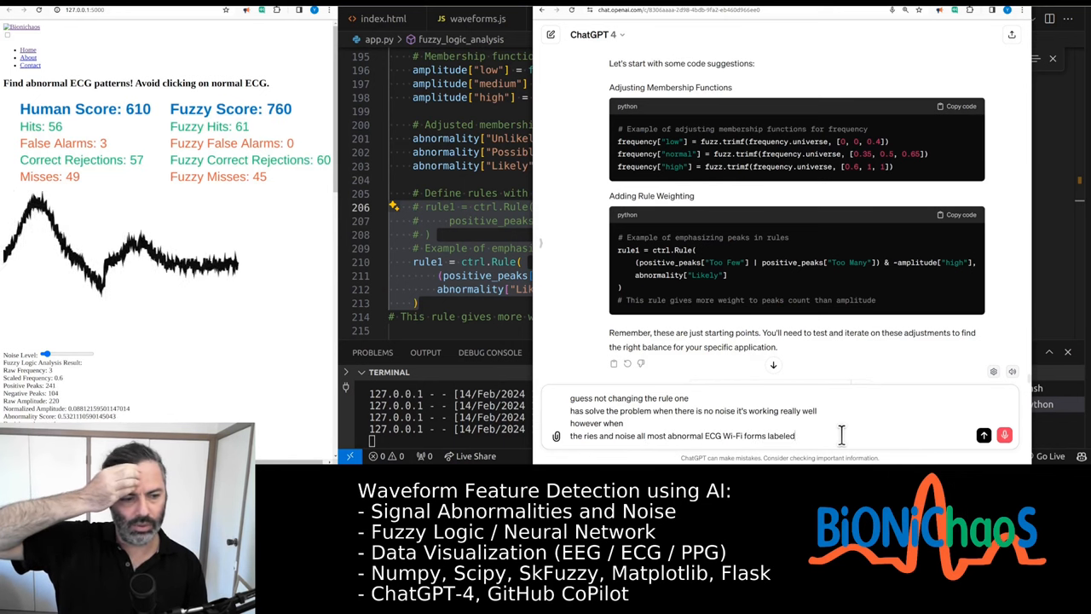
pyautogui.write('as normal which is')
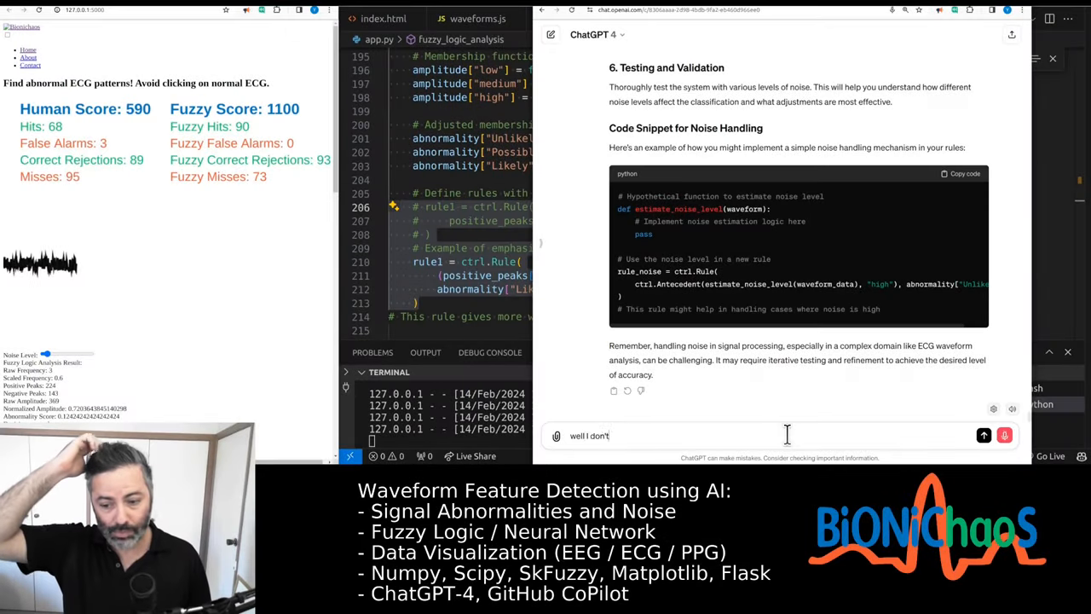
# Step: Dictate that adding noise inflates positive and negative peak counts so the algorithm fails, though humans still manage
pyautogui.write('know if you mention this')
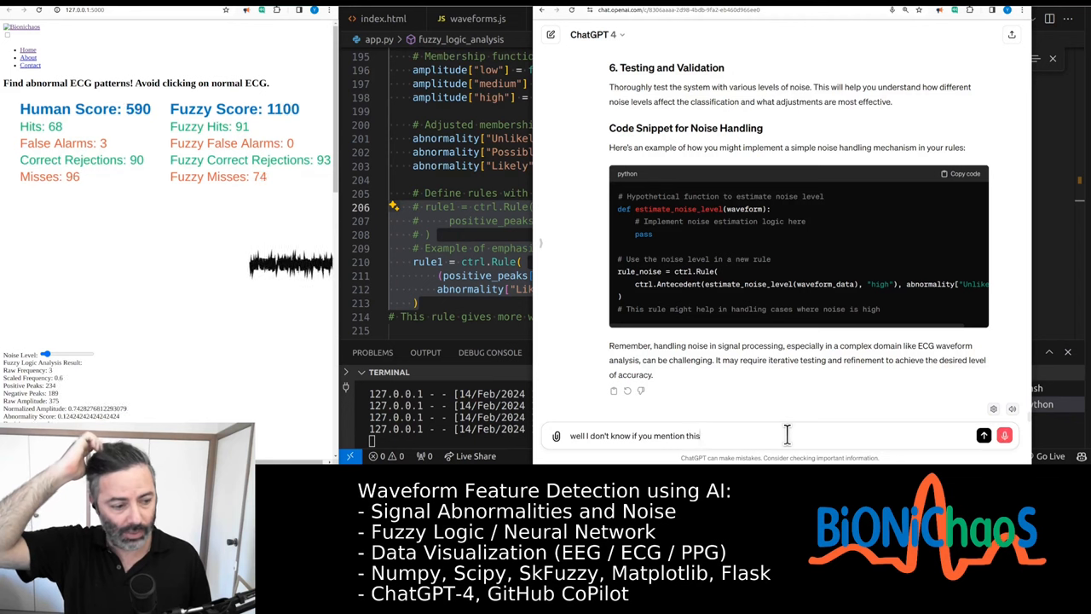
pyautogui.write('already but the obvious problem is that when we')
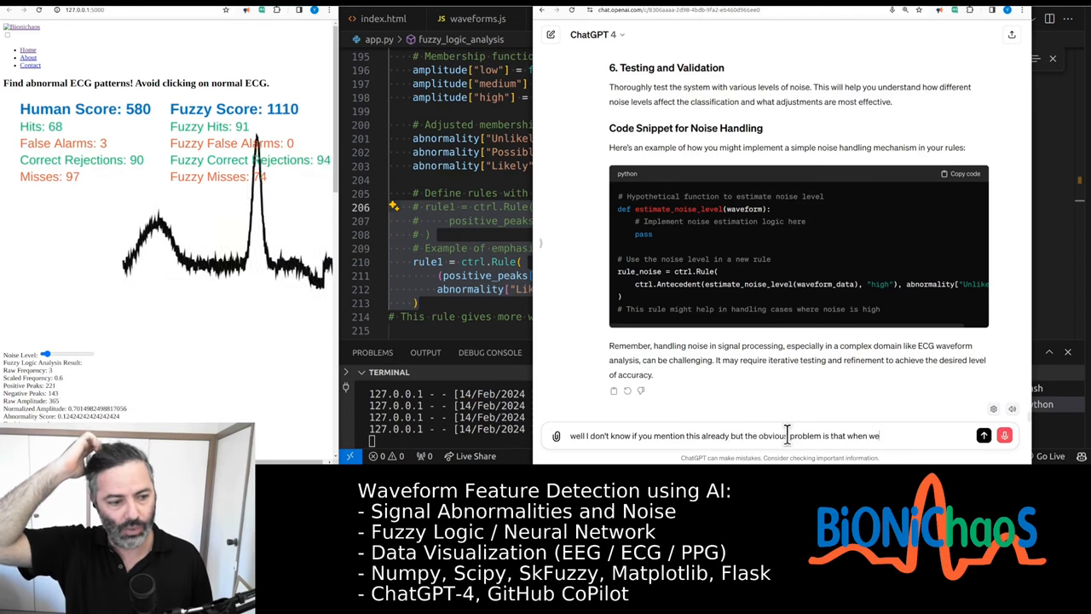
pyautogui.write('add')
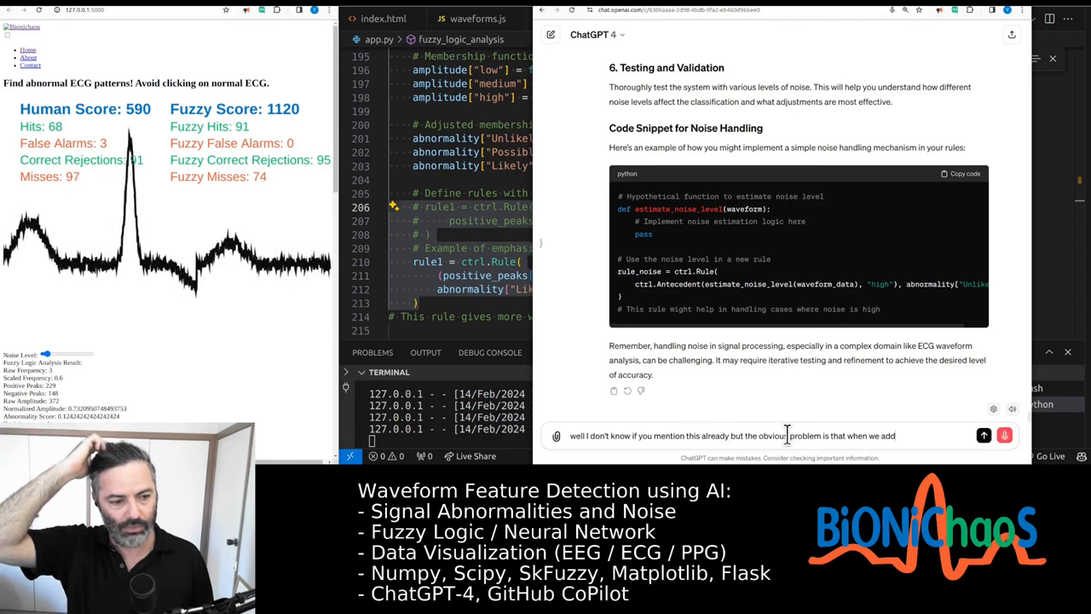
pyautogui.write('no ways the number of positive and negative peak shoots through the roof')
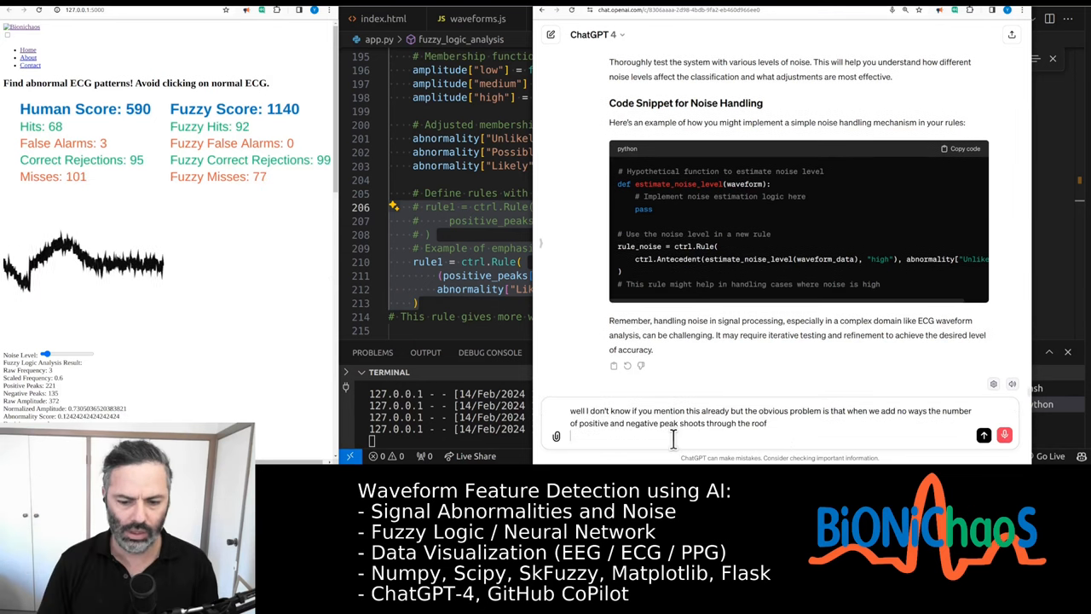
pyautogui.write('and obviously')
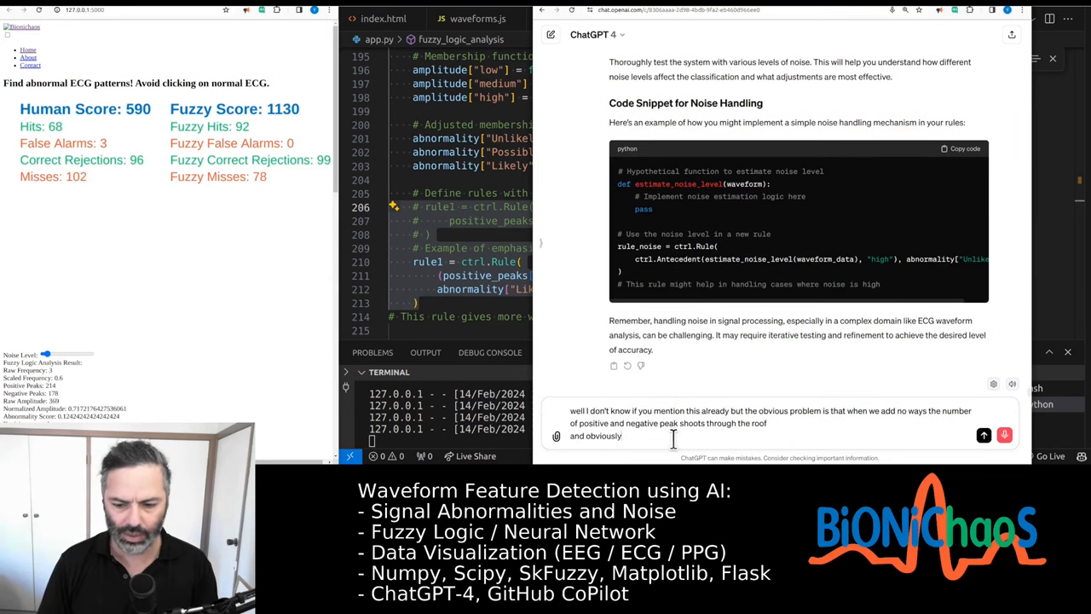
pyautogui.write("that the algorithm doesn't work anymore")
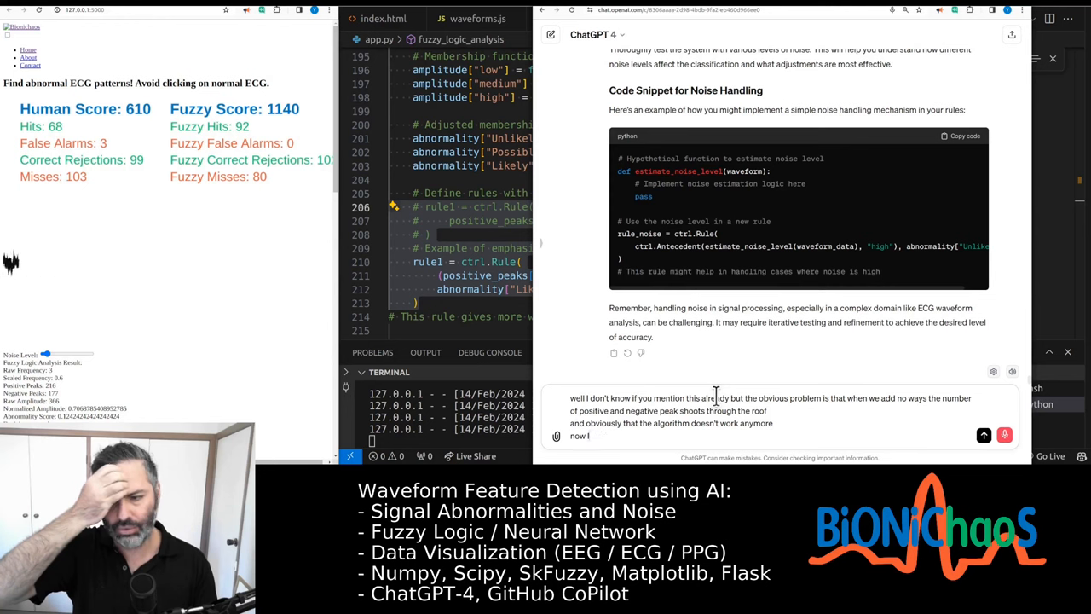
pyautogui.write('last inclined to do any filtering')
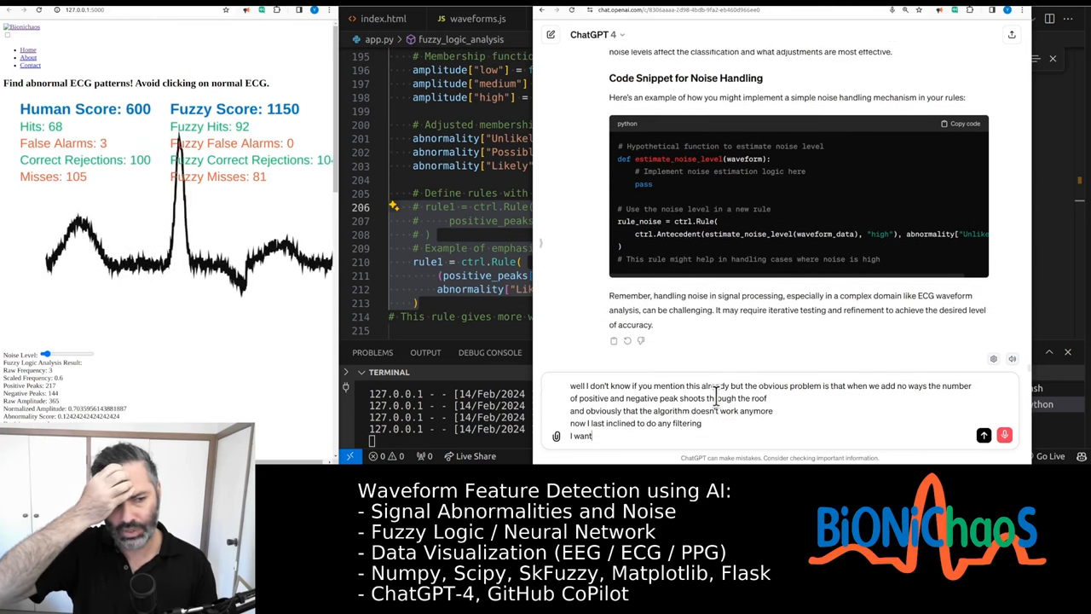
pyautogui.write('the algorithm to see to actually see the same')
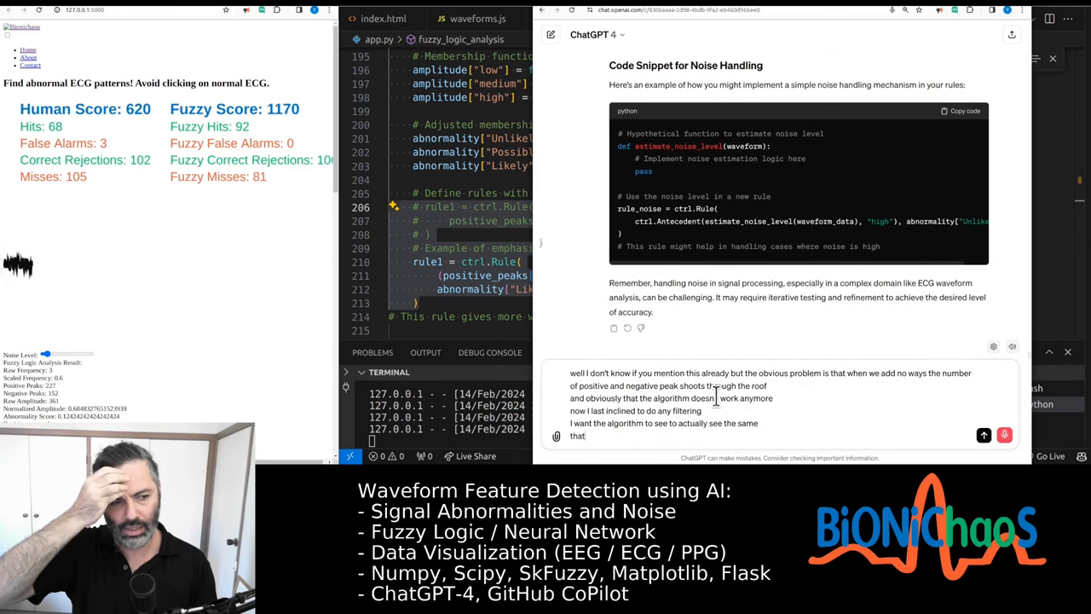
pyautogui.write('as what')
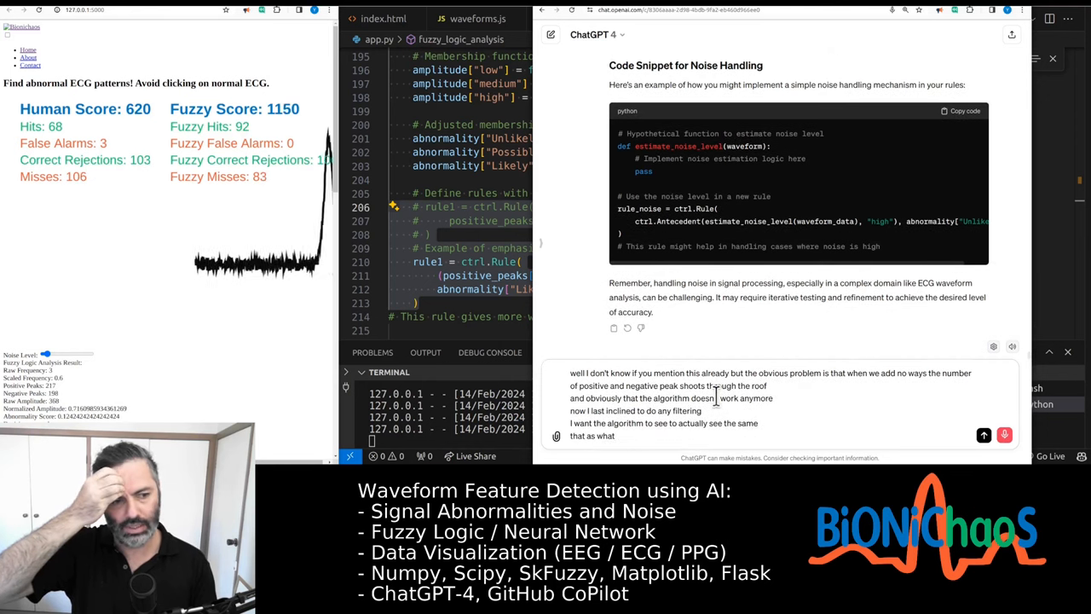
pyautogui.write('so')
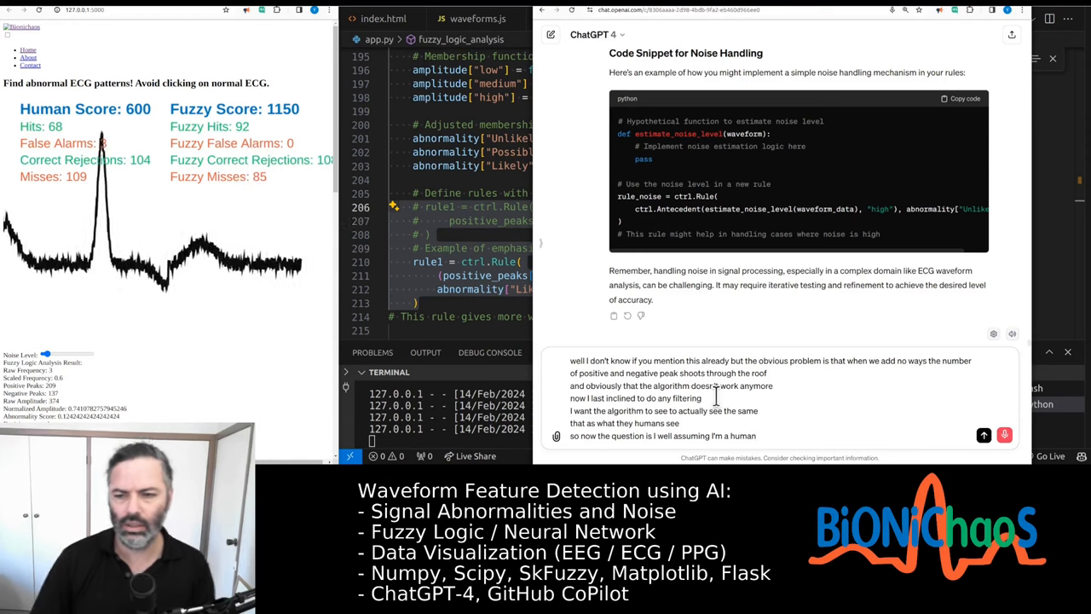
pyautogui.write('still able to')
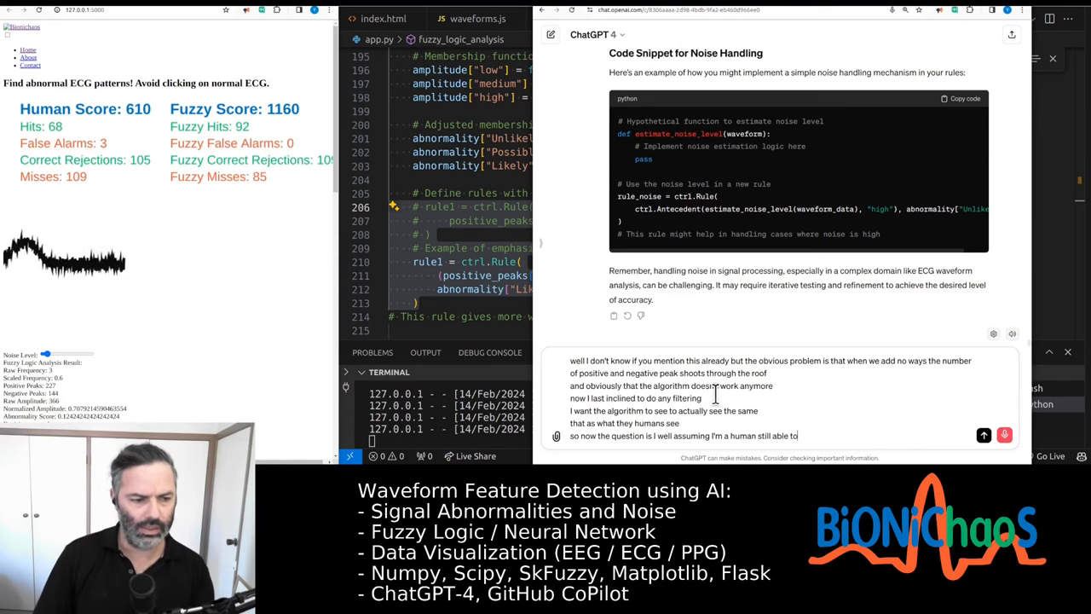
pyautogui.write('do the task quite well if there is some added noise to the signal however the machine fails')
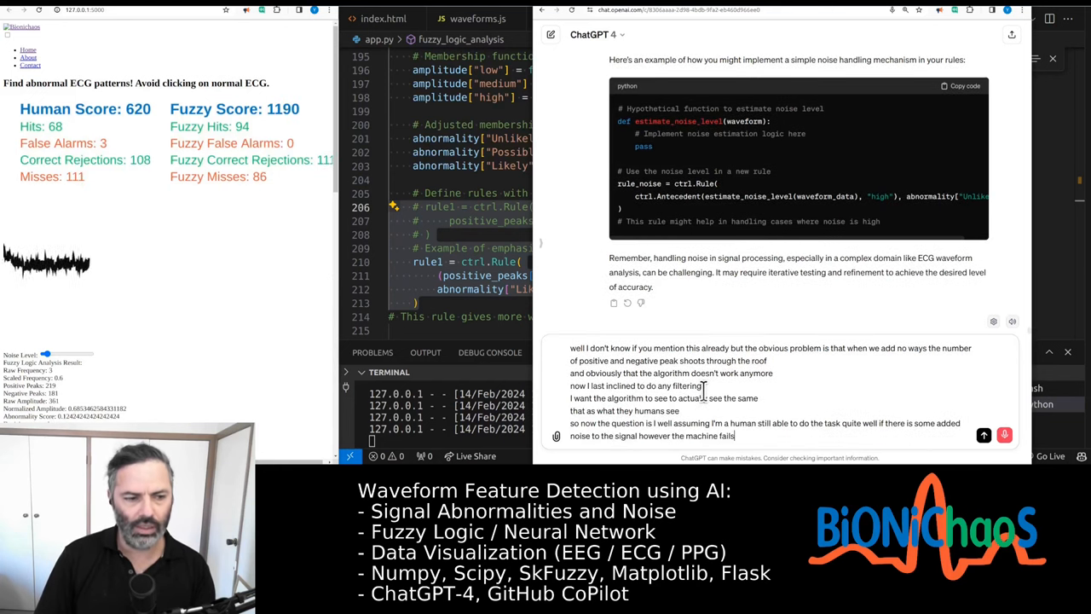
# Step: Continue the prompt proposing to count only peaks above a certain percentage of the amplitude
pyautogui.write('already that the question is')
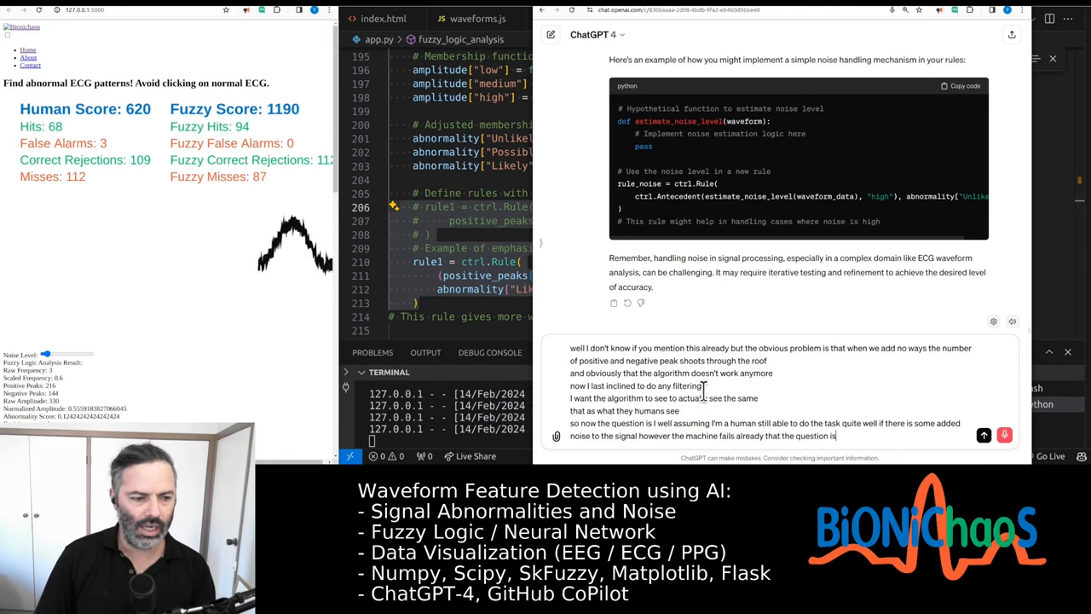
pyautogui.write('how to that')
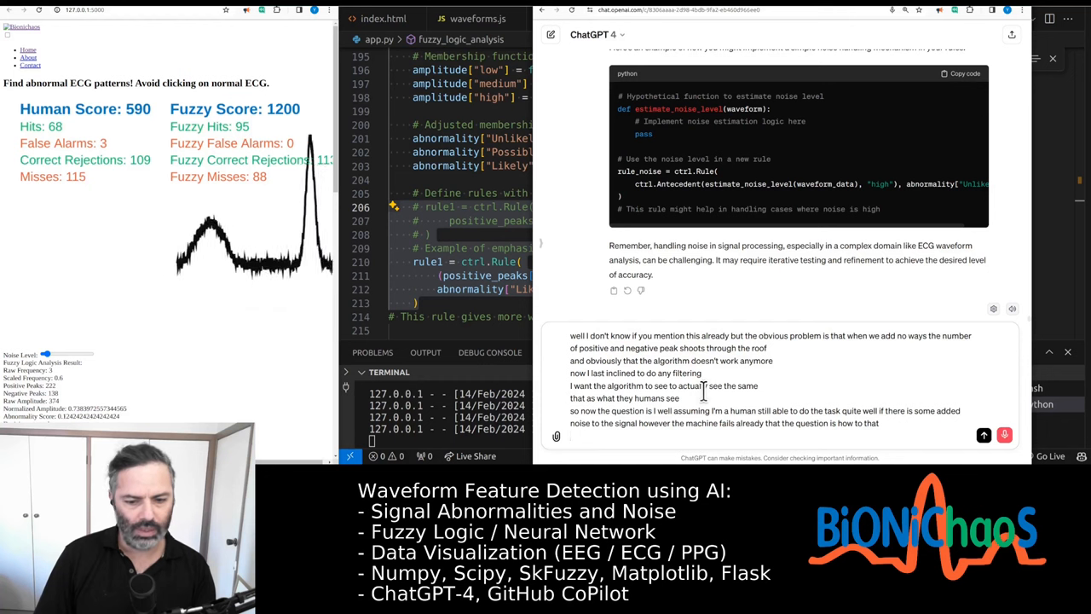
pyautogui.write('well the main differences')
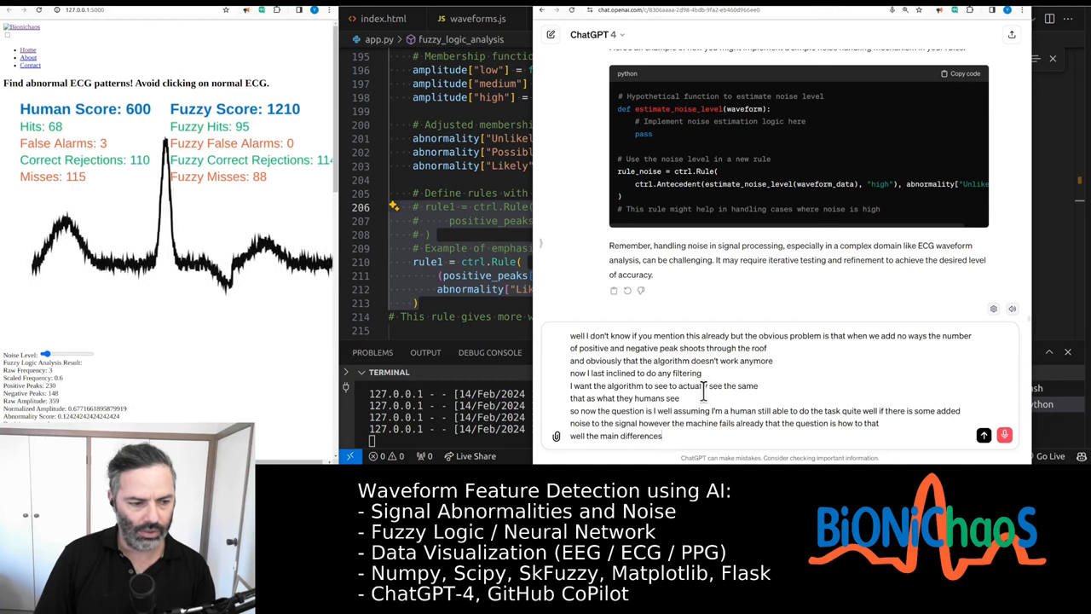
pyautogui.write("that I don't measure the")
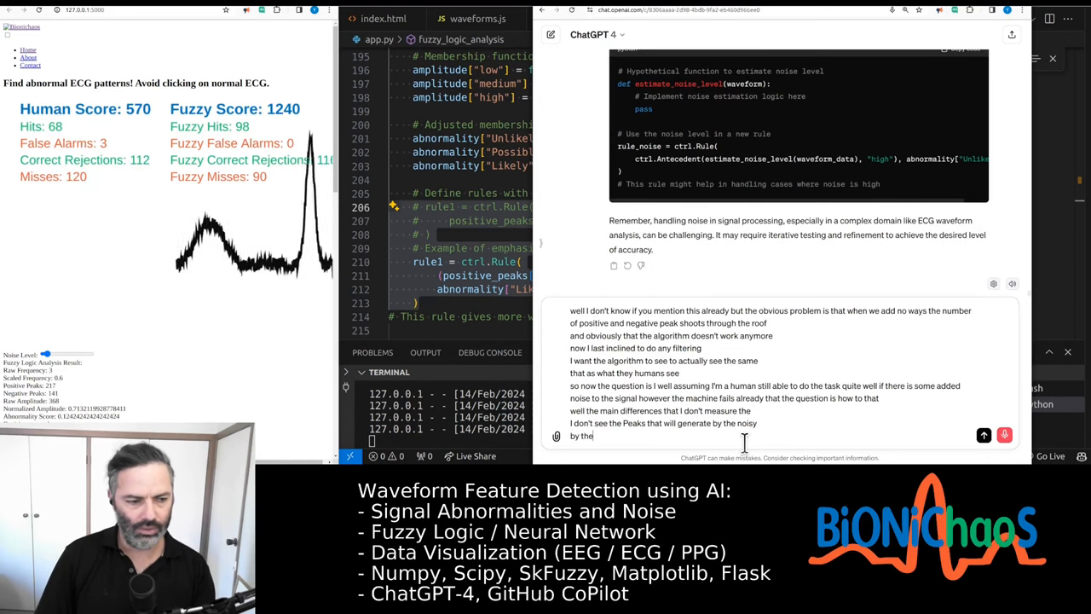
pyautogui.write('noise added to the signal')
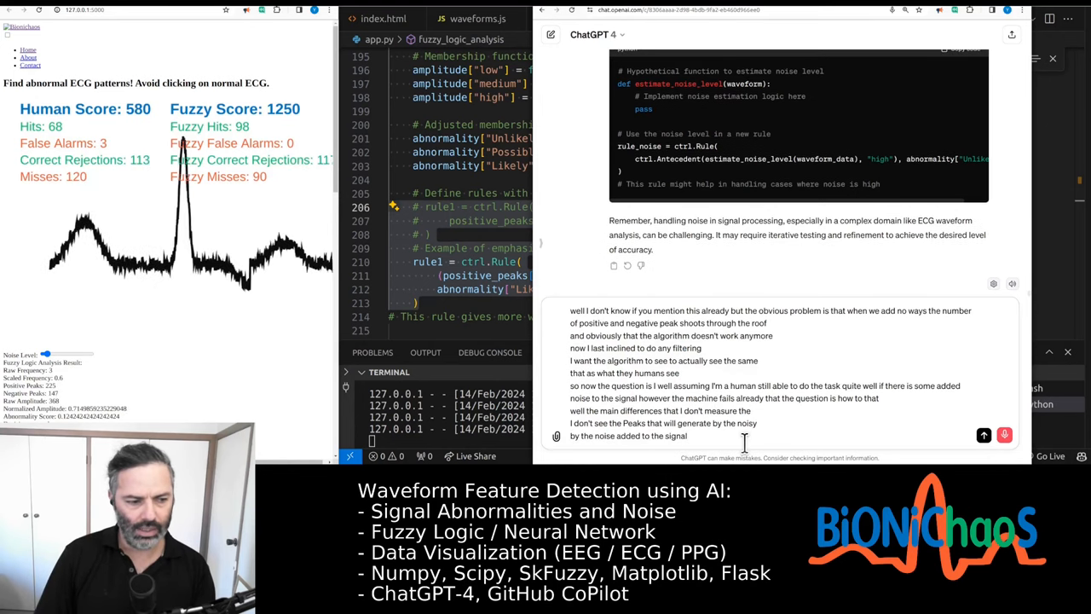
pyautogui.write('is a negative or positive')
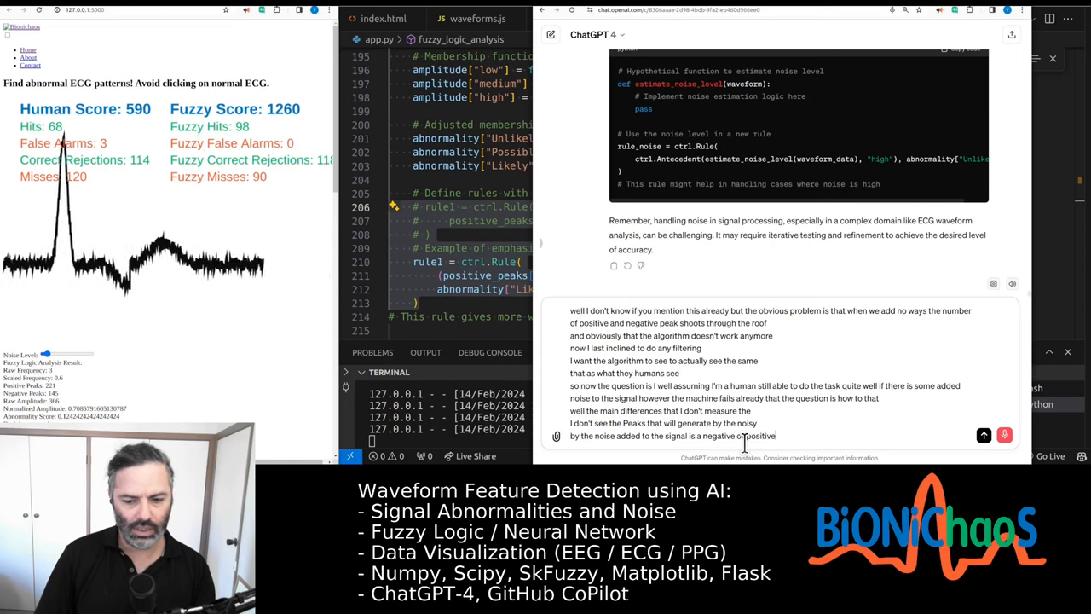
pyautogui.write('amplitud')
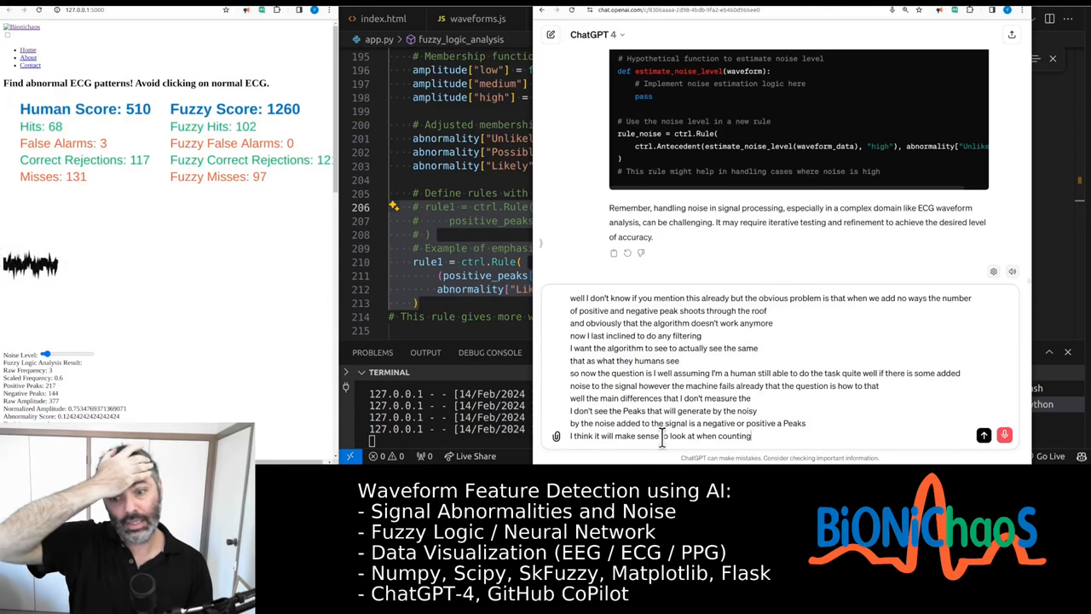
pyautogui.write('Peaks to actually look at the')
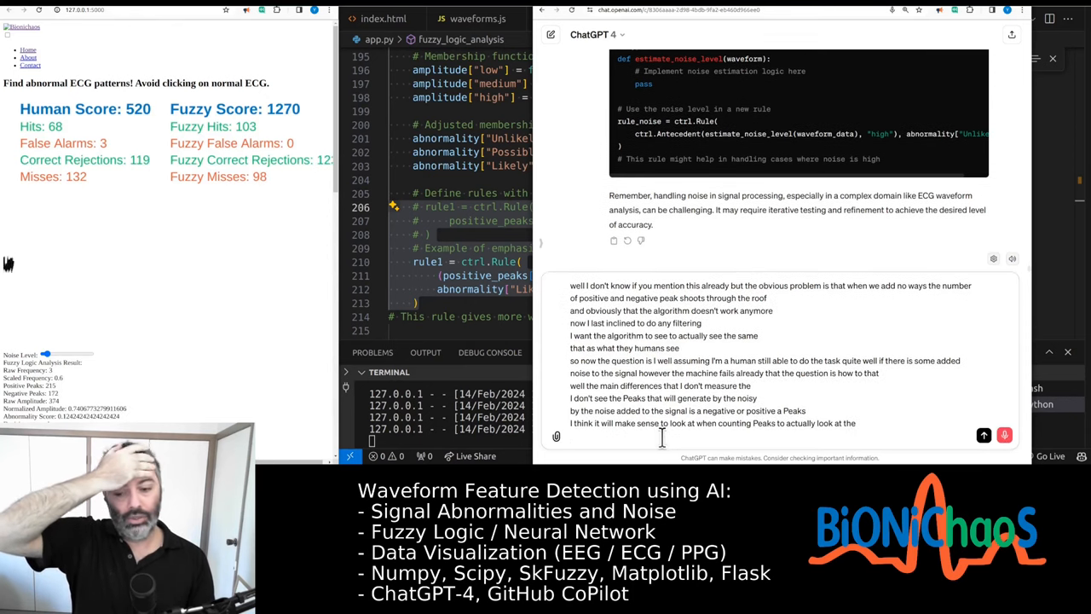
pyautogui.write('certain percentage')
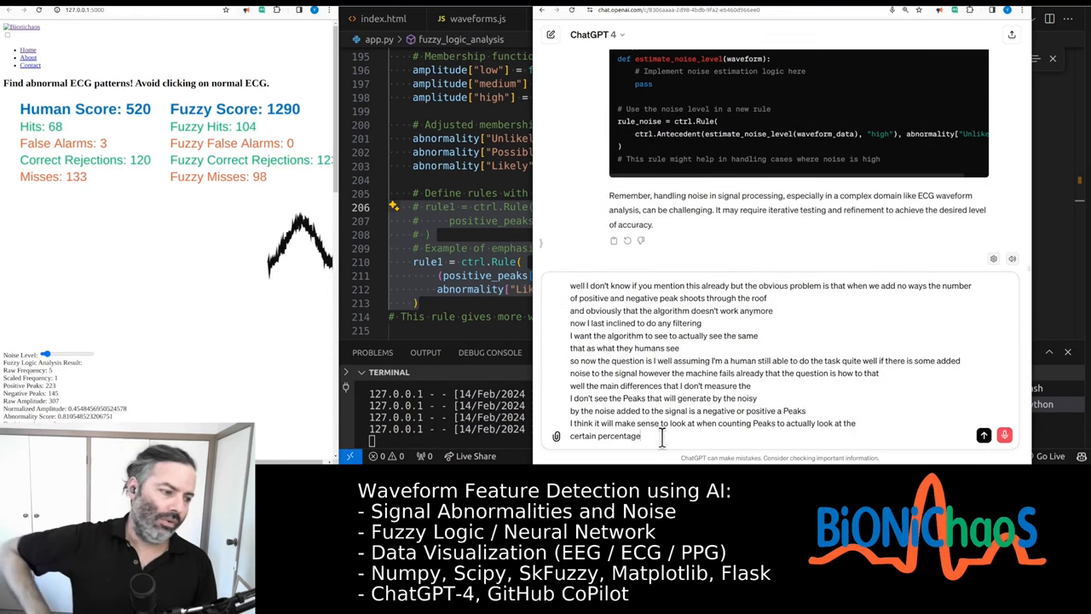
pyautogui.write('of the')
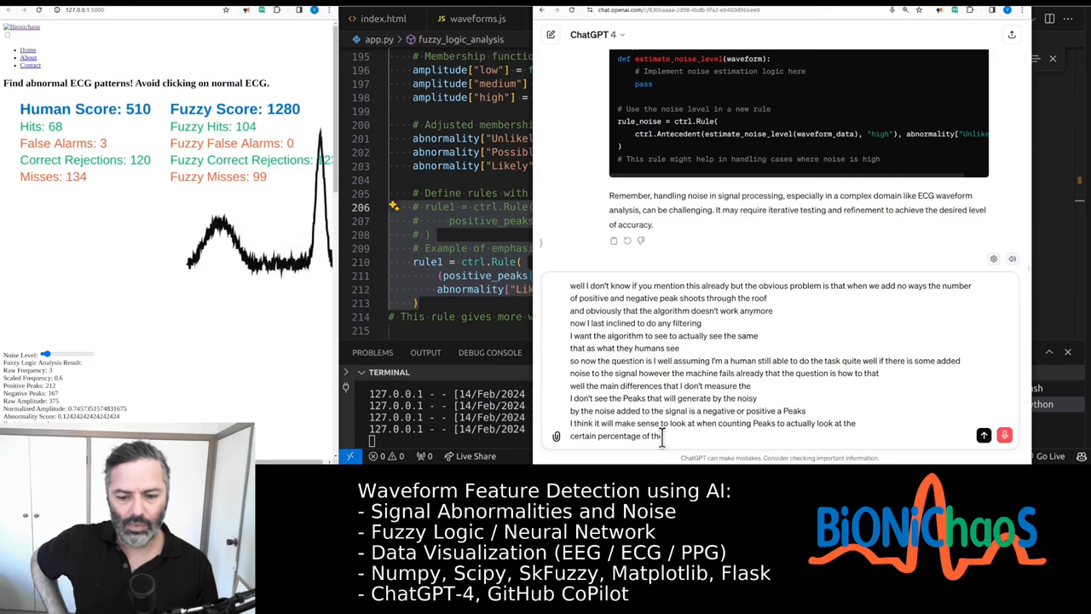
pyautogui.write('for for the Peaks to be detected')
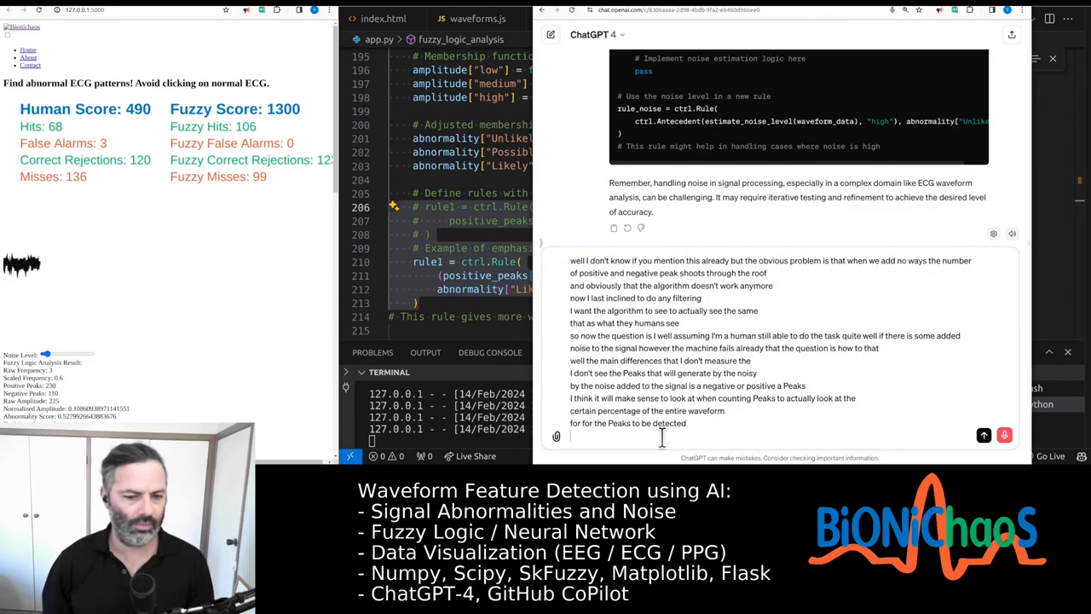
pyautogui.write('I think we')
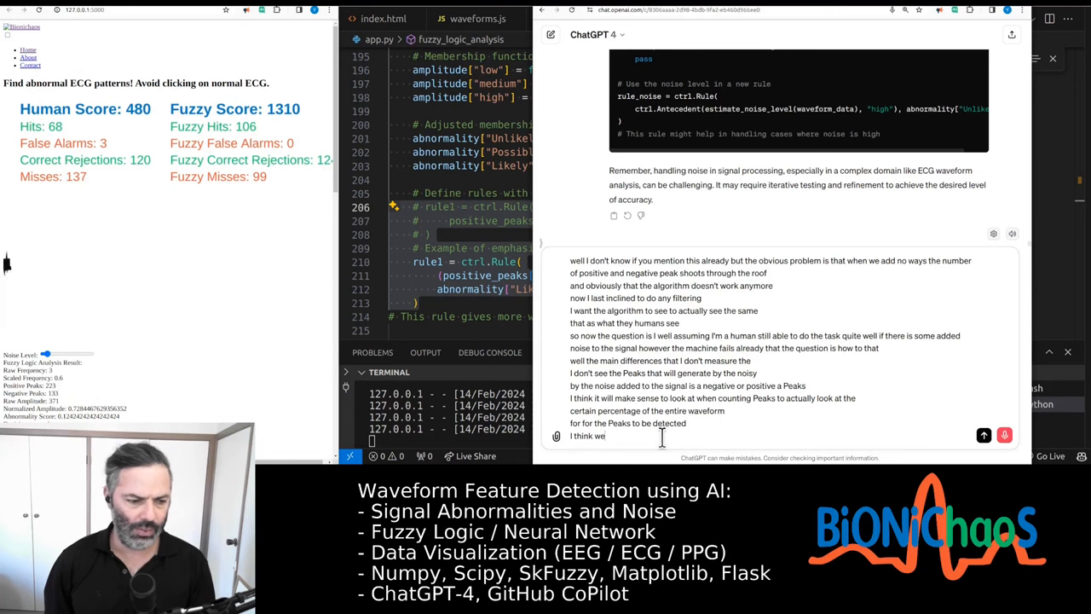
pyautogui.write('already doing this in a')
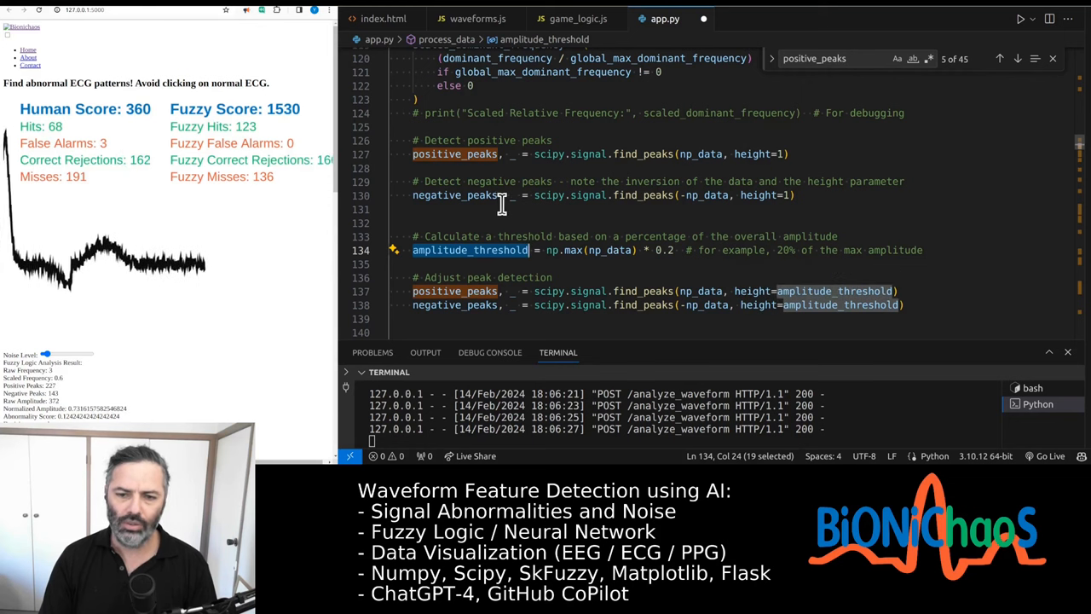
# Step: Comment out the height=1 find_peaks lines and test threshold detection by sweeping the Noise Level slider
pyautogui.click(477, 194)
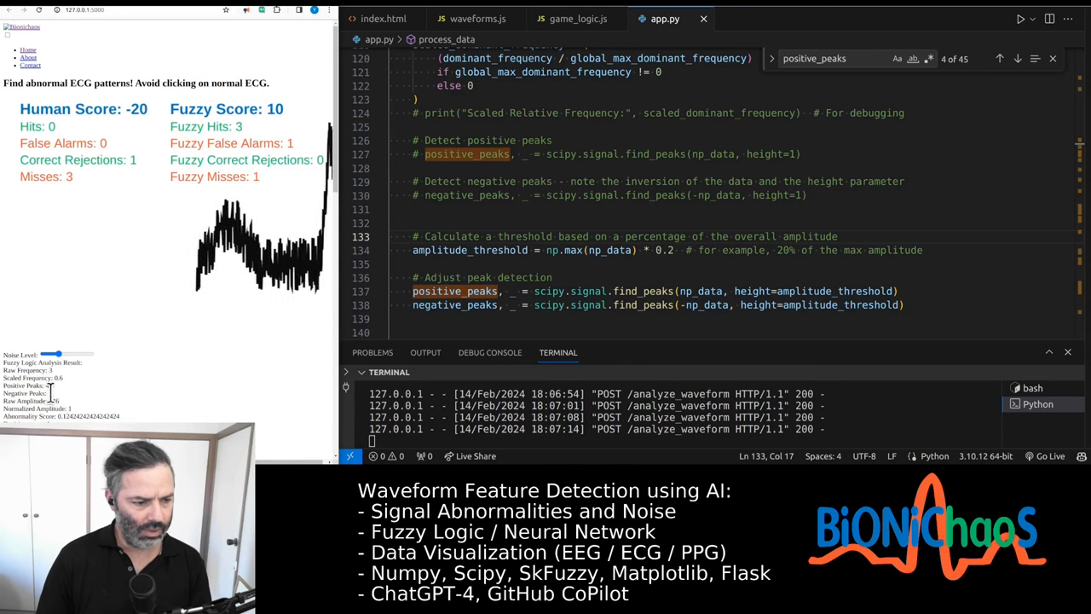
pyautogui.moveTo(41, 353); pyautogui.dragTo(55, 353)
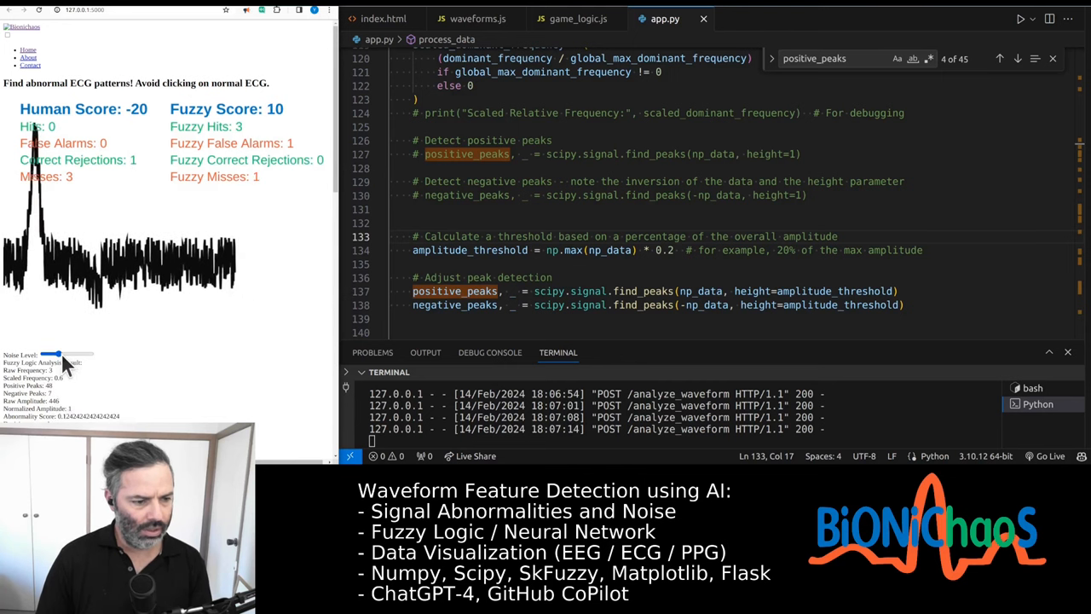
pyautogui.moveTo(51, 353); pyautogui.dragTo(89, 353)
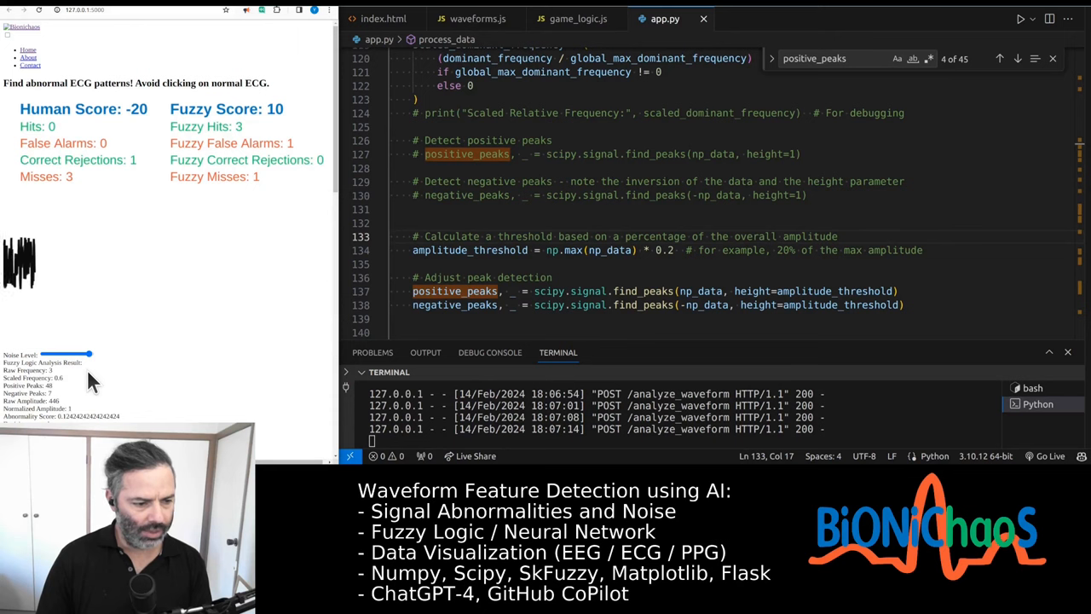
pyautogui.moveTo(89, 353); pyautogui.dragTo(51, 353)
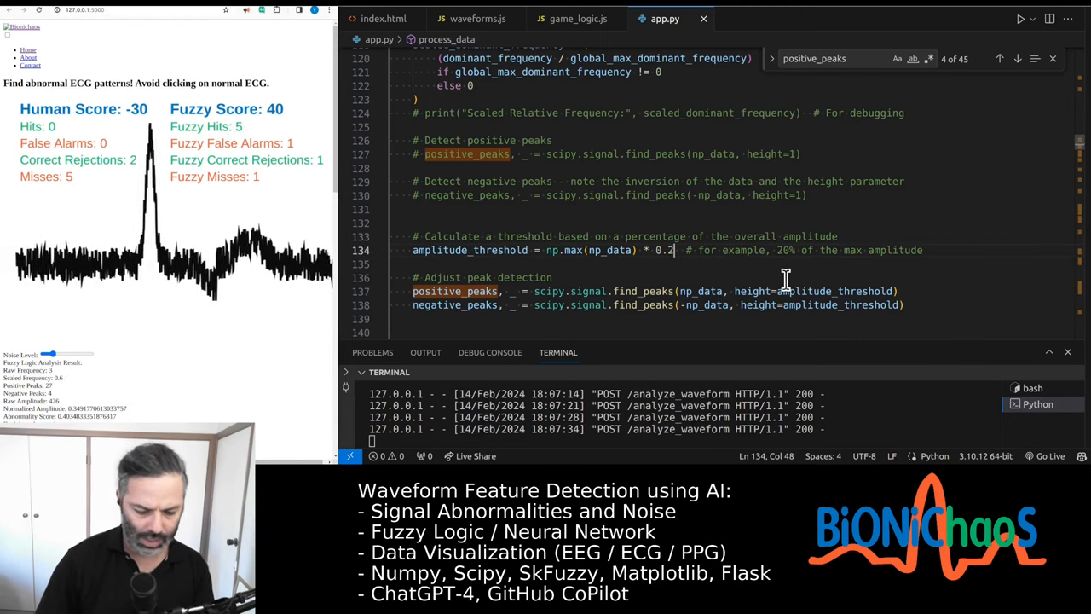
pyautogui.write('4')
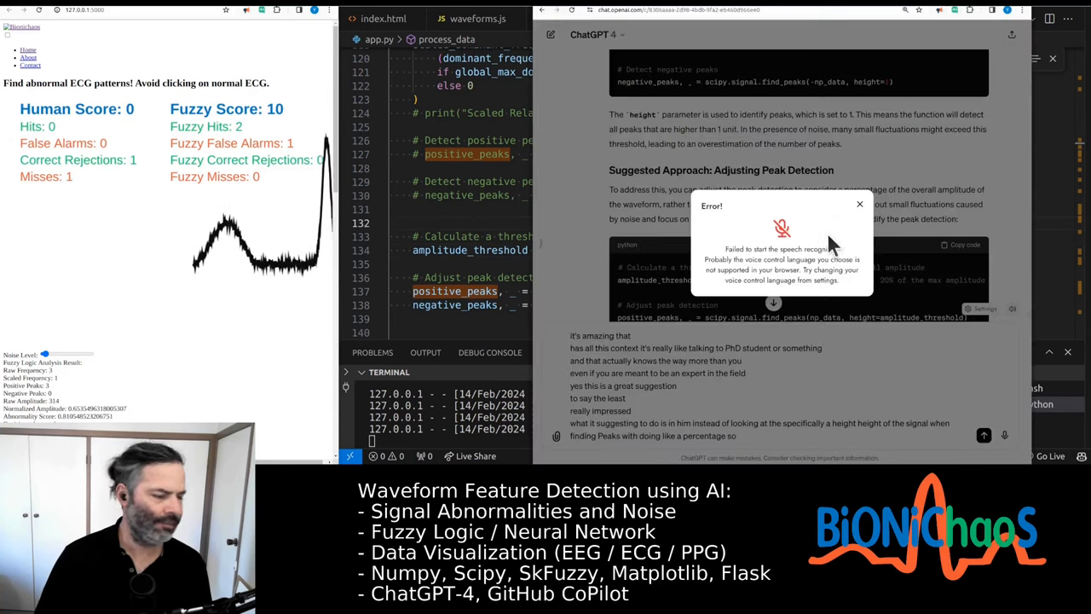
# Step: Dismiss the voice dictation error popup and discard the draft message
pyautogui.click(859, 204)
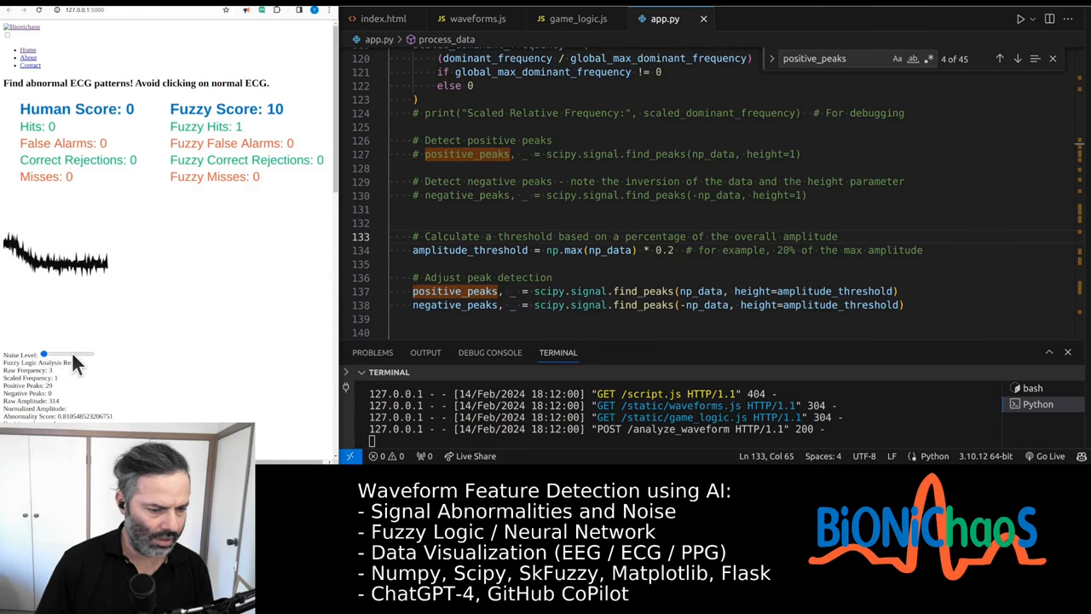
# Step: Revert app.py to fixed height=1 peak detection with the threshold block commented out, then return to ChatGPT
pyautogui.click(54, 256)
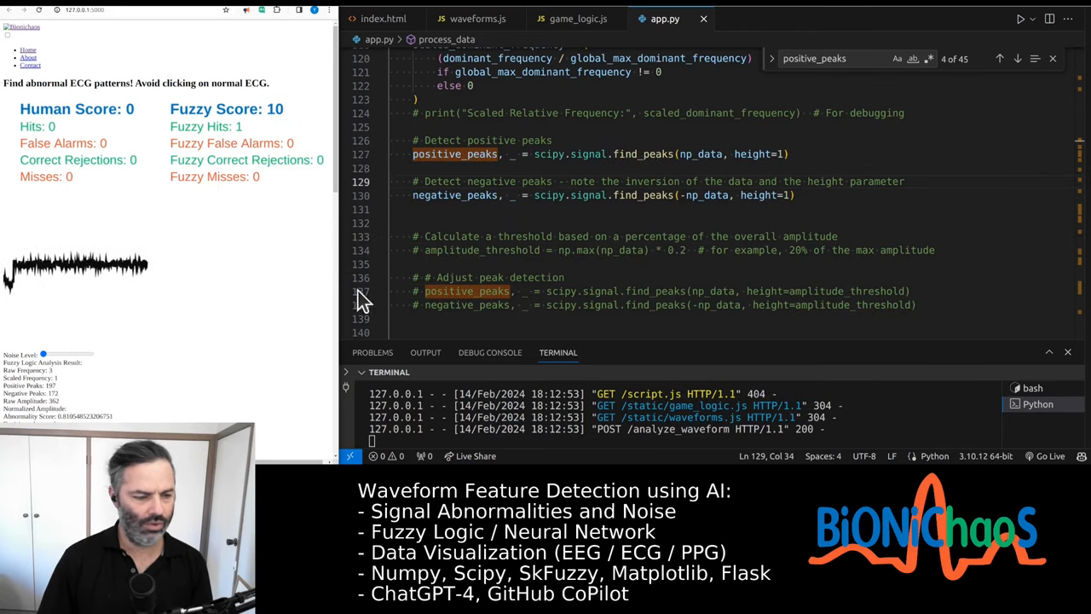
pyautogui.click(293, 259)
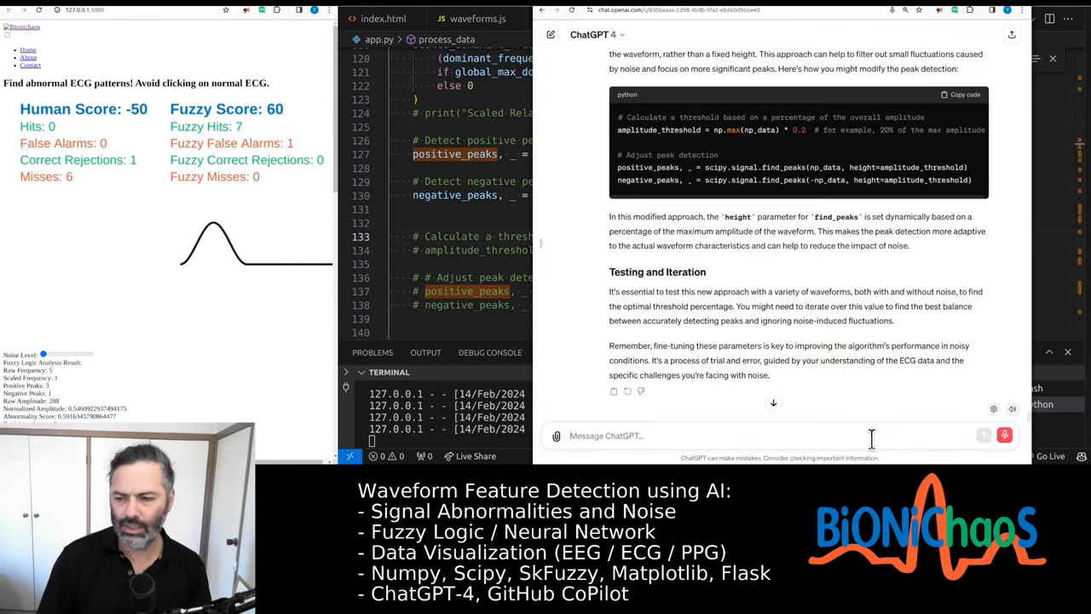
# Step: Draft a ChatGPT prompt: threshold gives errors, use signal median as baseline and peaks as percentage above it
pyautogui.write('this is giving some')
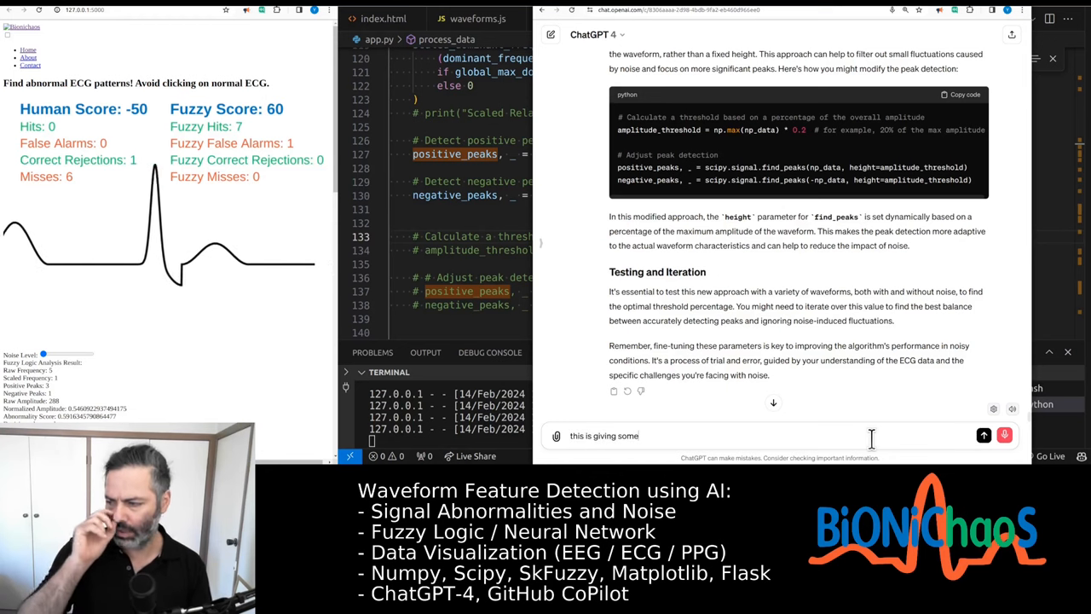
pyautogui.write('errors how about')
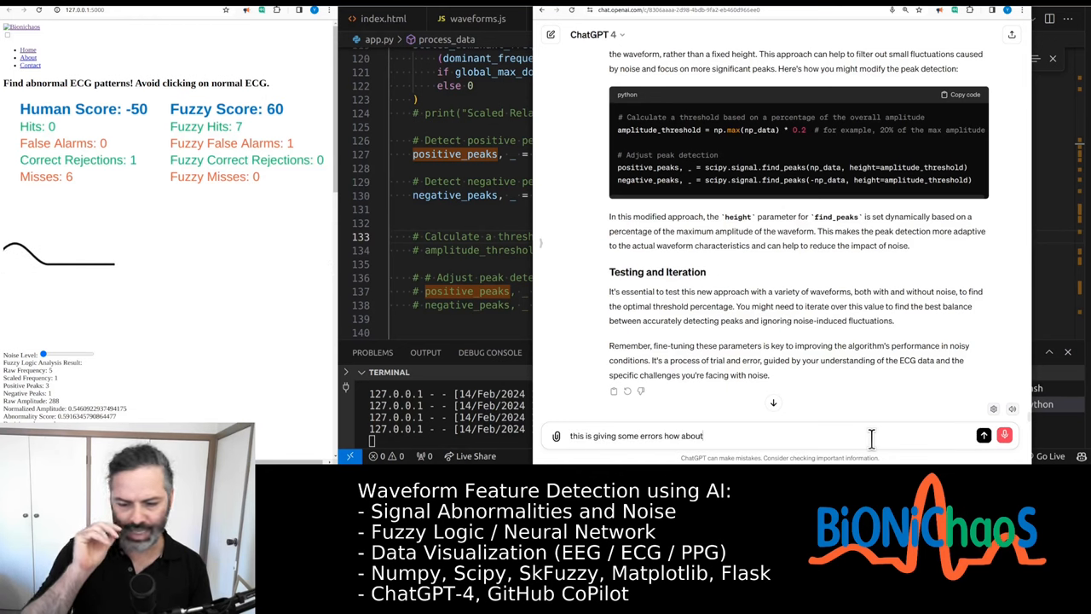
pyautogui.write('a looking at the median of the signal and taking percentage of')
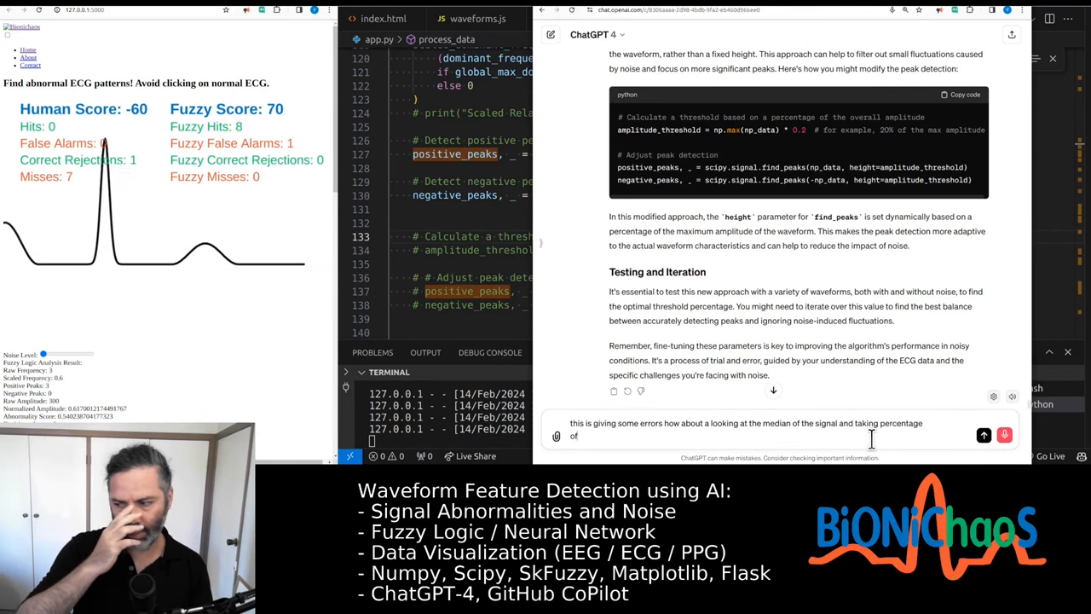
pyautogui.write('that')
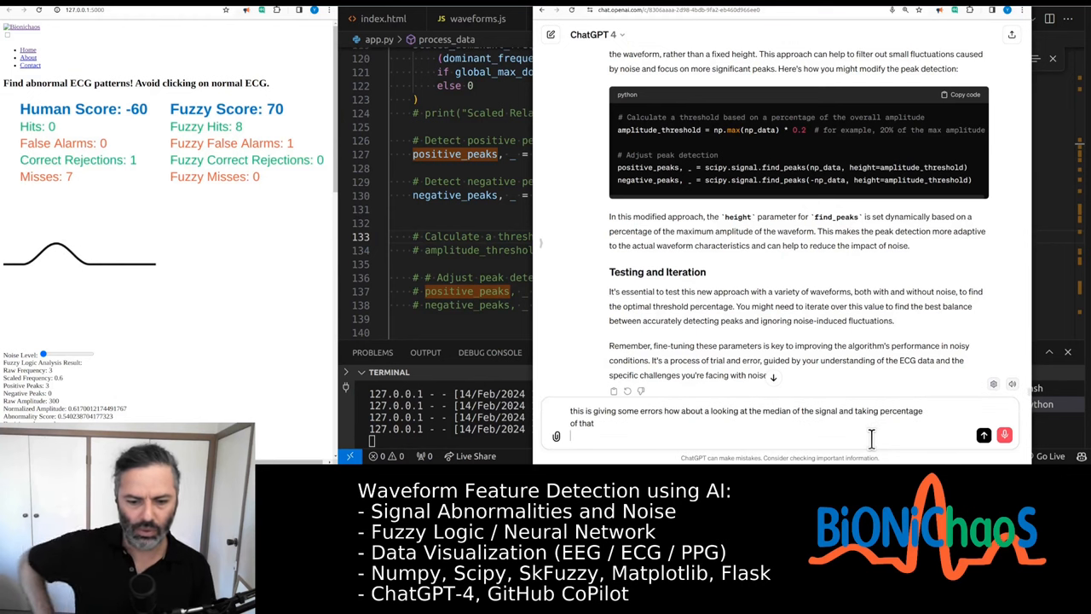
pyautogui.write('for the')
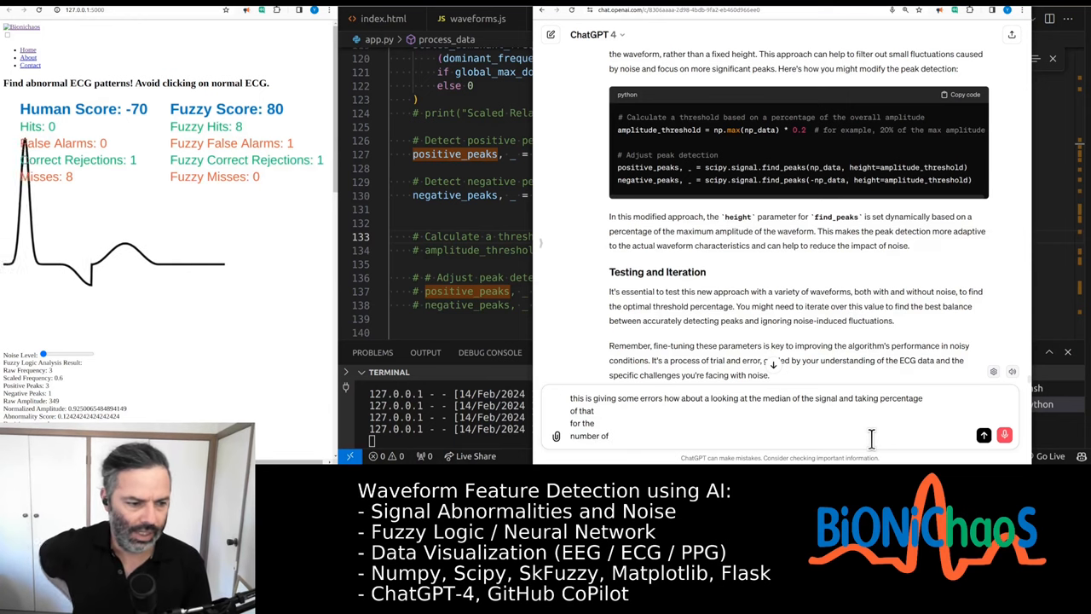
pyautogui.write('negative and positive Peaks')
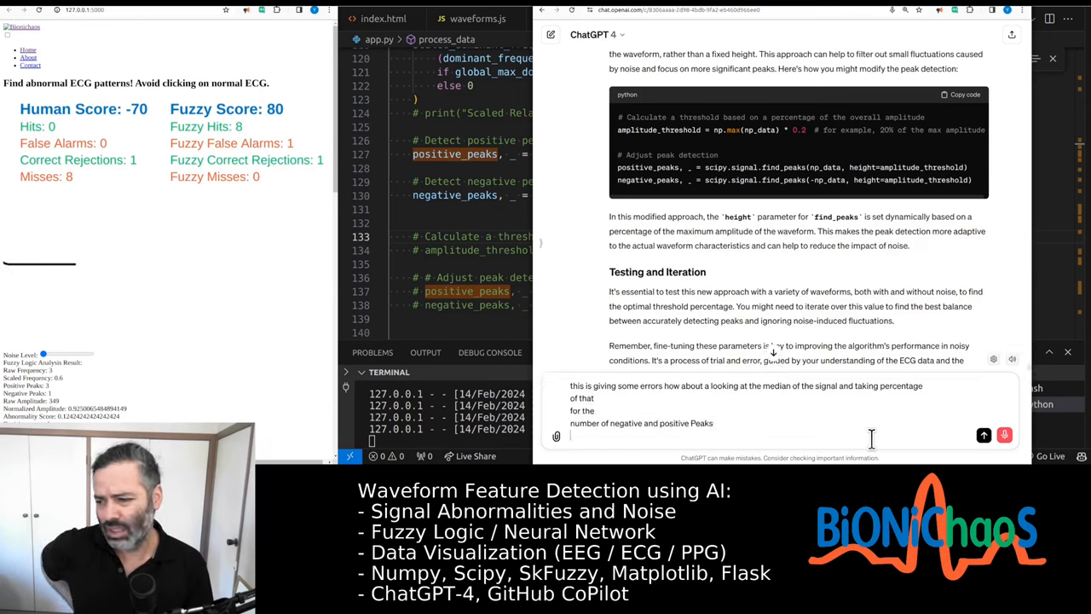
pyautogui.write('so essentially like to')
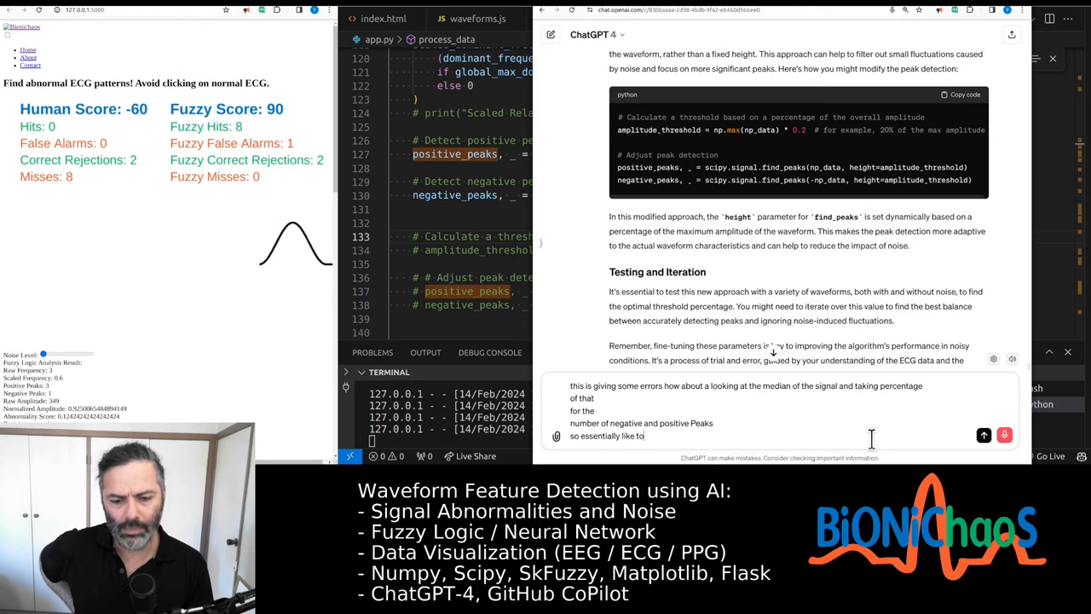
pyautogui.write('look at the baseline find the')
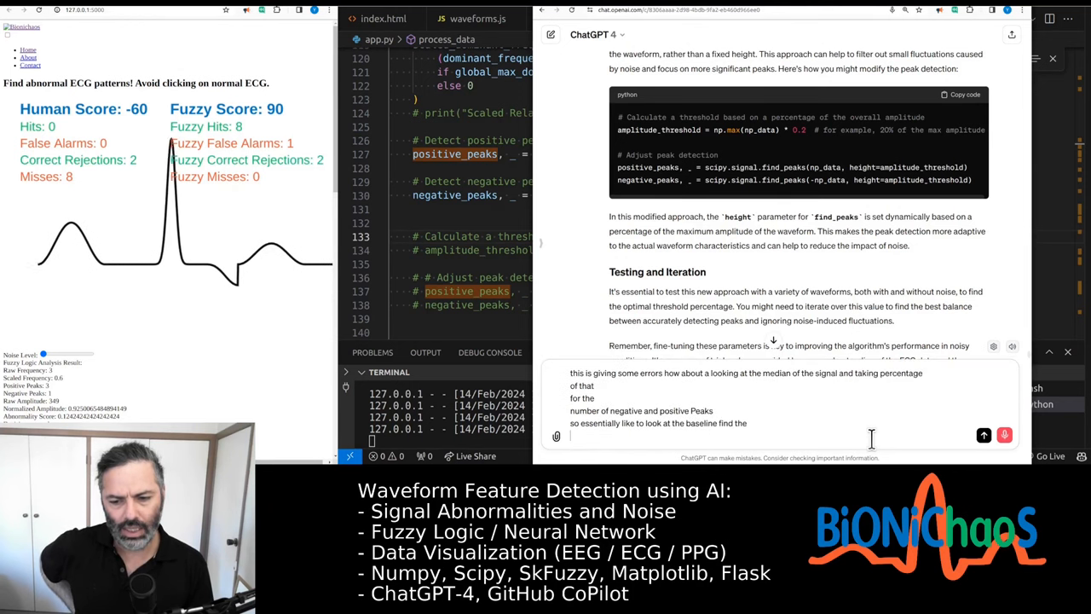
pyautogui.write('baseline')
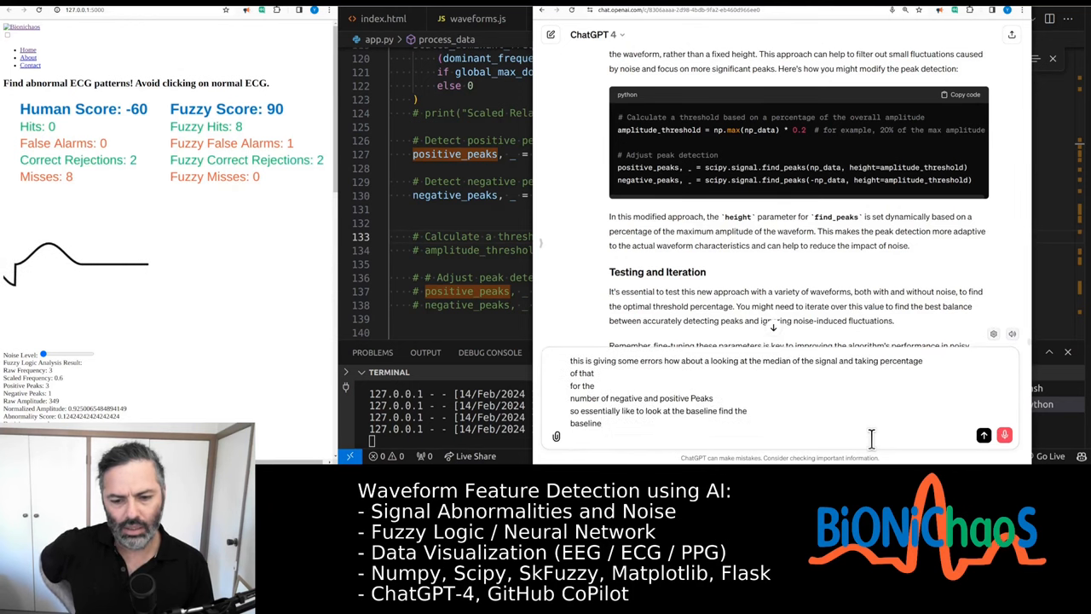
pyautogui.write('and')
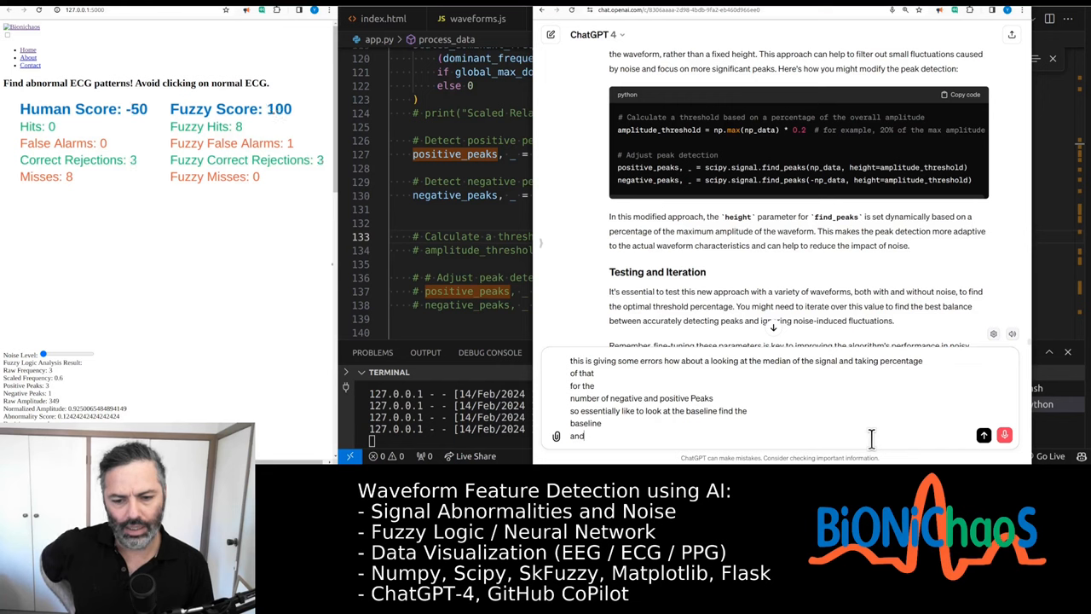
pyautogui.write('then do pigs')
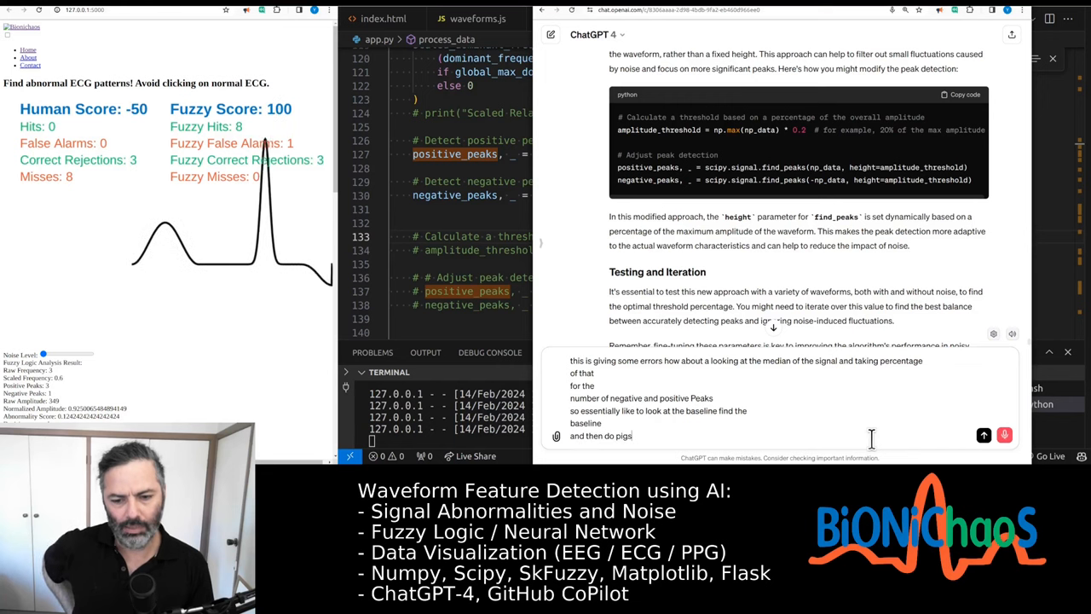
pyautogui.write('as a percentage above')
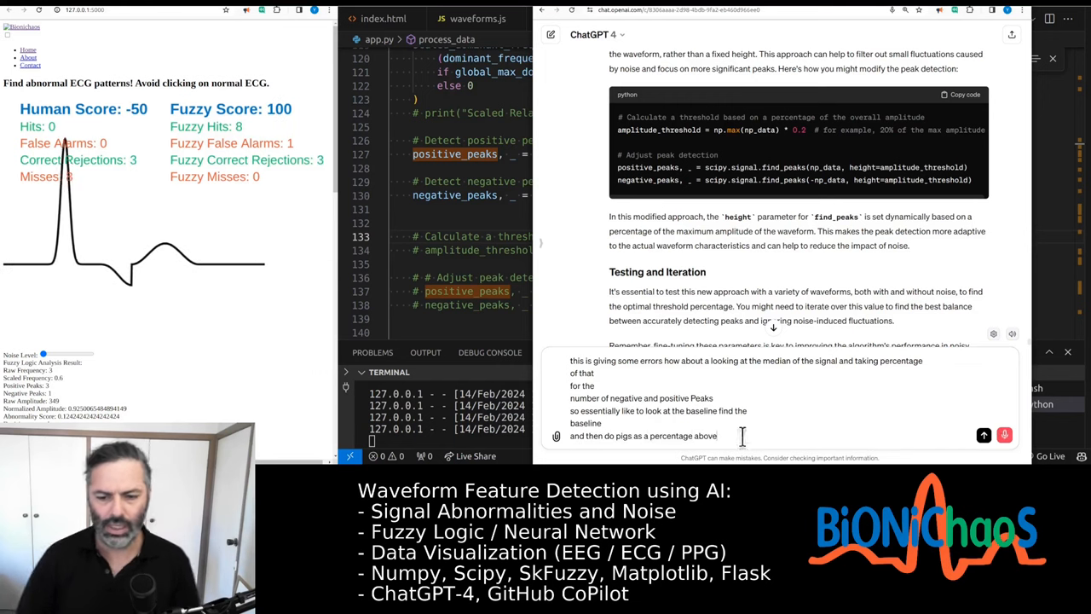